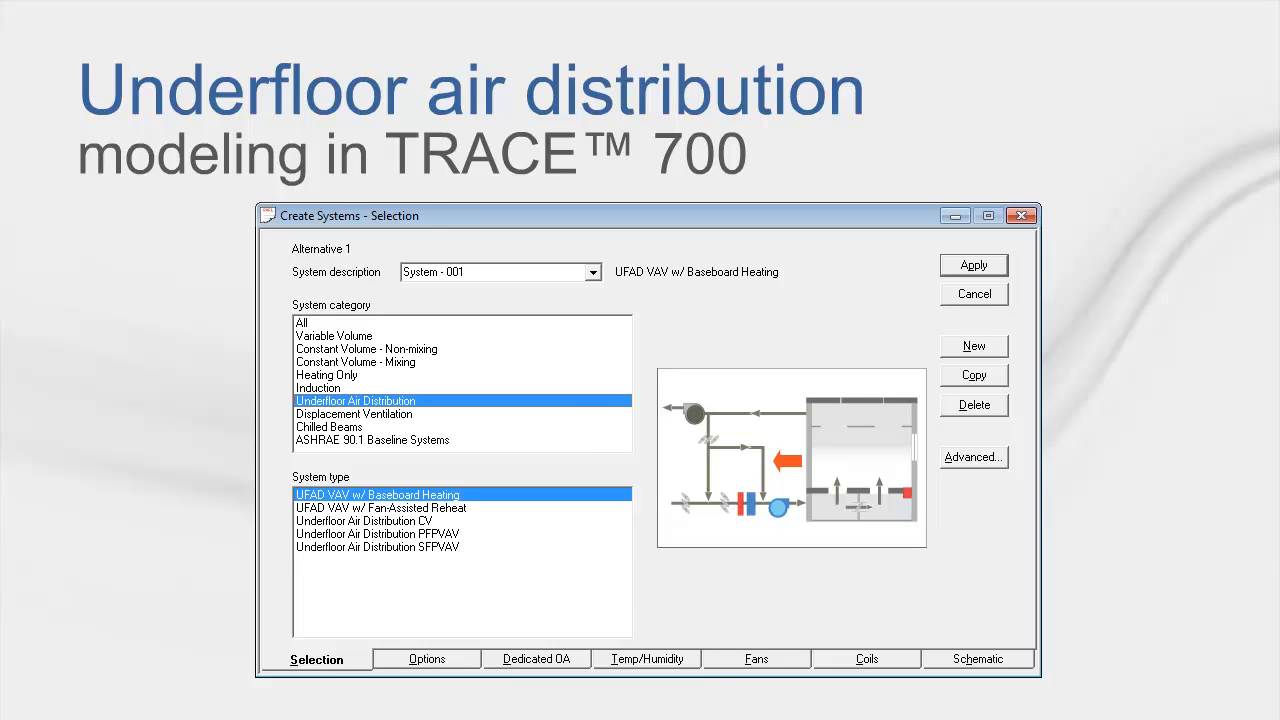
Show the Temp/Humidity design temperatures for the UFAD VAV system with baseboard heating.
click(647, 658)
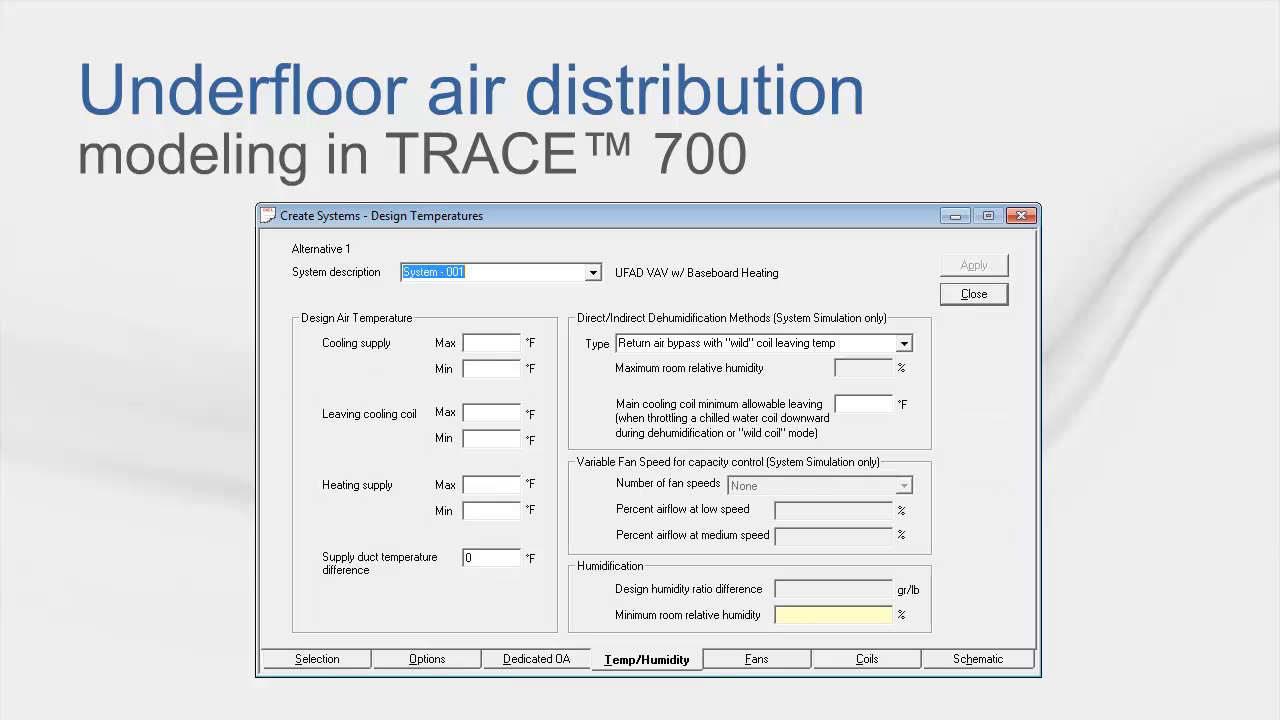
click(760, 343)
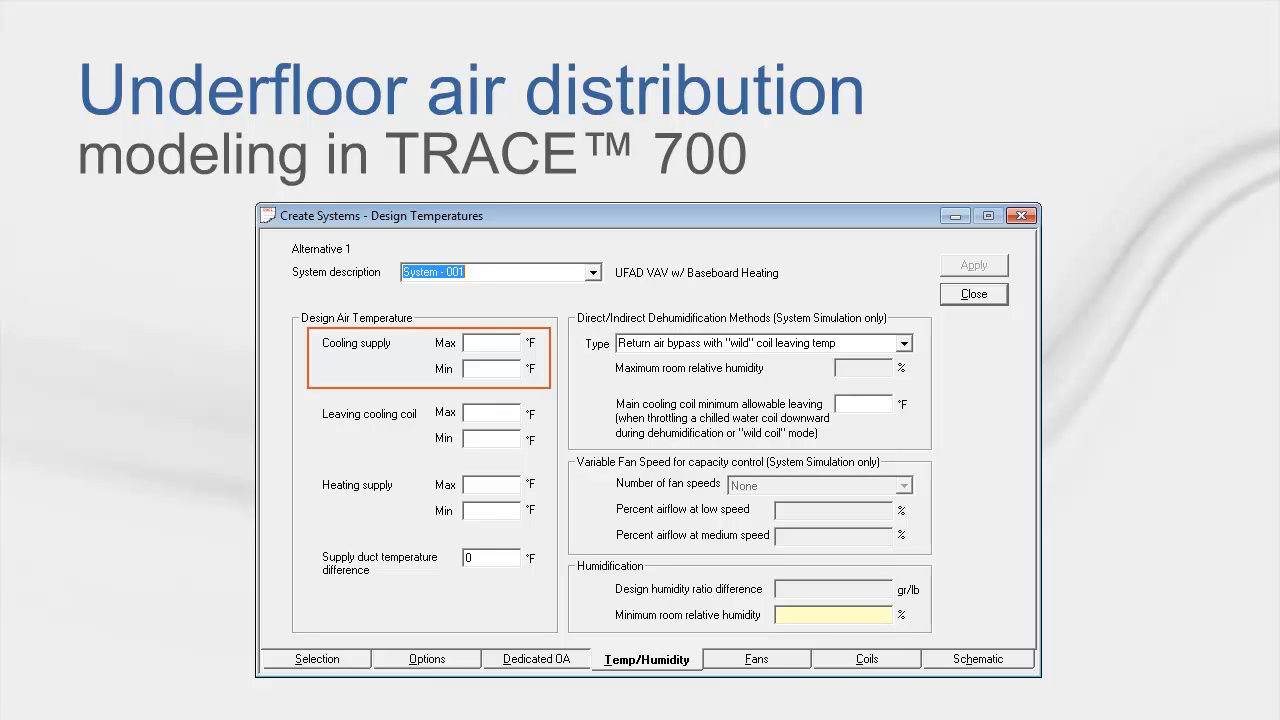
click(972, 293)
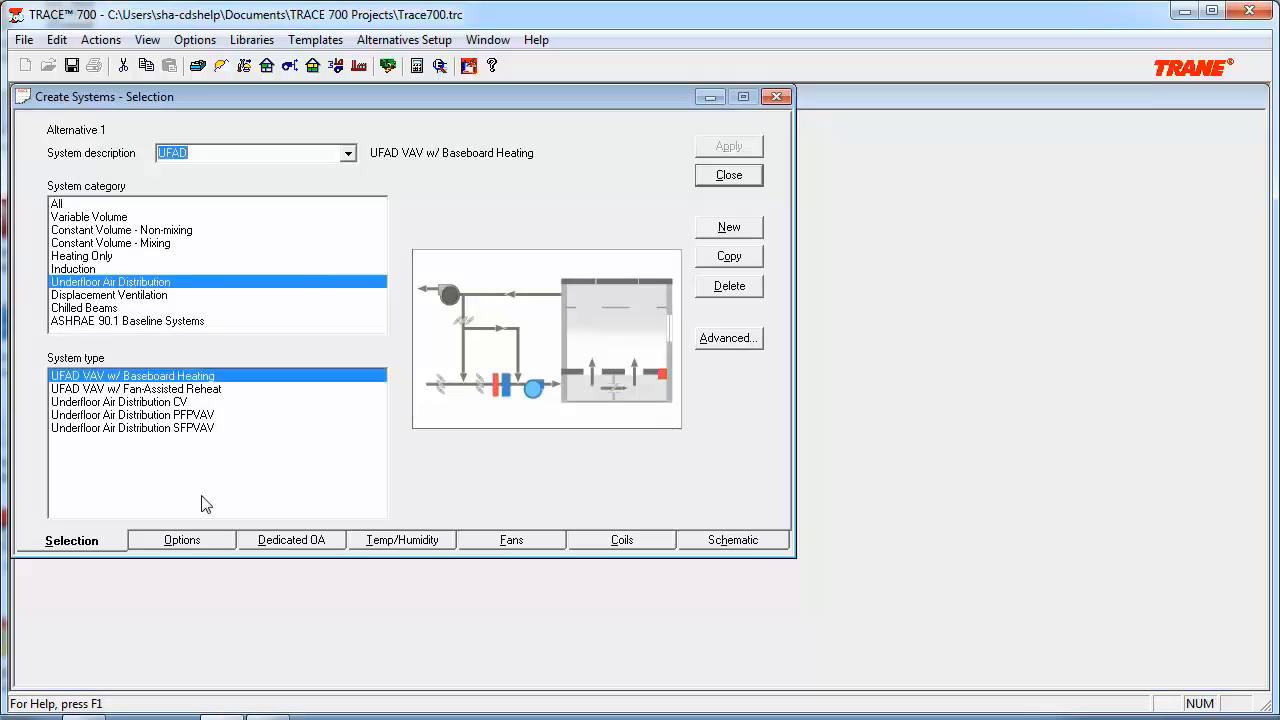
Show the UFAD system's Options page with its dry-bulb economizer settings.
click(181, 540)
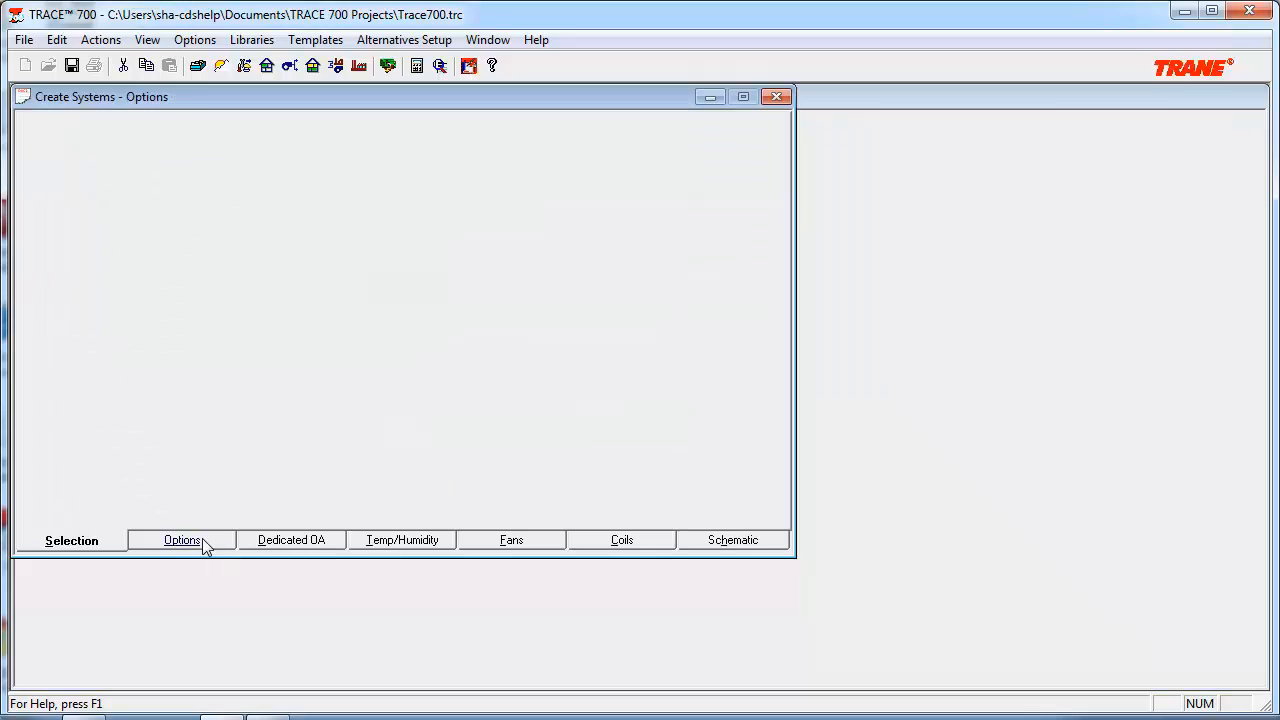
click(181, 540)
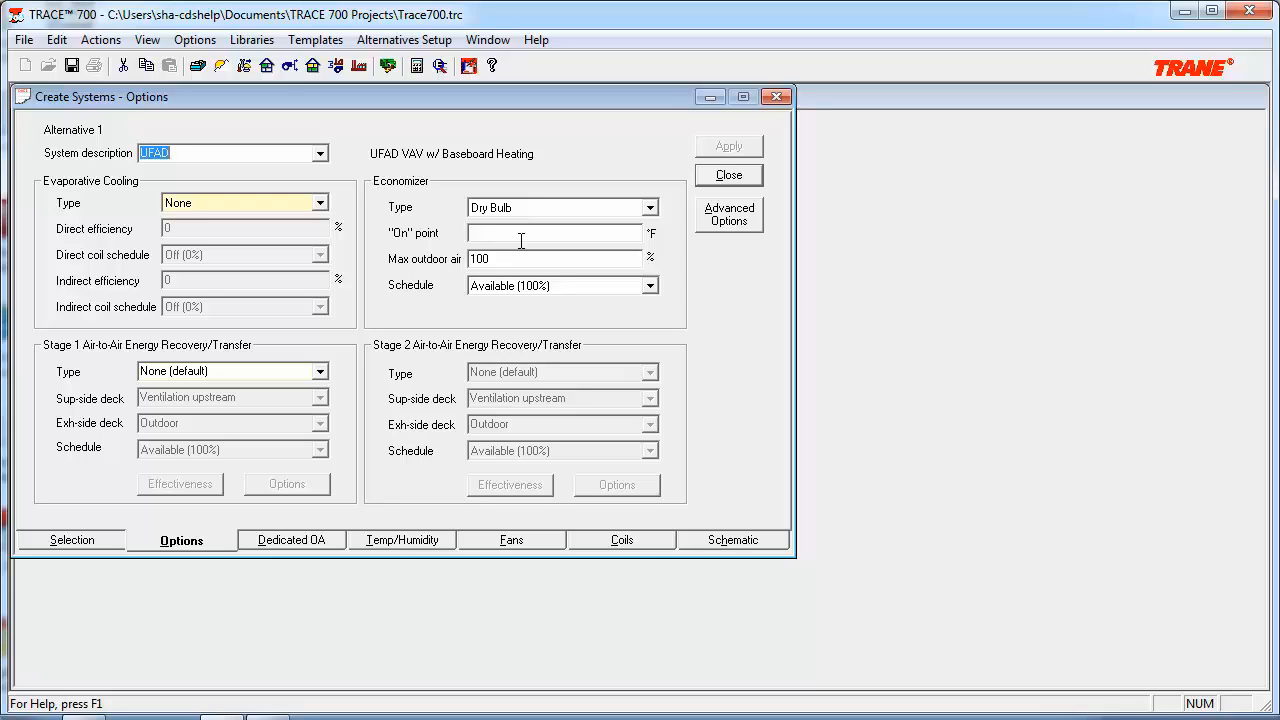
mouse_move(520, 248)
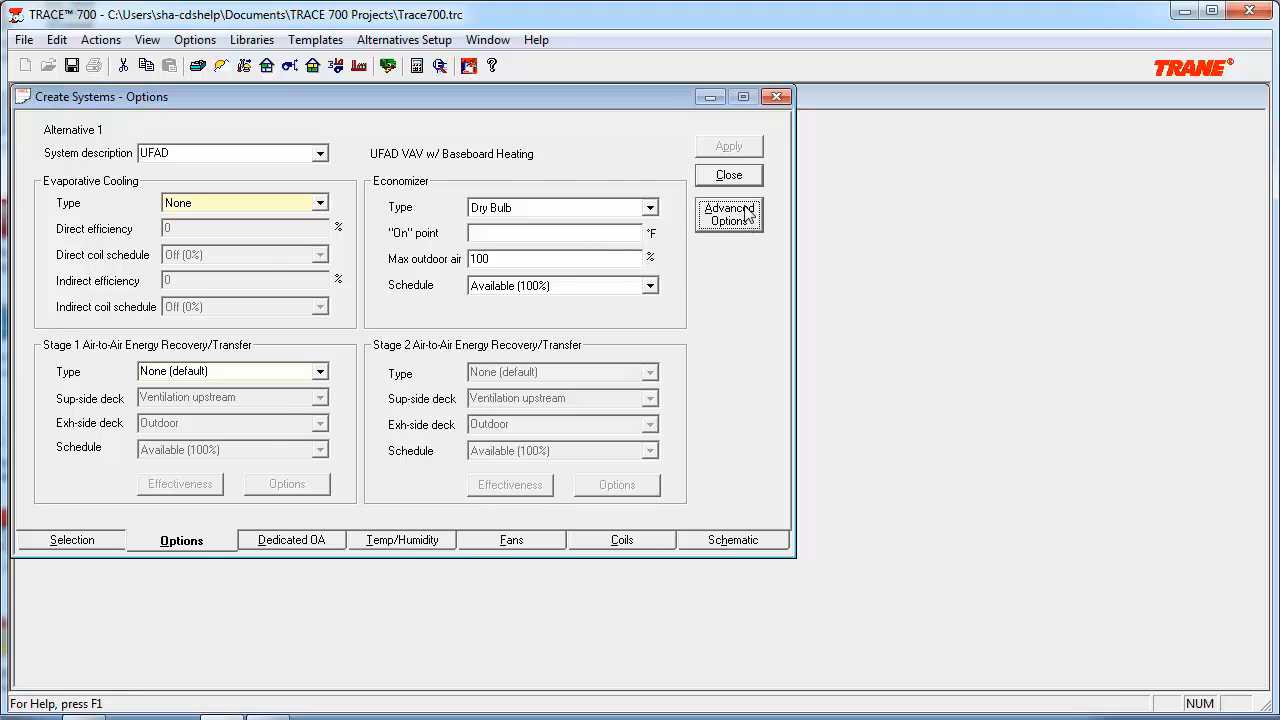
Show the Advanced Options list of supply air path and duct location choices.
click(728, 214)
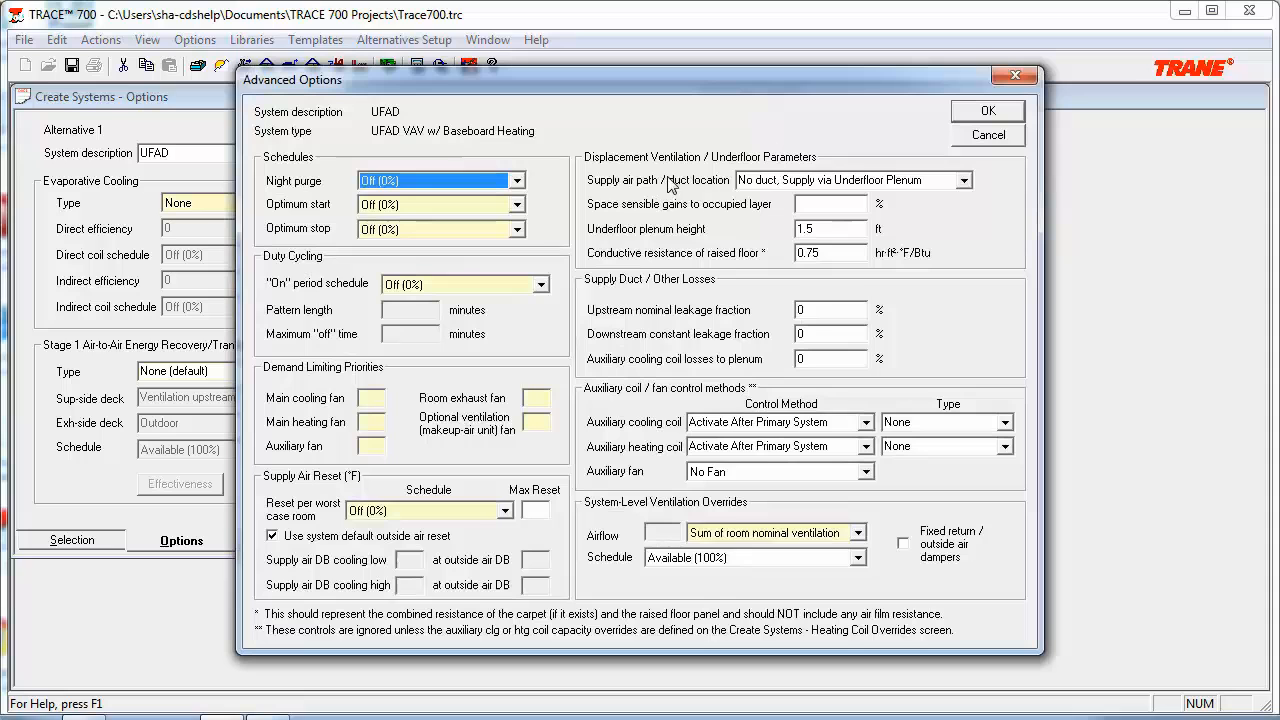
mouse_move(780, 168)
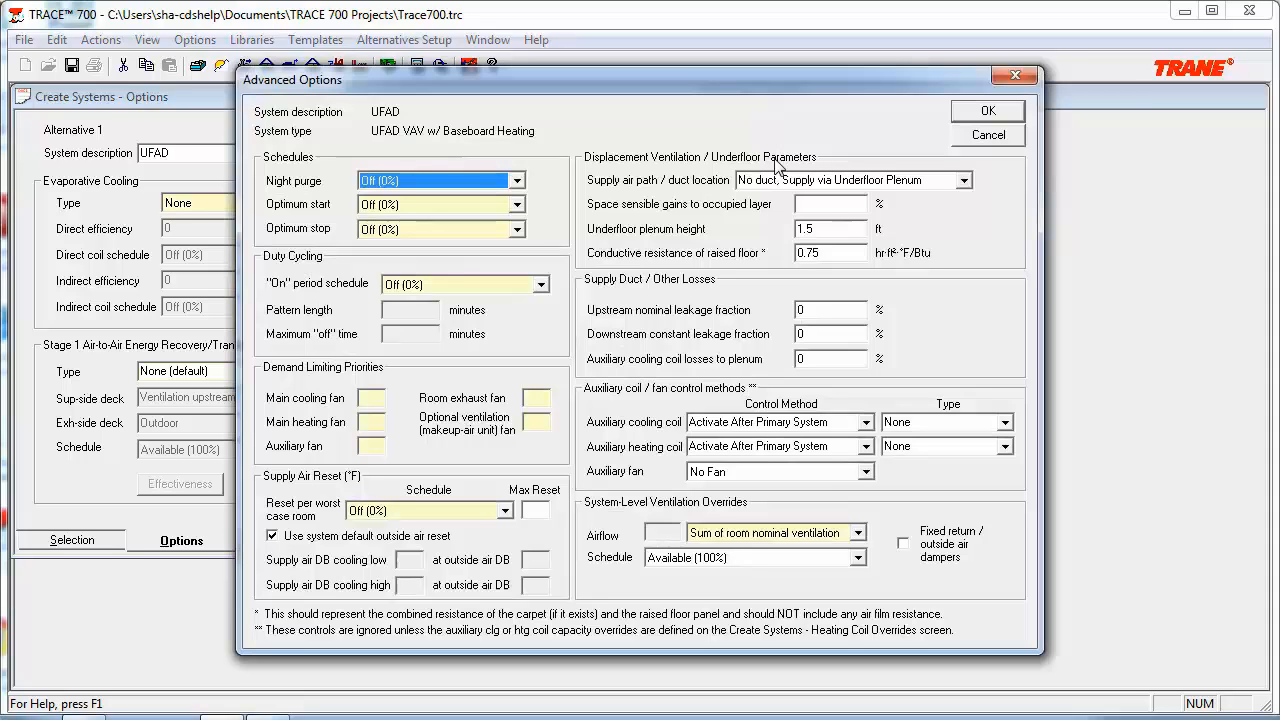
mouse_move(763, 183)
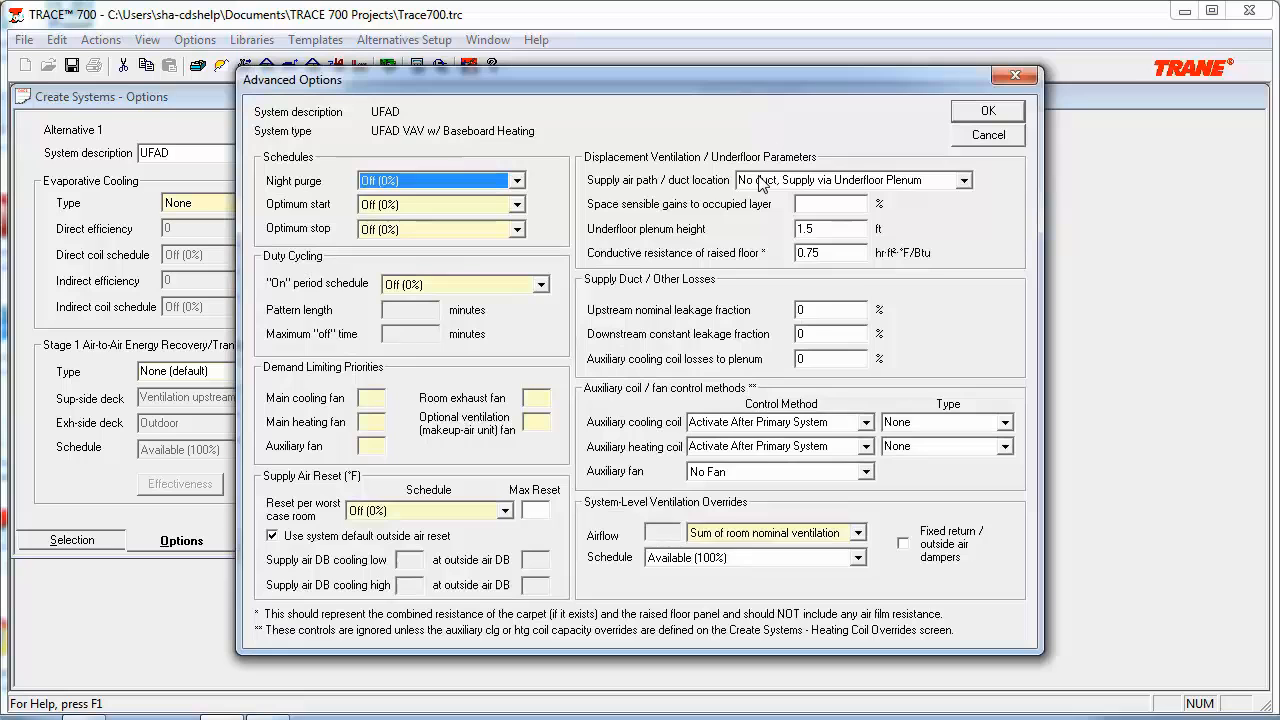
mouse_move(762, 186)
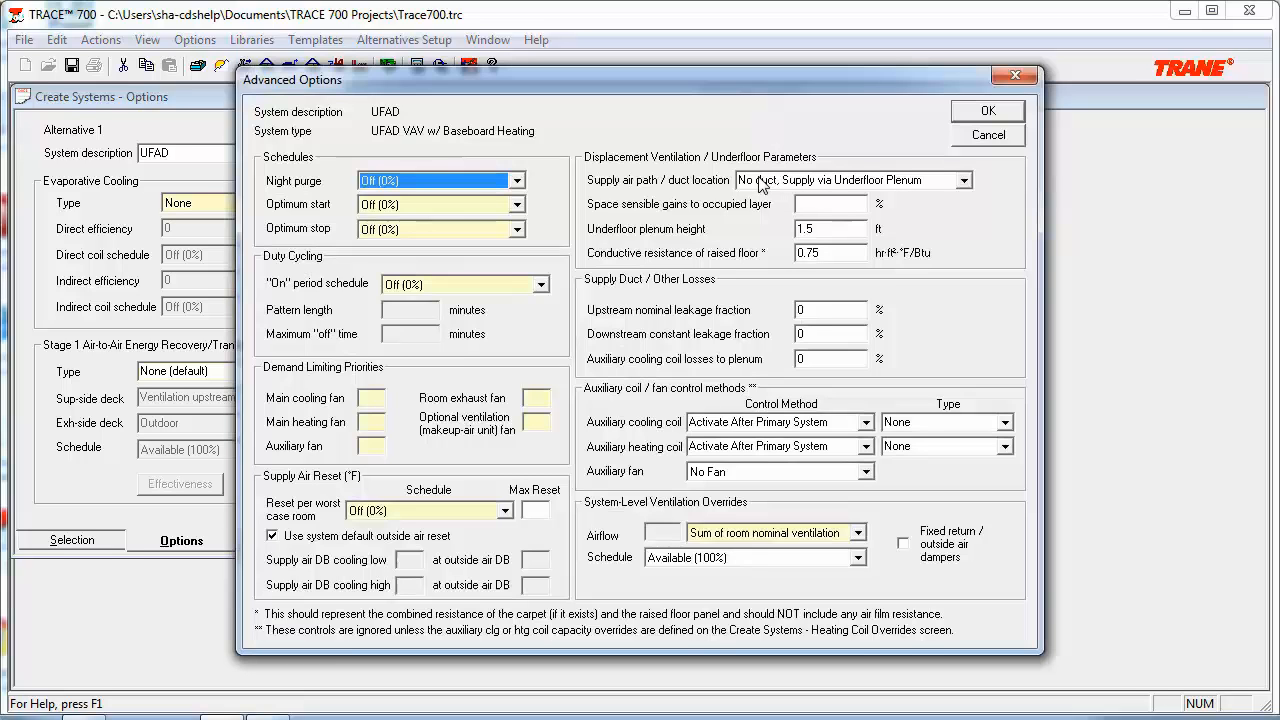
mouse_move(767, 186)
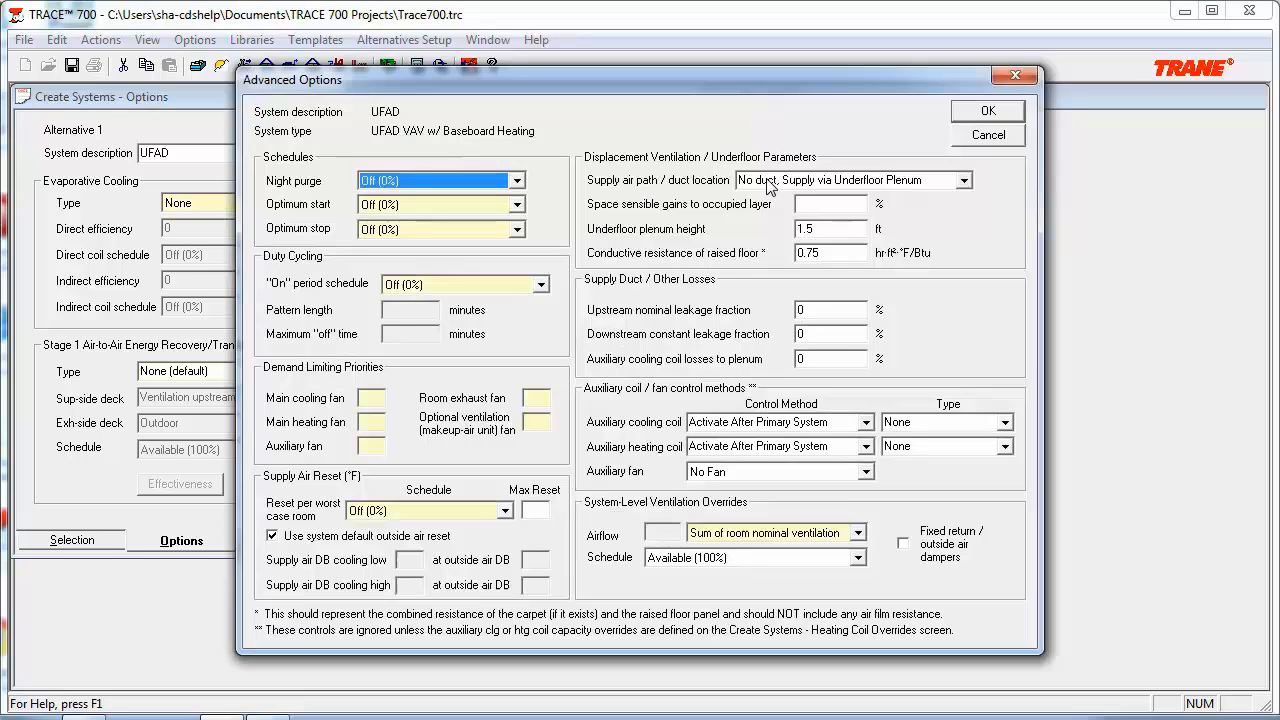
click(963, 180)
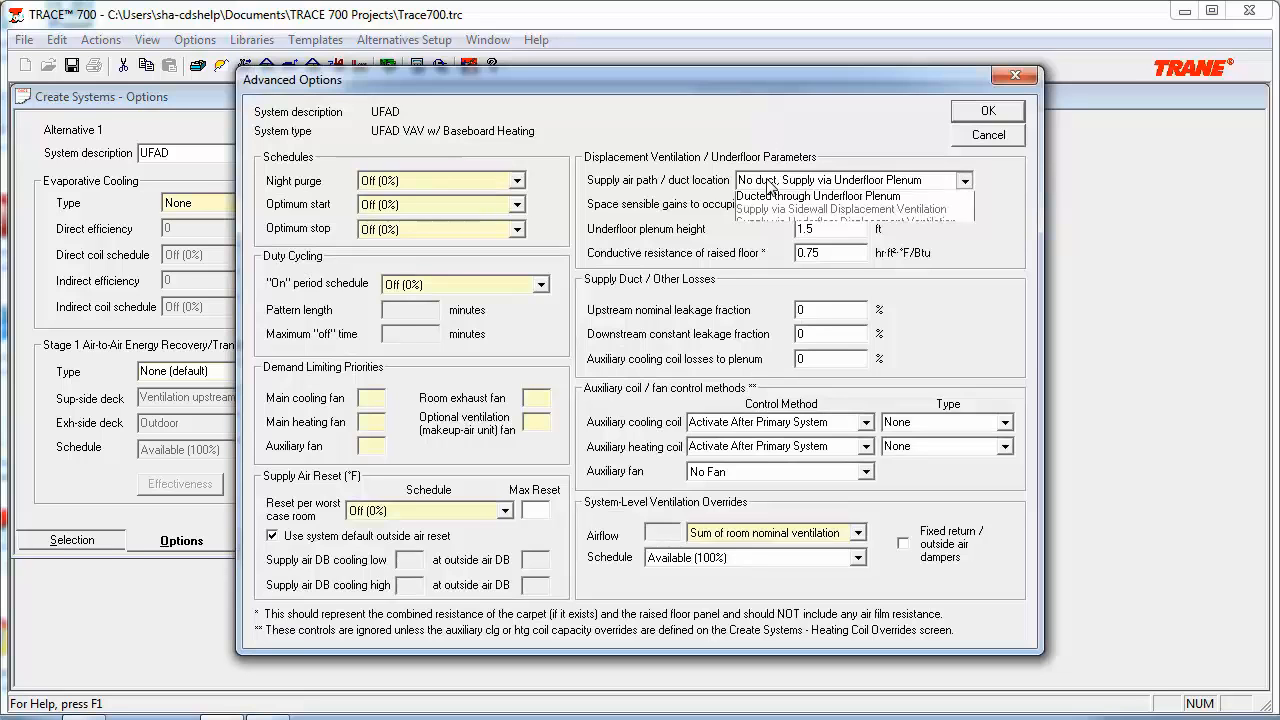
click(963, 180)
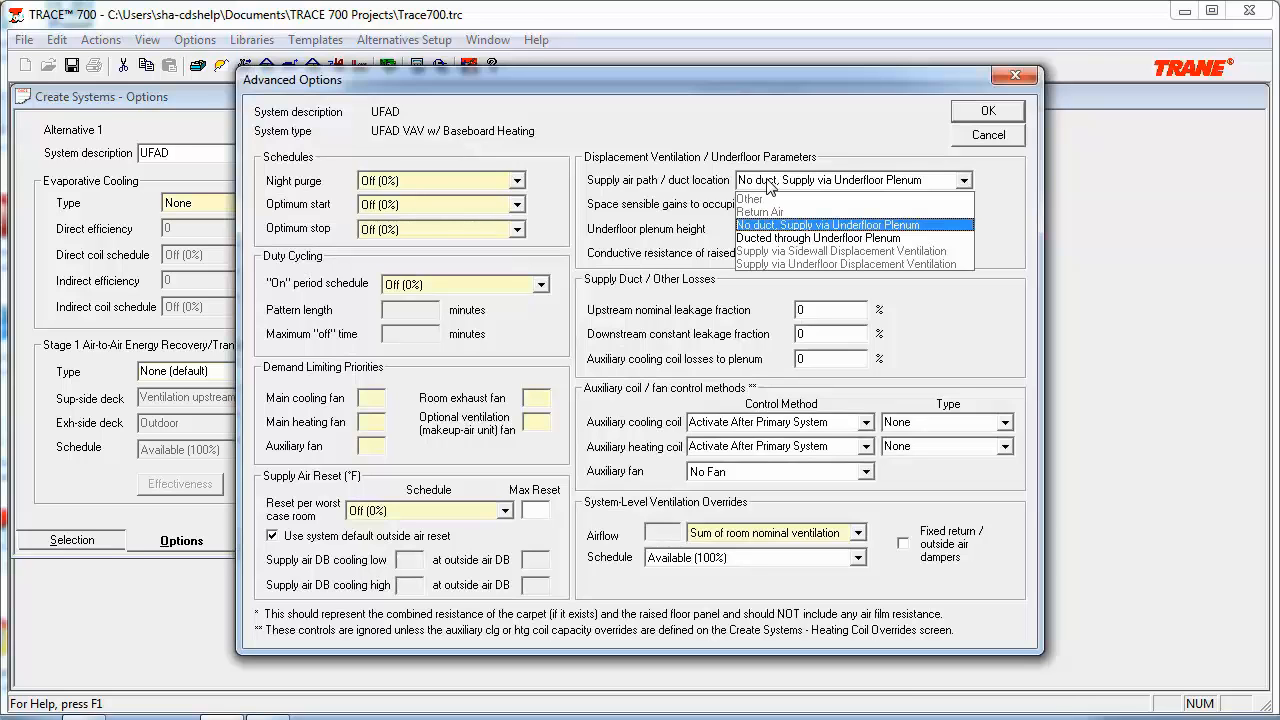
Keep 'No duct, Supply via Underfloor Plenum' as the supply air path.
click(828, 224)
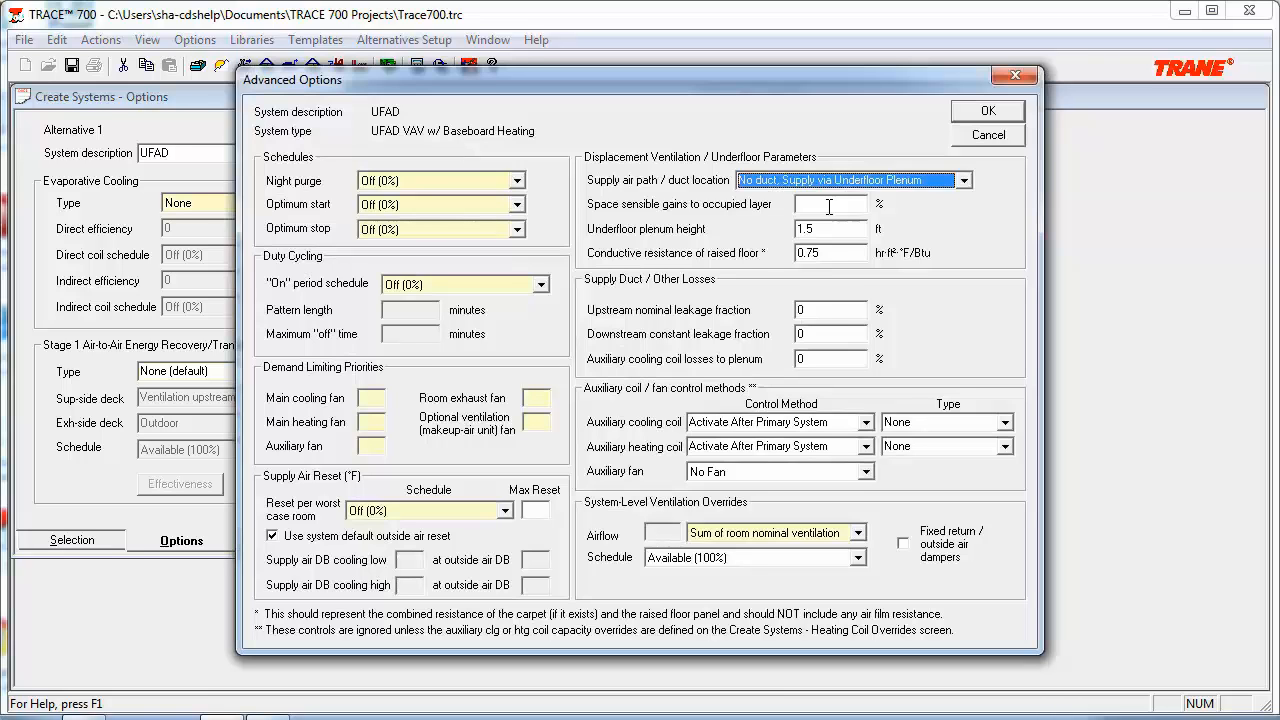
mouse_move(930, 400)
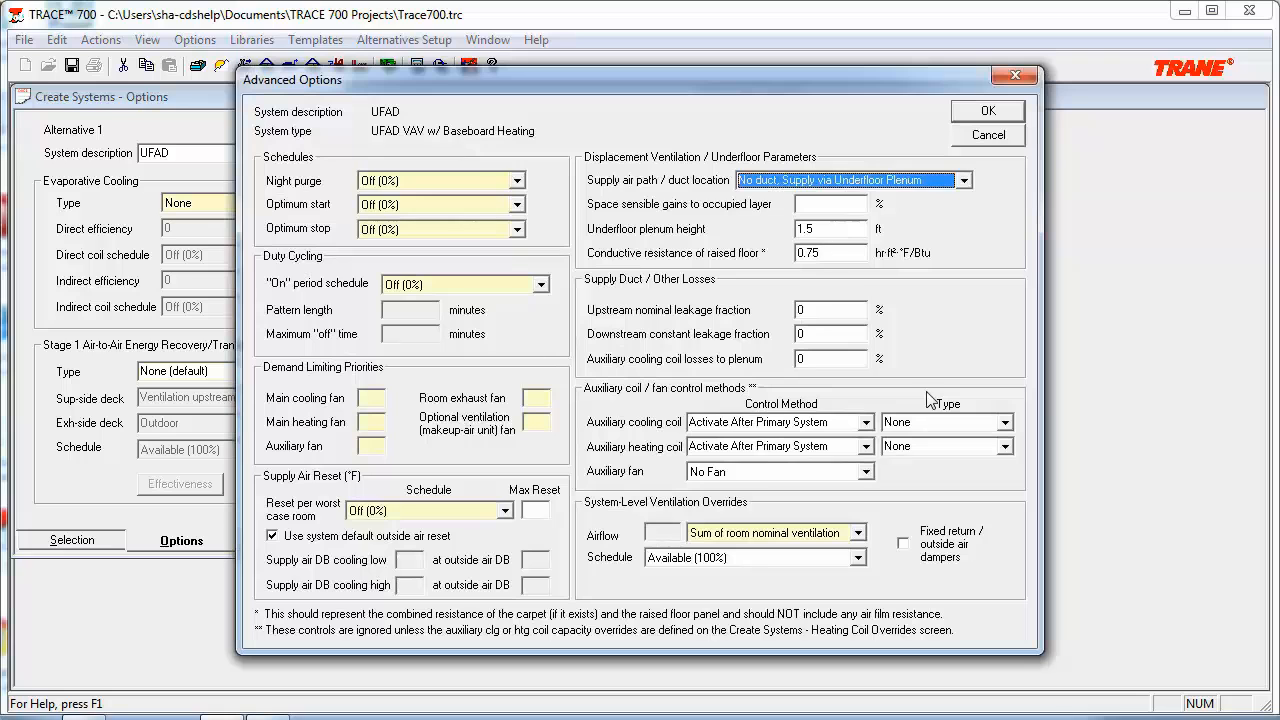
mouse_move(955, 293)
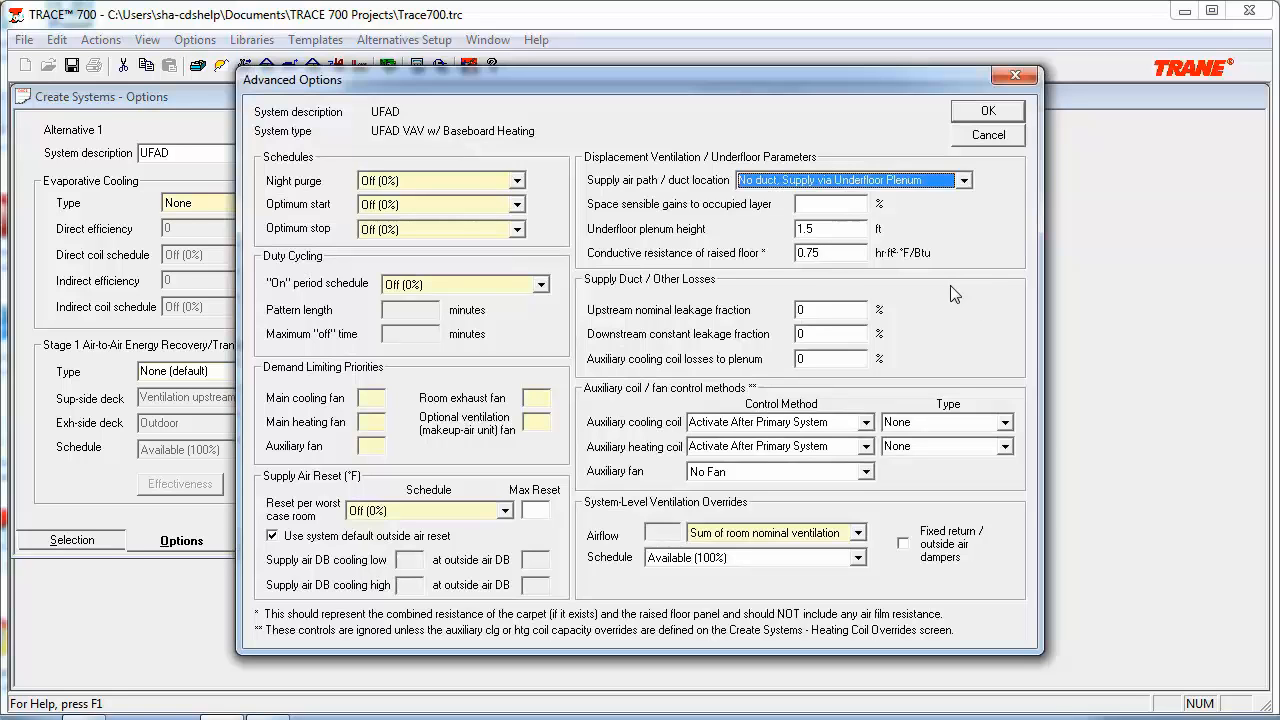
mouse_move(757, 293)
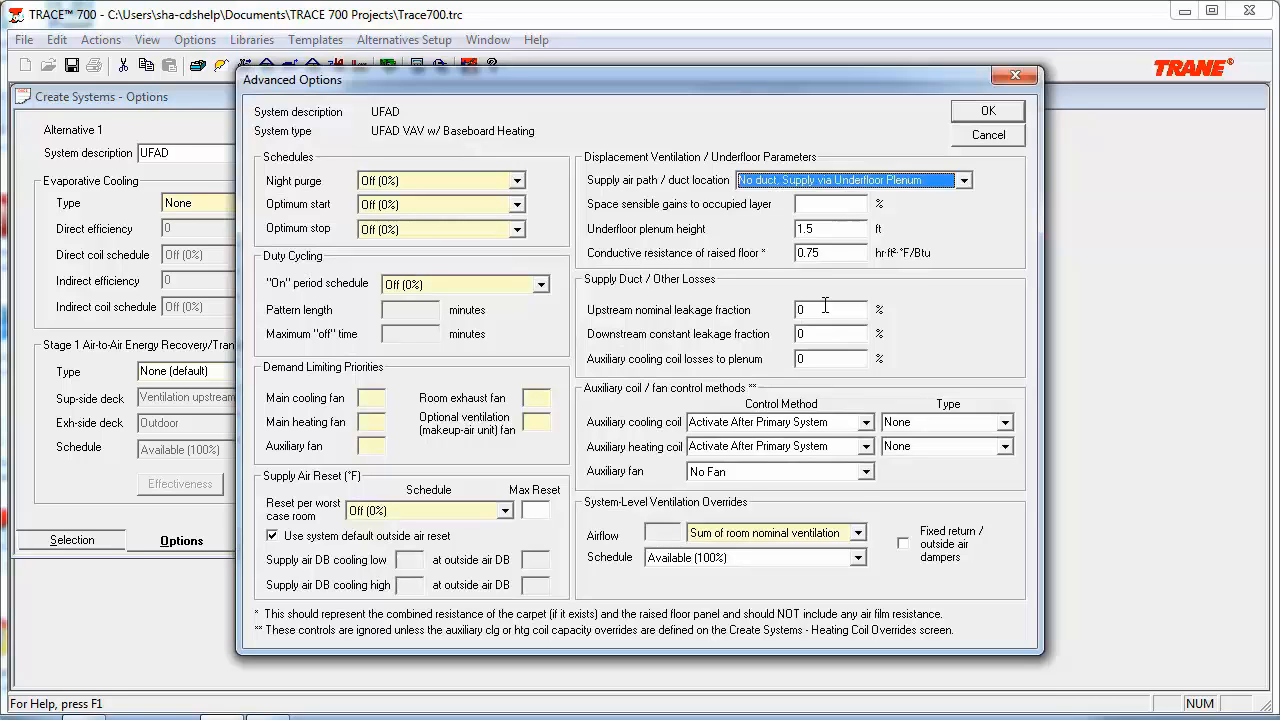
mouse_move(826, 333)
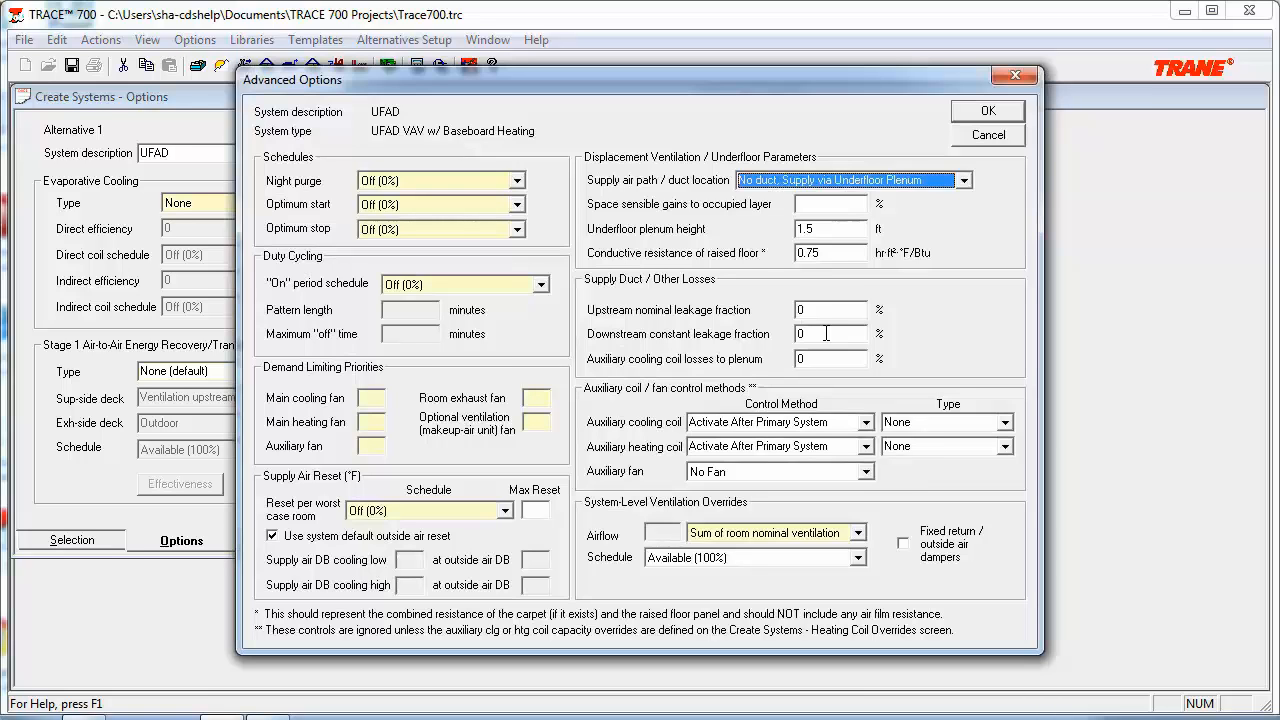
mouse_move(826, 331)
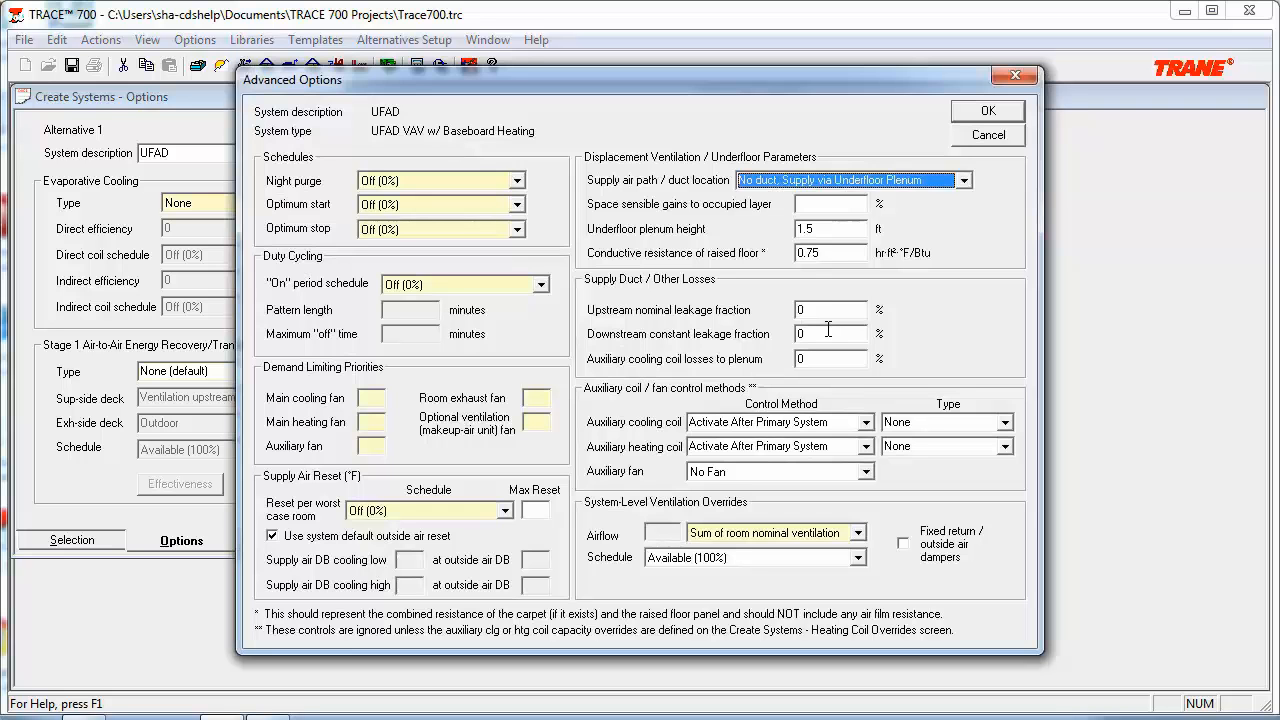
mouse_move(835, 332)
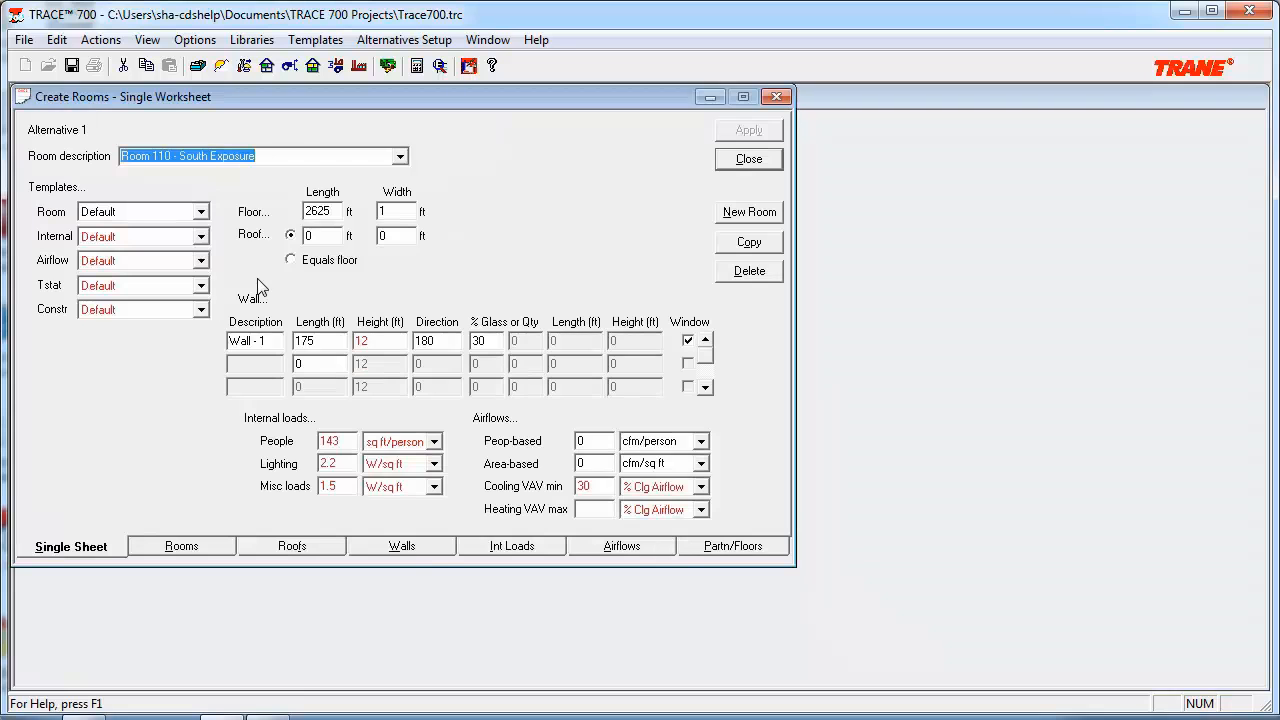
mouse_move(401, 546)
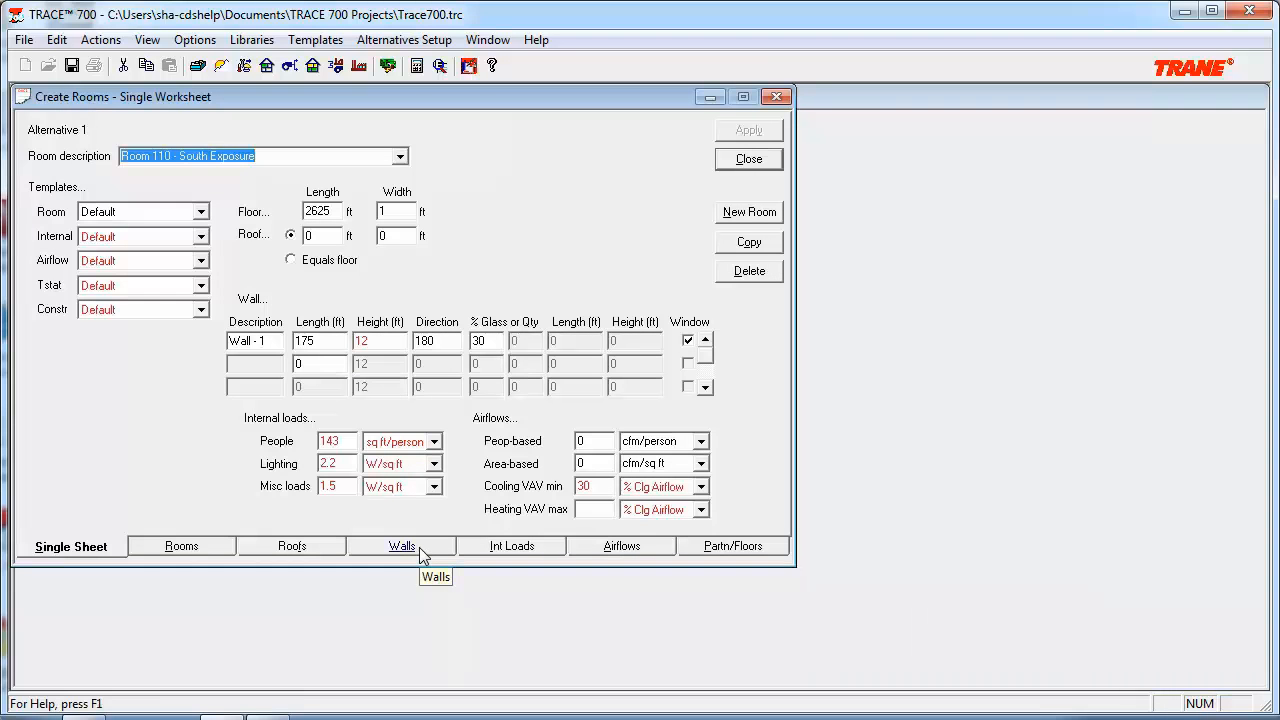
Review Room 110 - South Exposure's walls and windows, then show its internal loads.
click(401, 546)
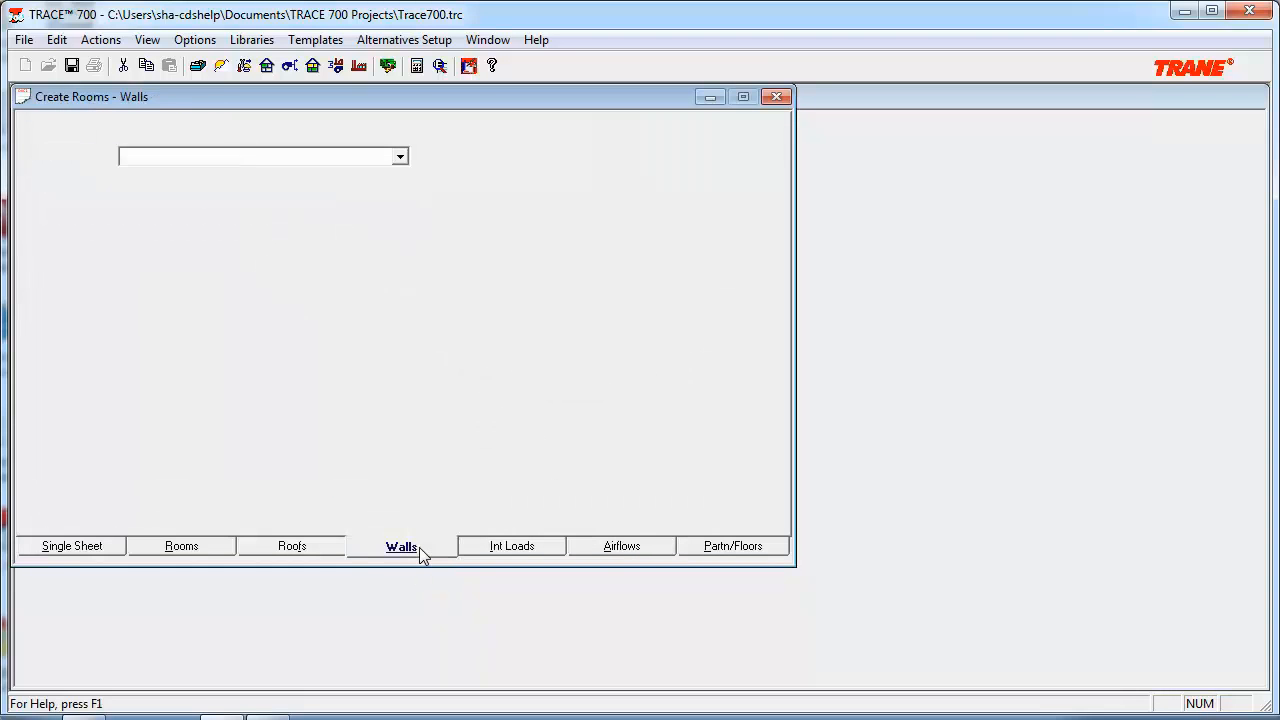
click(401, 546)
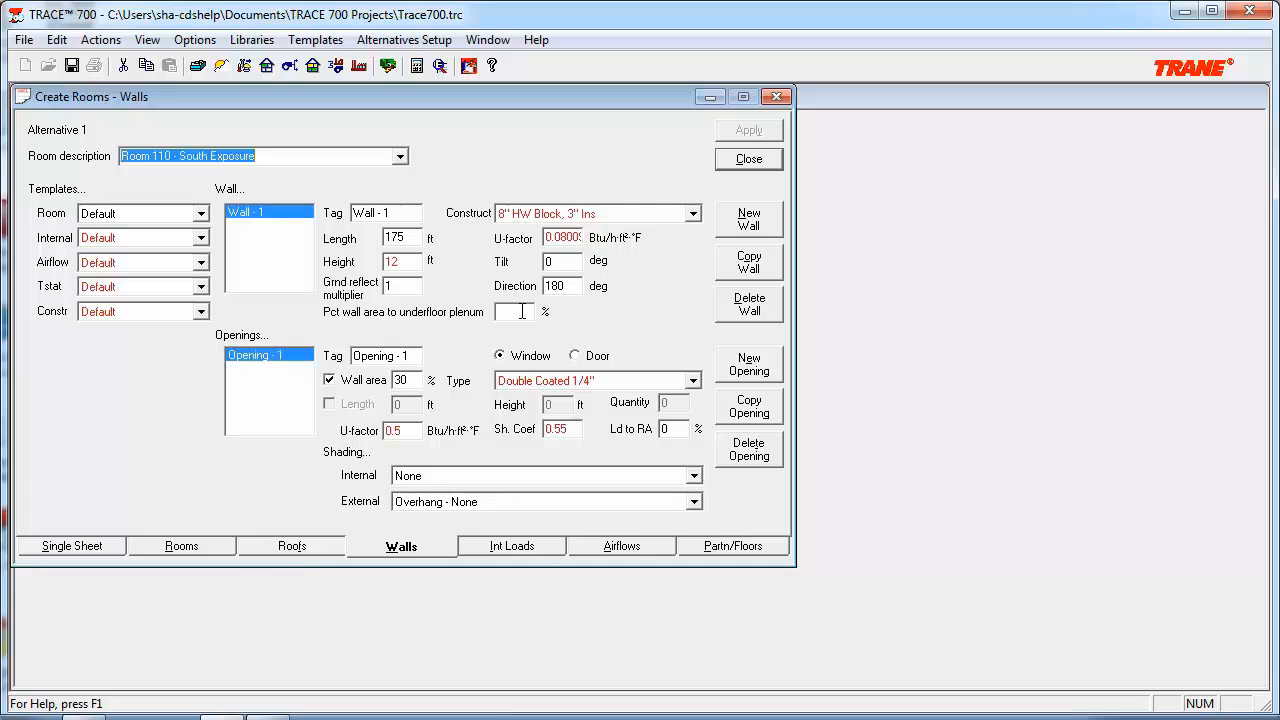
click(511, 546)
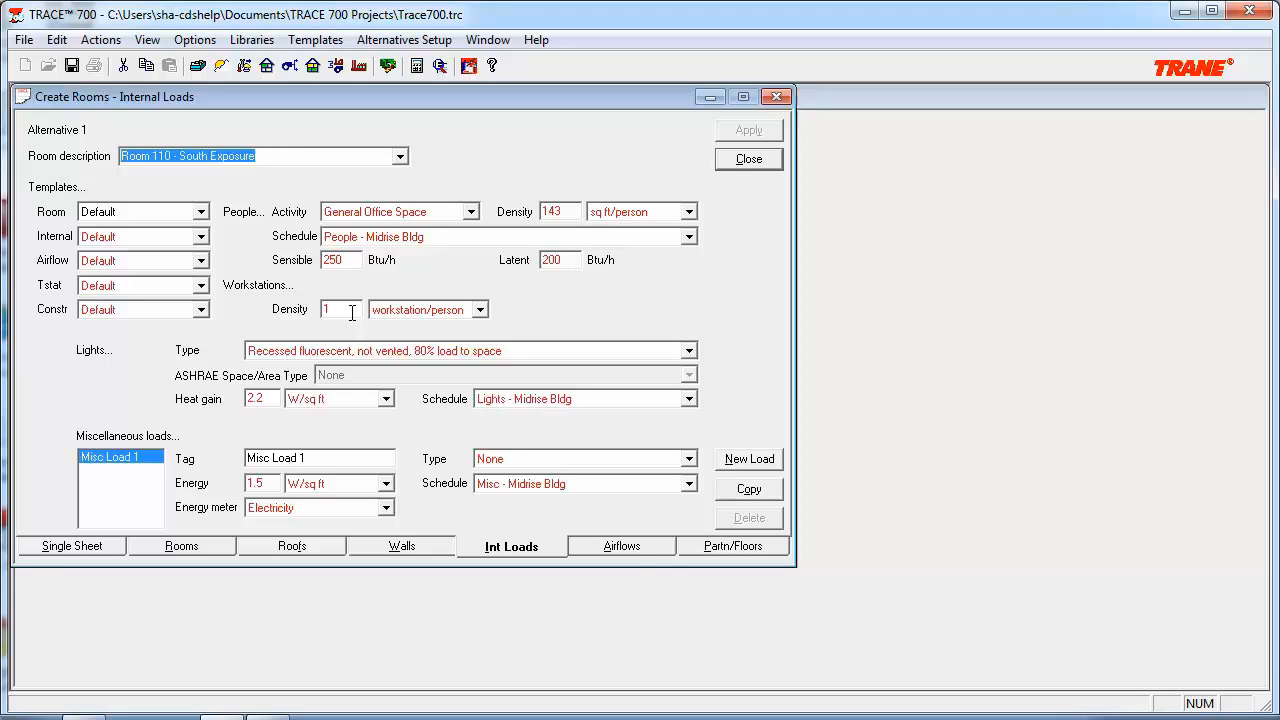
Review Room 110's airflows, then show its partitions and floors with Floor - 1.
click(621, 546)
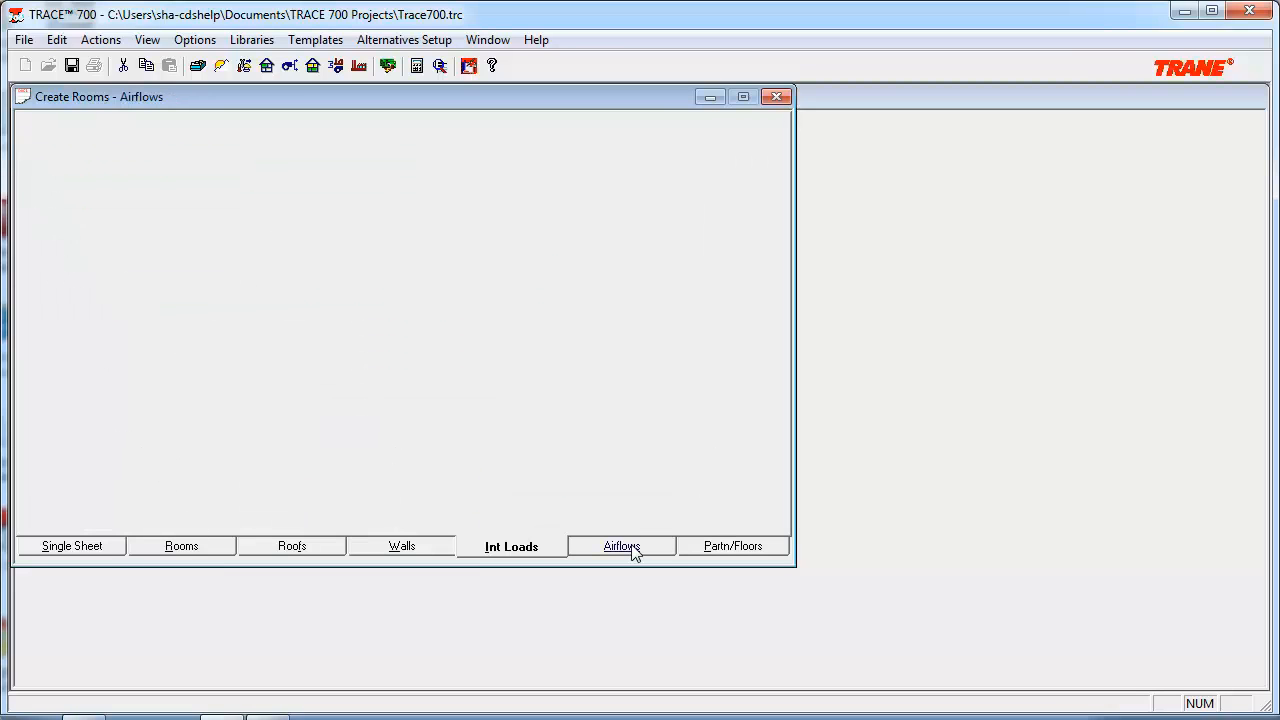
click(621, 546)
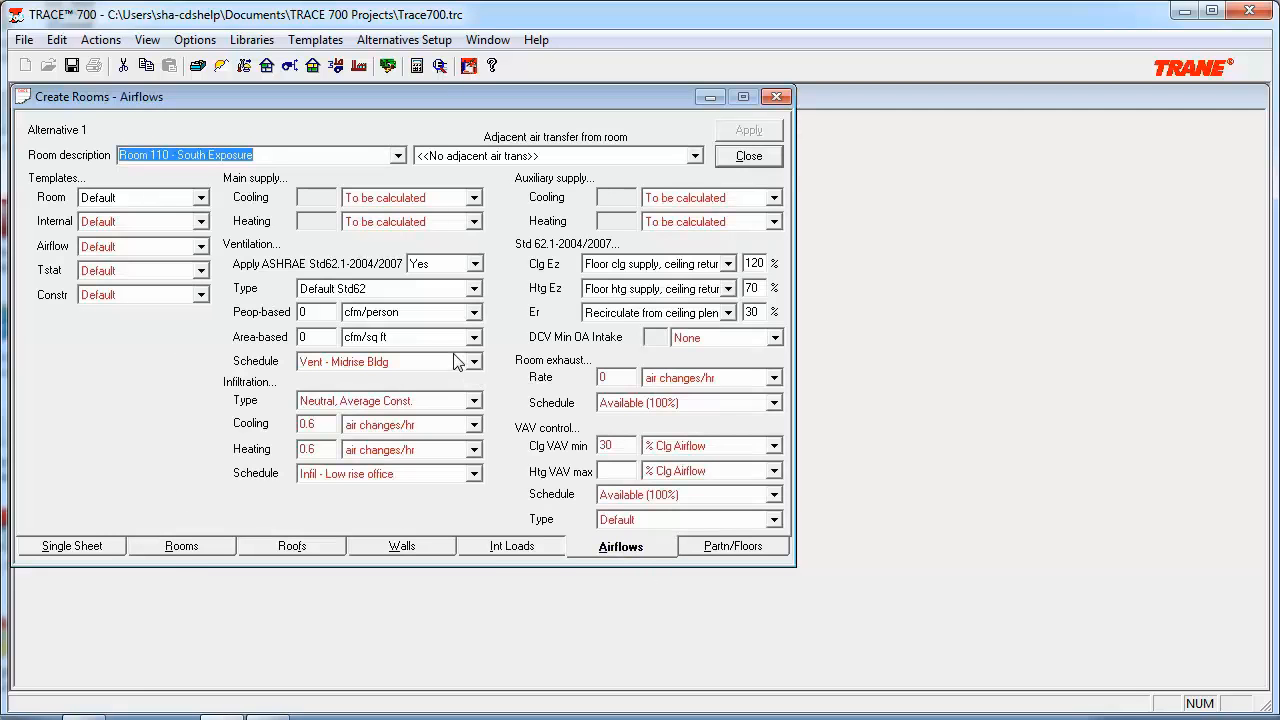
mouse_move(453, 315)
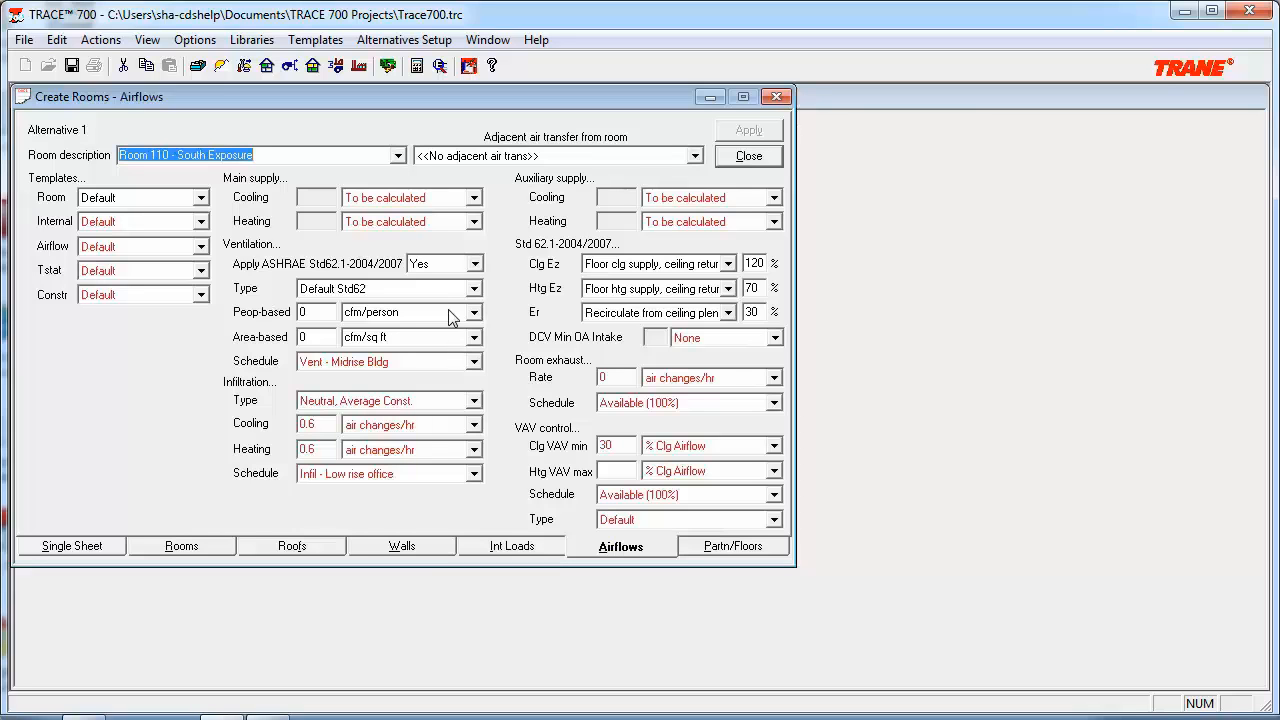
mouse_move(530, 352)
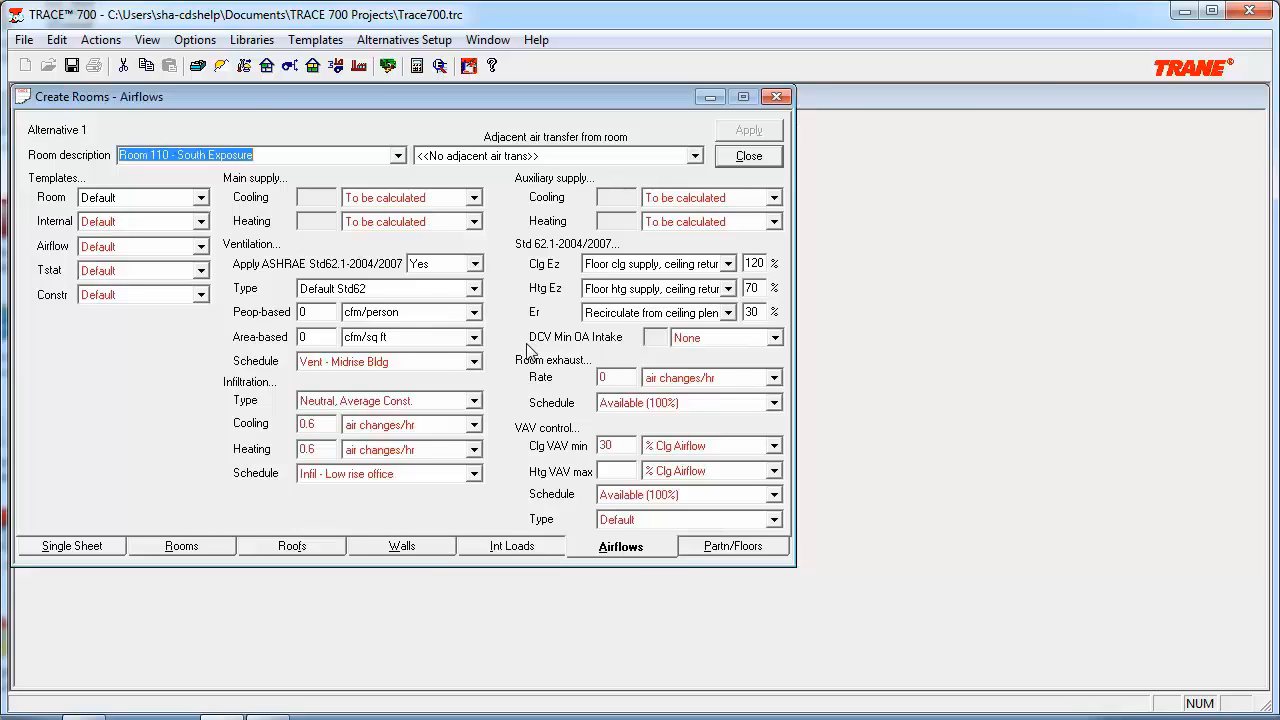
mouse_move(648, 268)
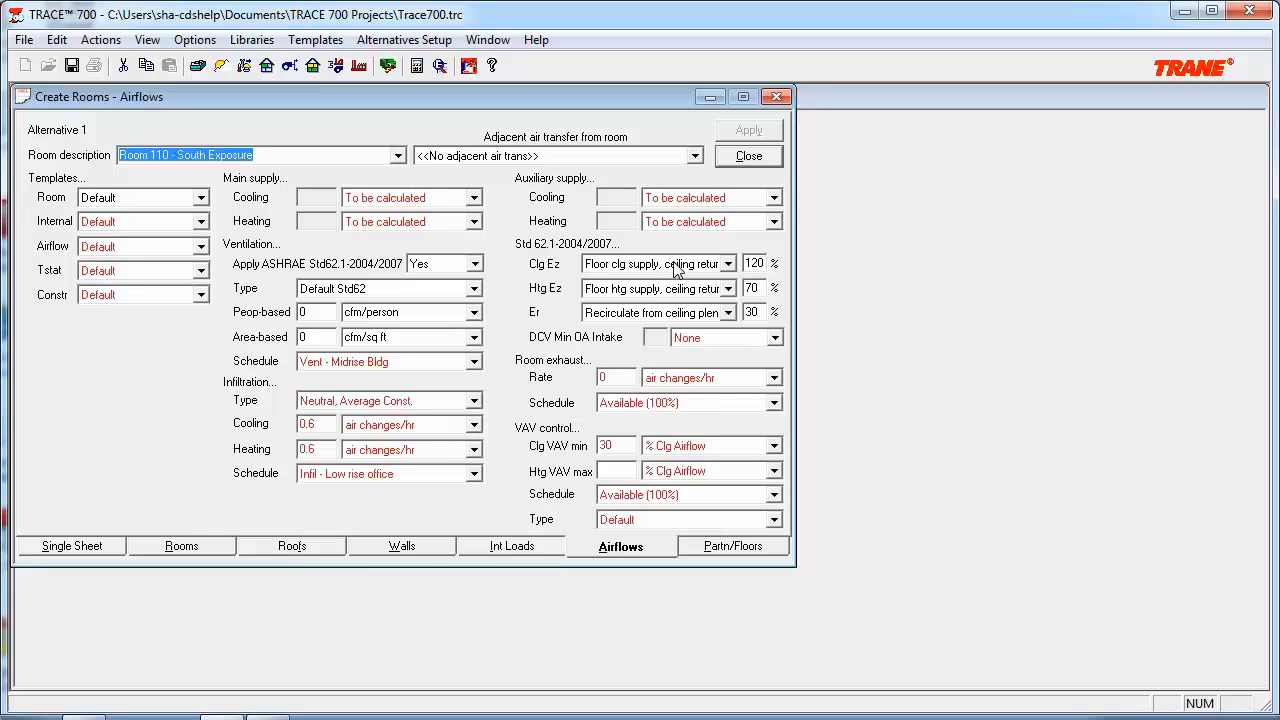
mouse_move(680, 275)
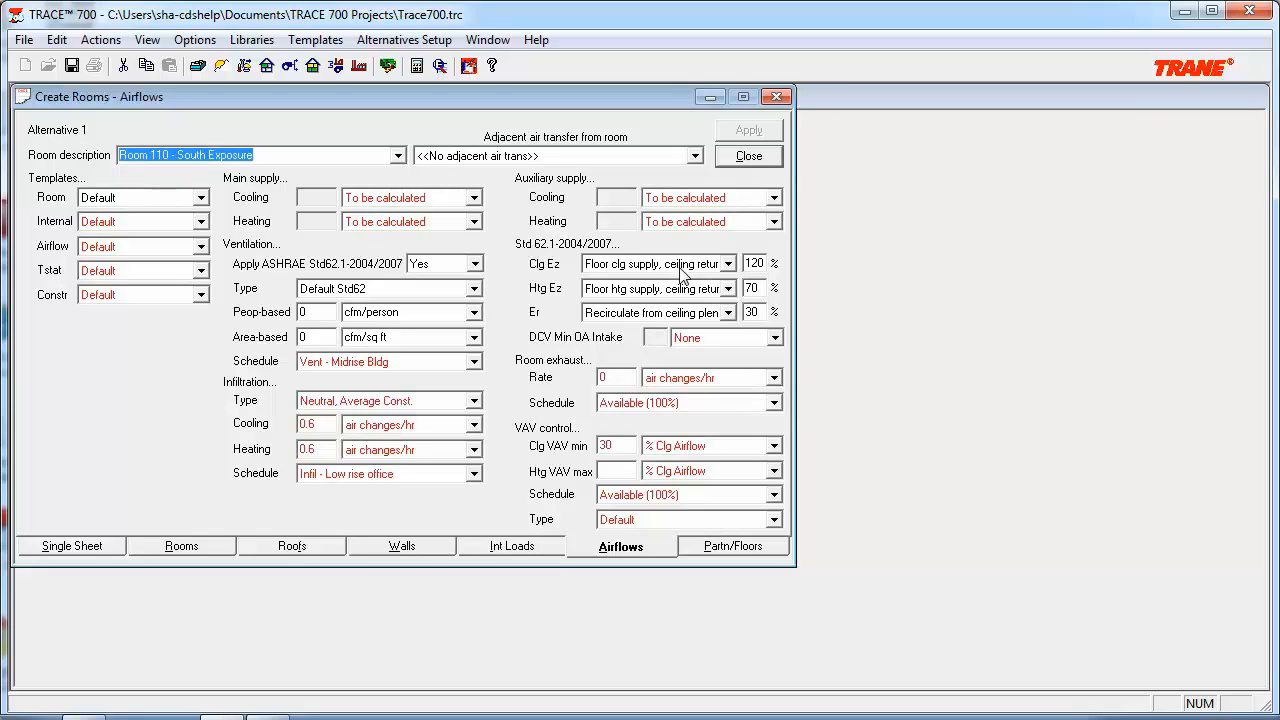
mouse_move(670, 300)
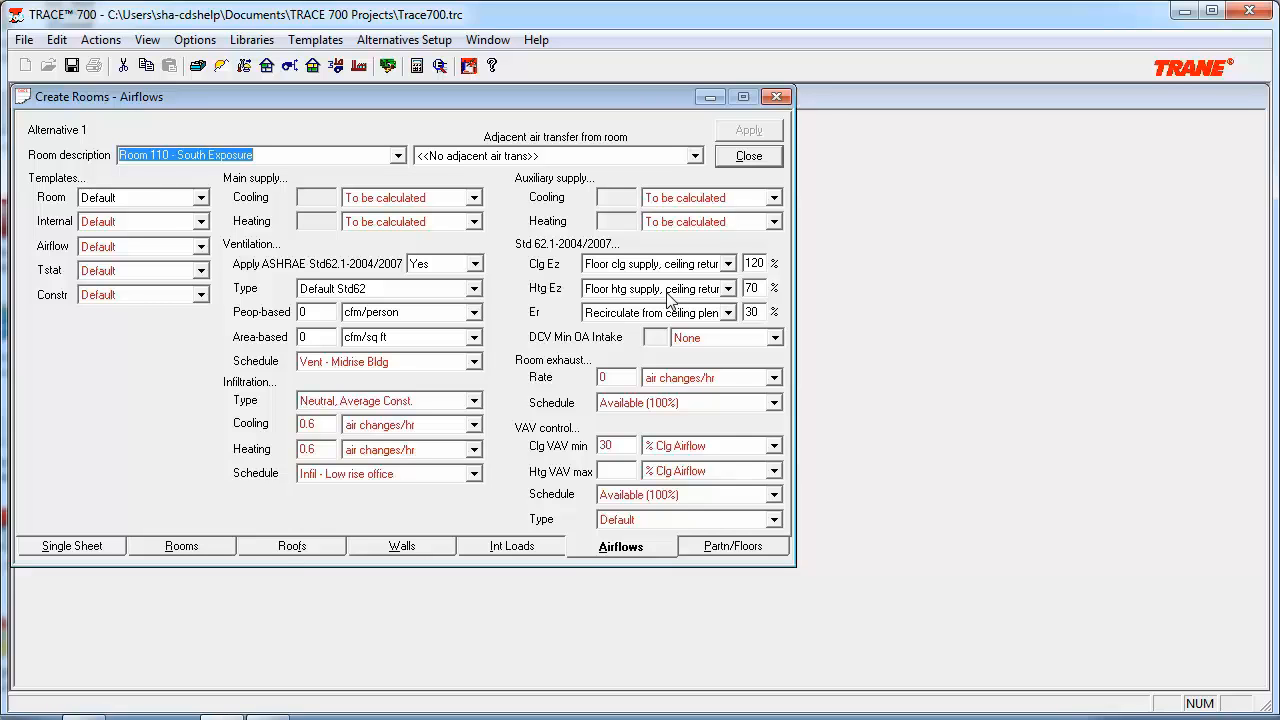
mouse_move(722, 300)
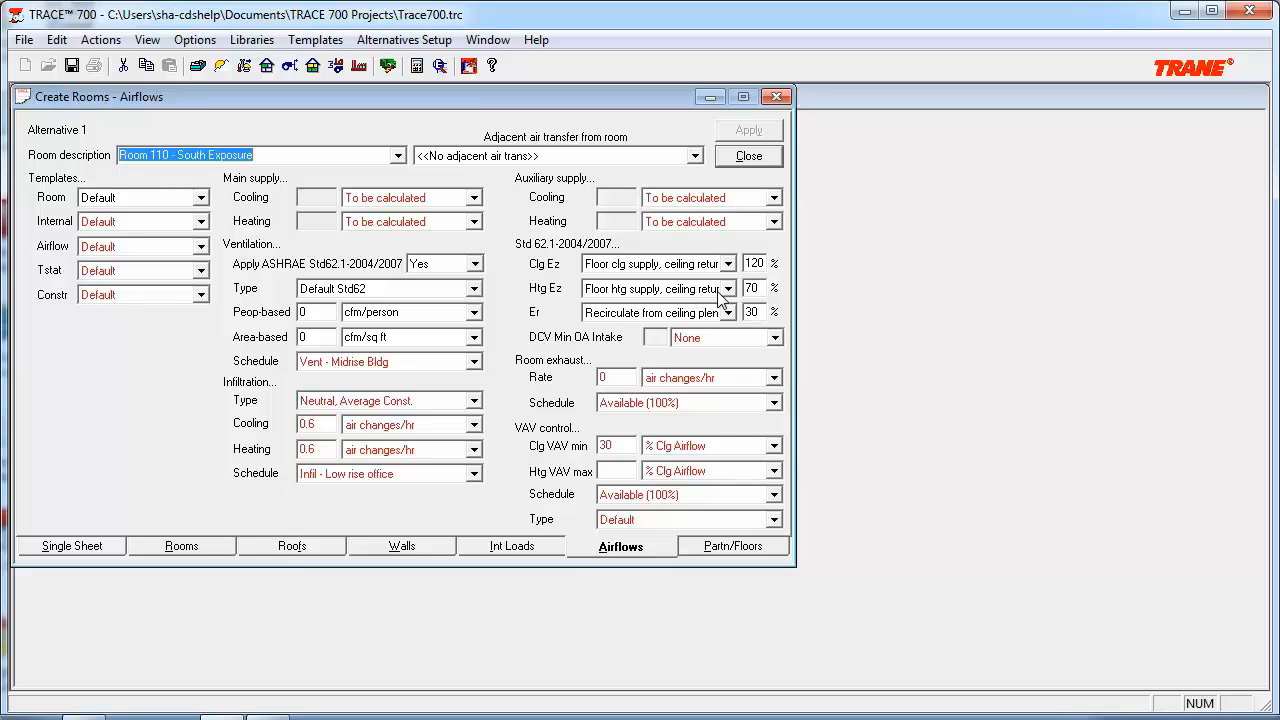
mouse_move(720, 295)
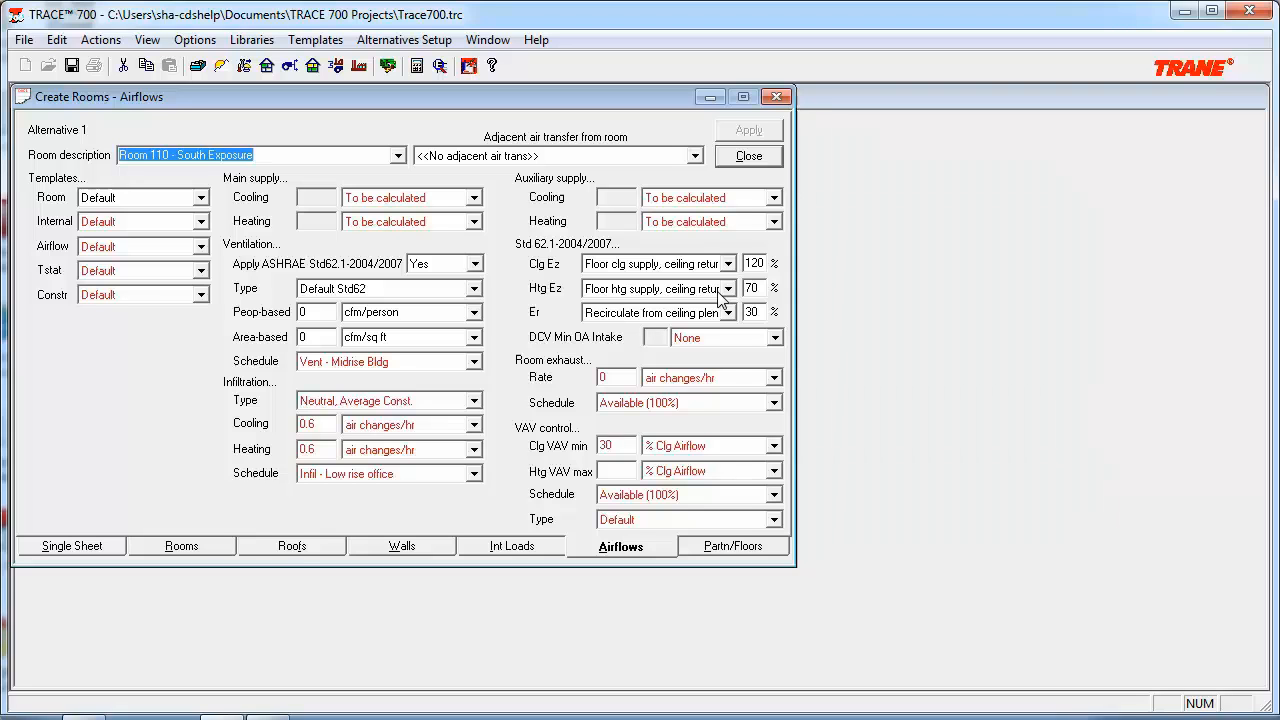
mouse_move(733, 545)
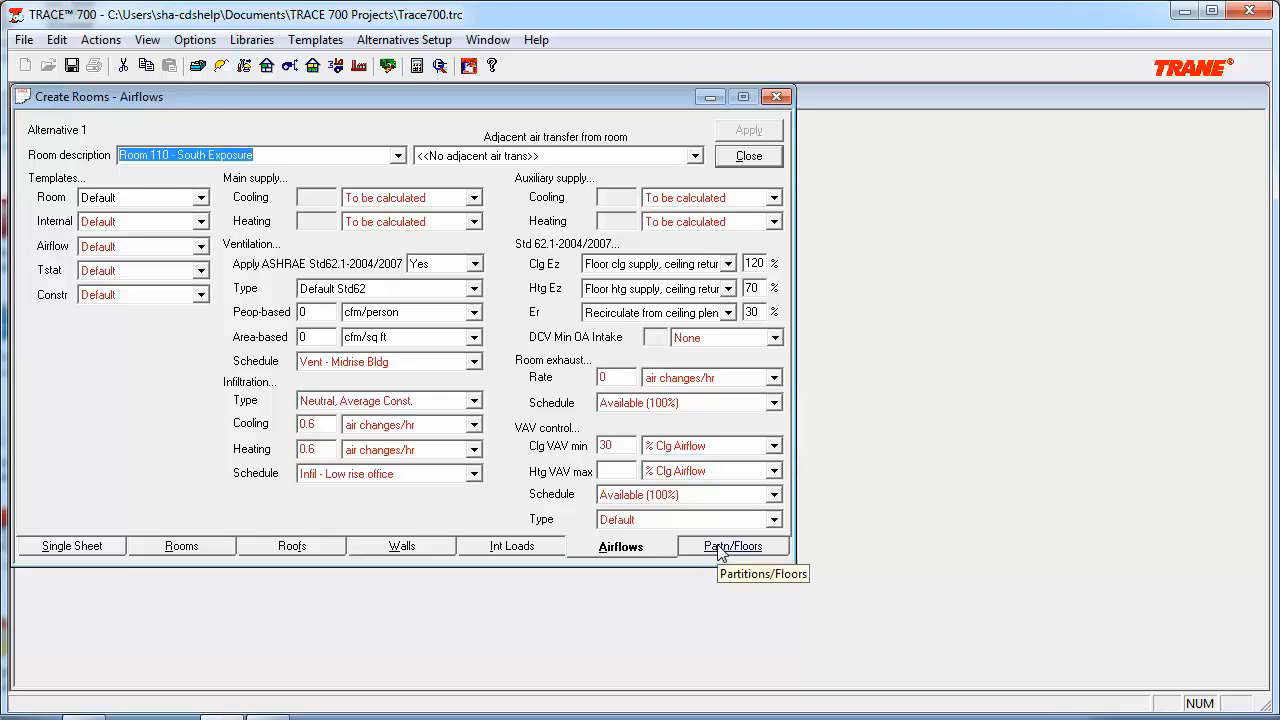
click(733, 546)
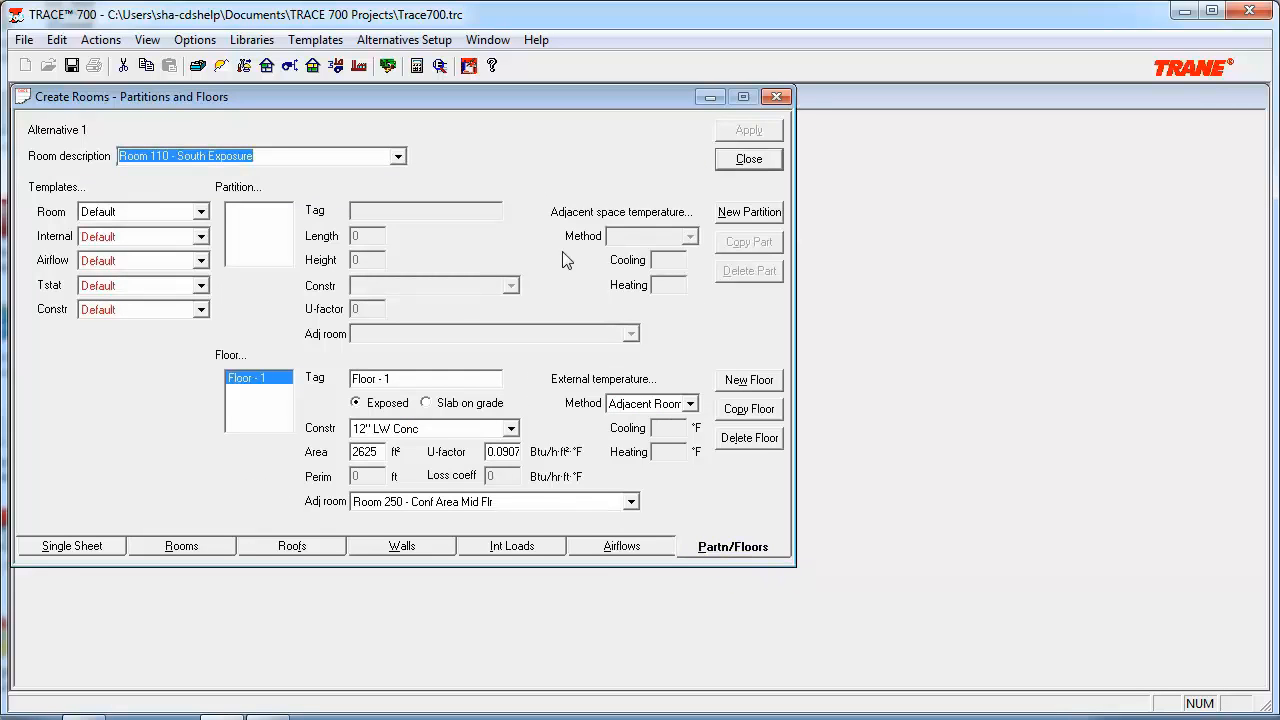
mouse_move(602, 435)
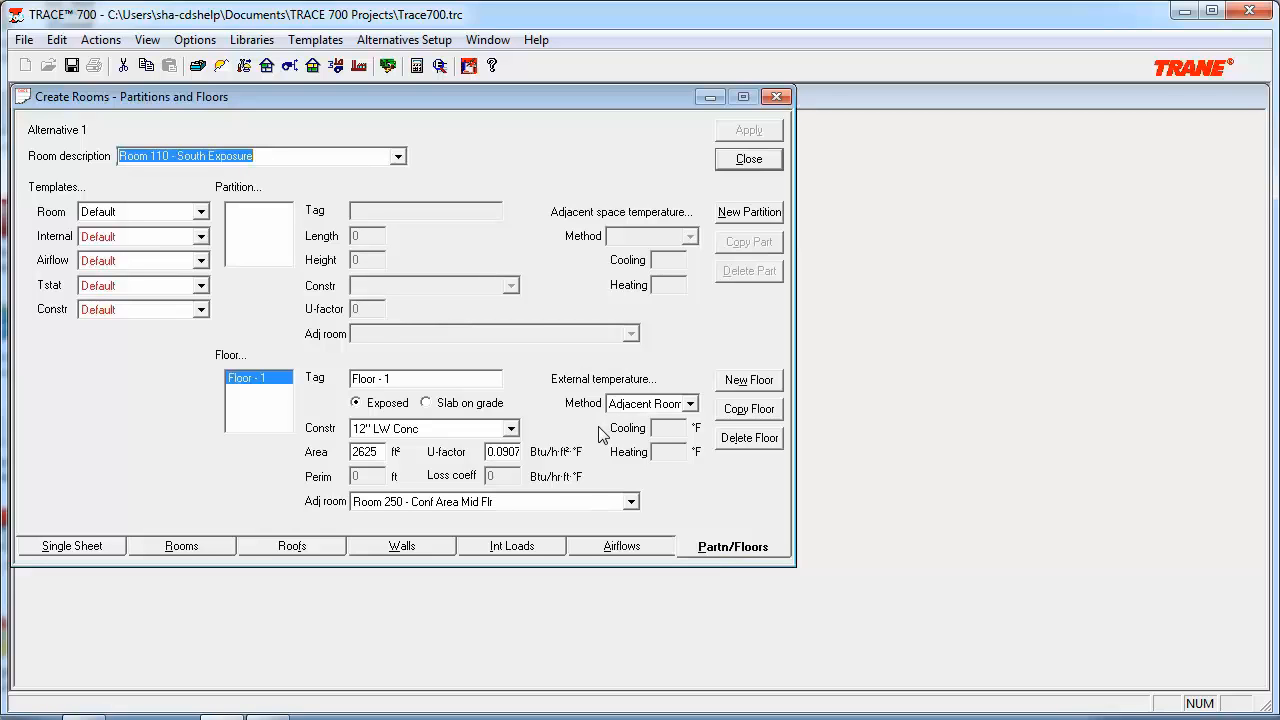
mouse_move(565, 465)
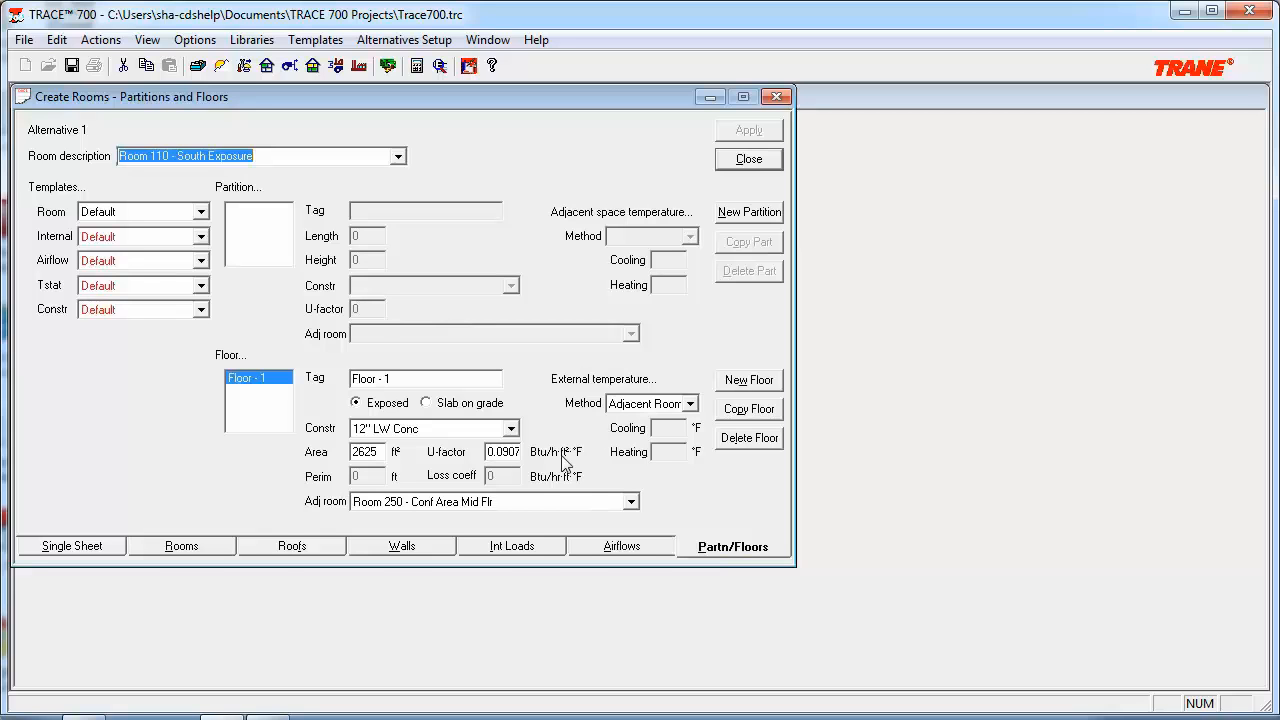
mouse_move(473, 463)
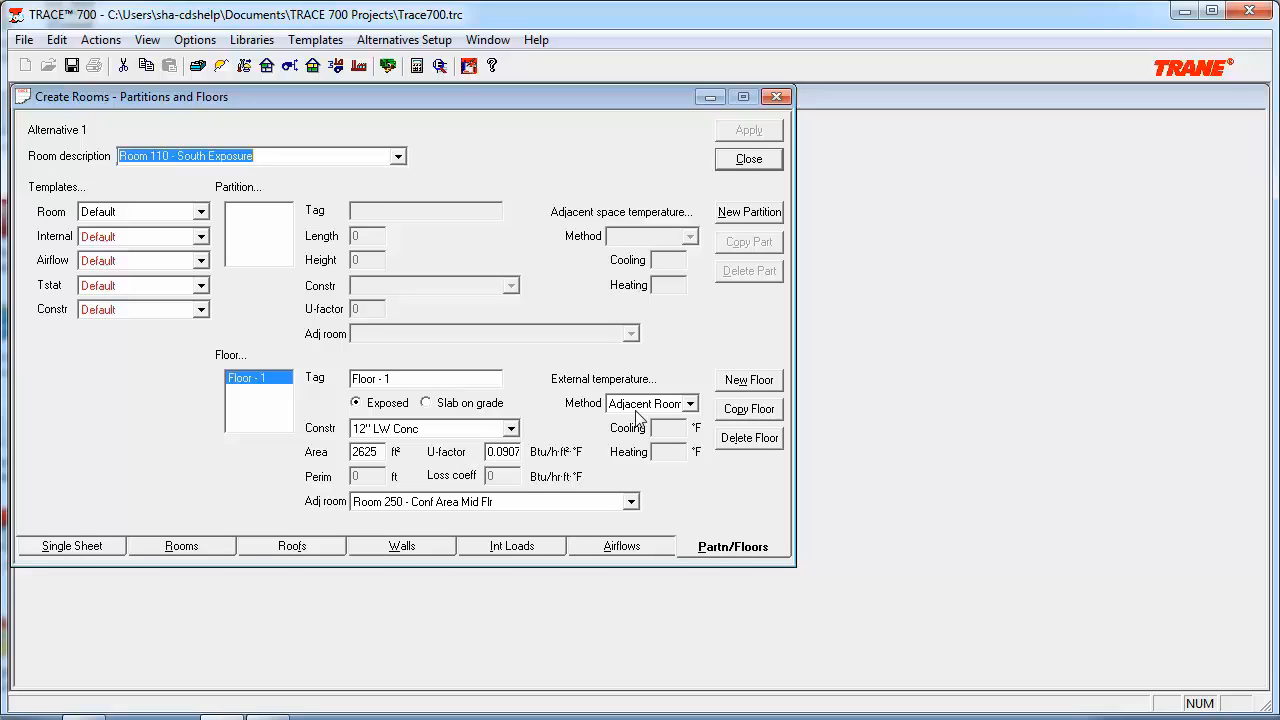
Keep Floor - 1 on Adjacent Room method against Room 250 - Conf Area Mid Flr, then return to the project overview.
click(689, 403)
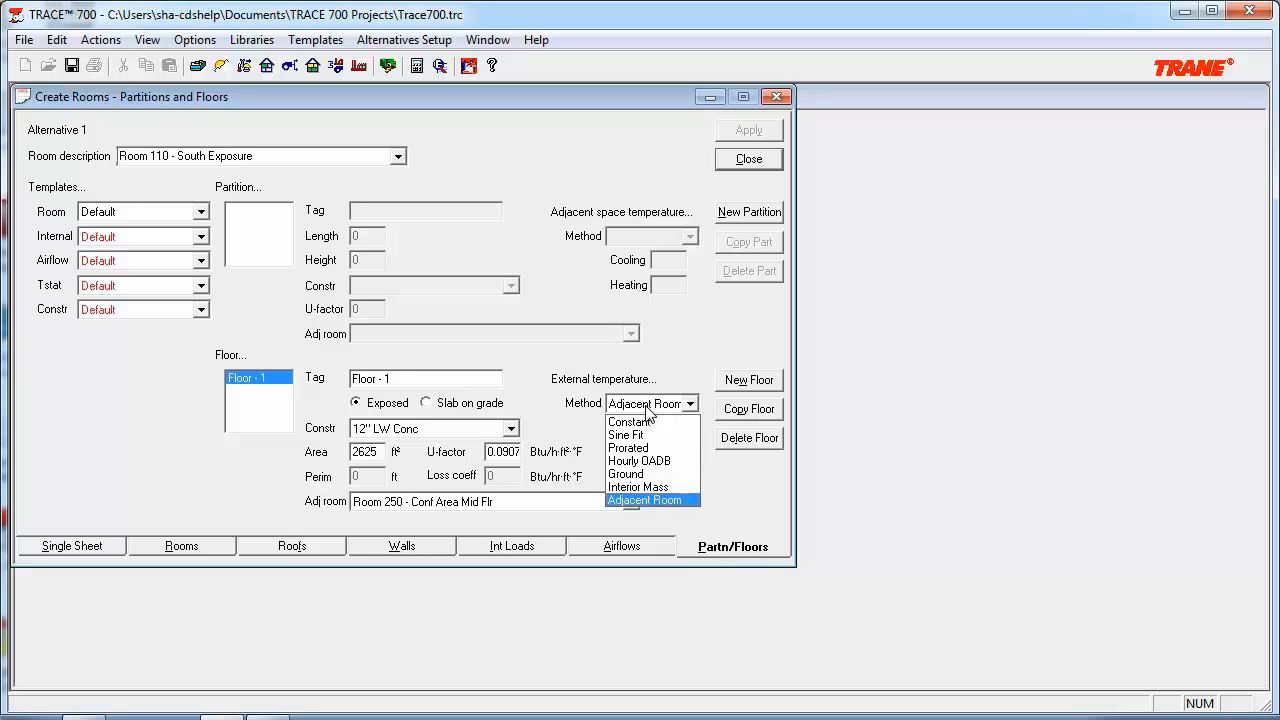
click(645, 500)
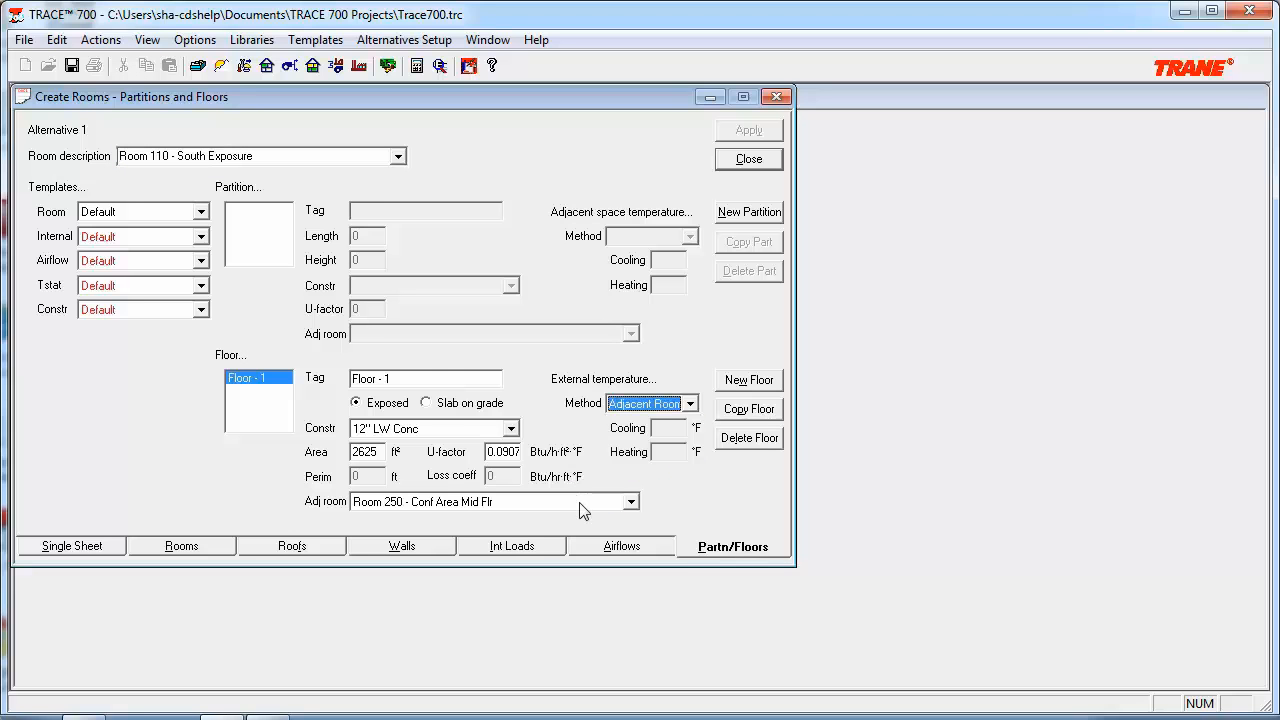
click(631, 501)
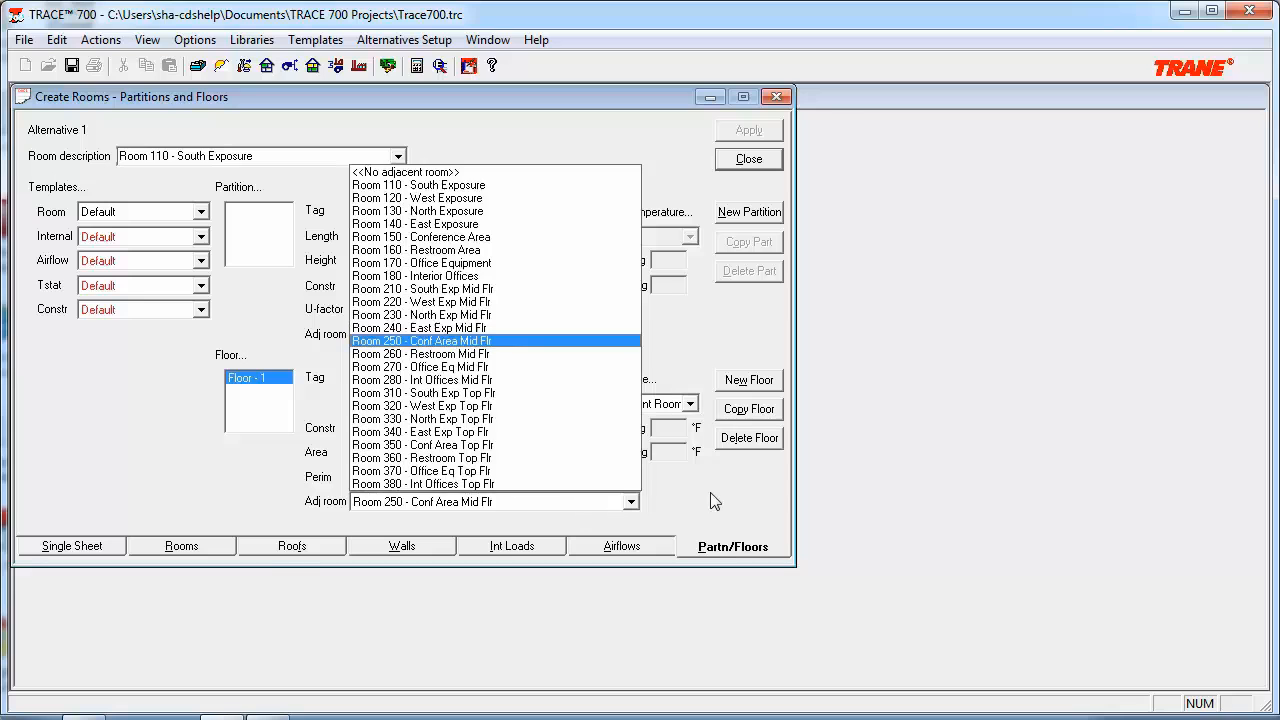
click(421, 340)
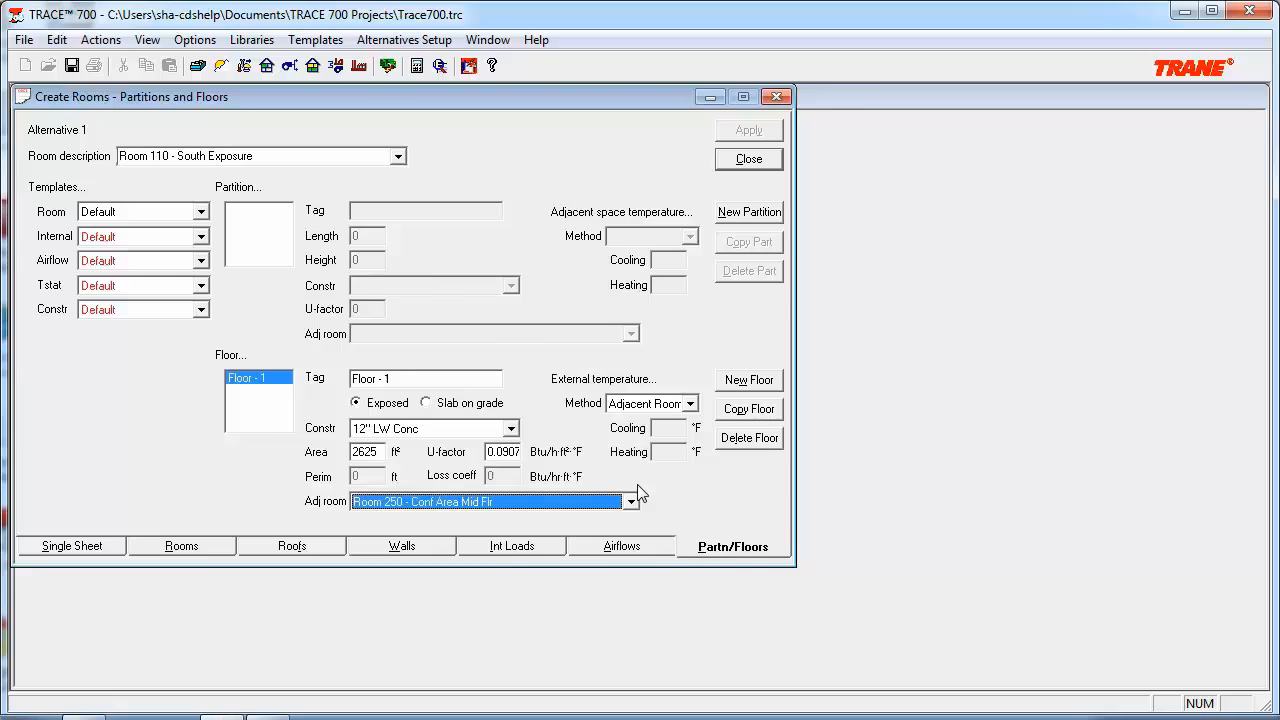
click(747, 158)
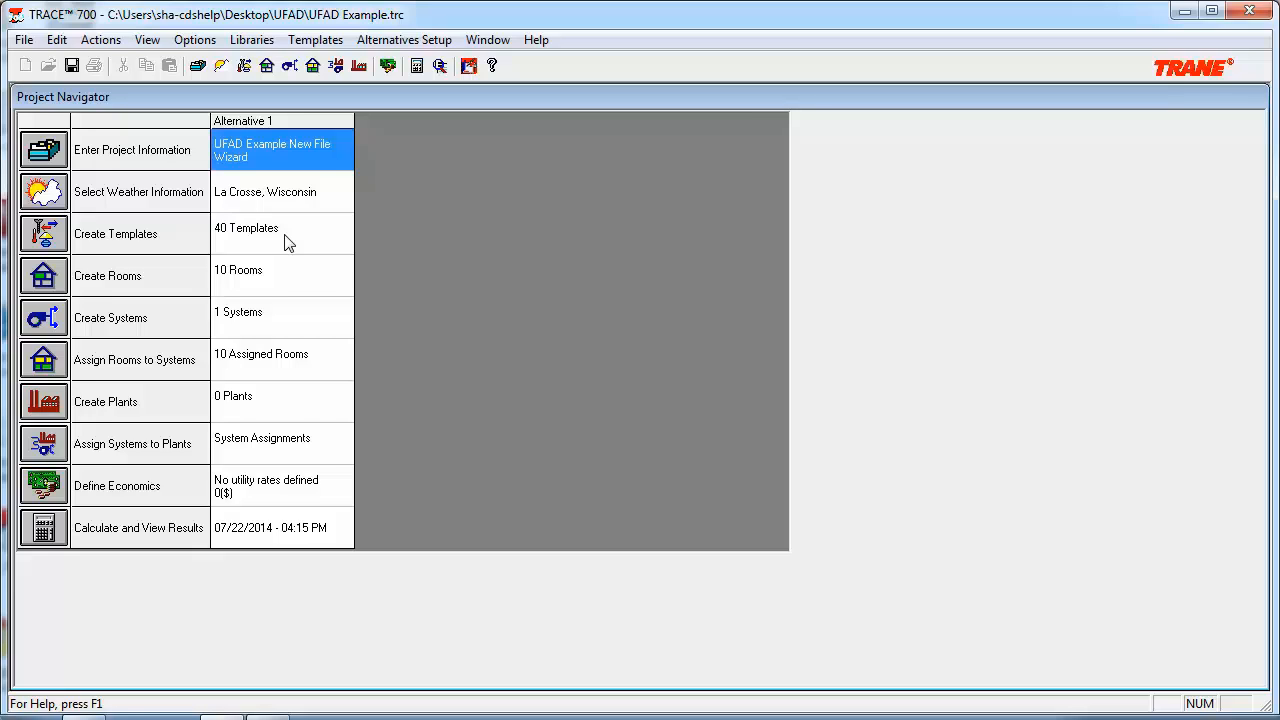
Show the Wing 1 internal load template from the project's 40 templates.
click(281, 233)
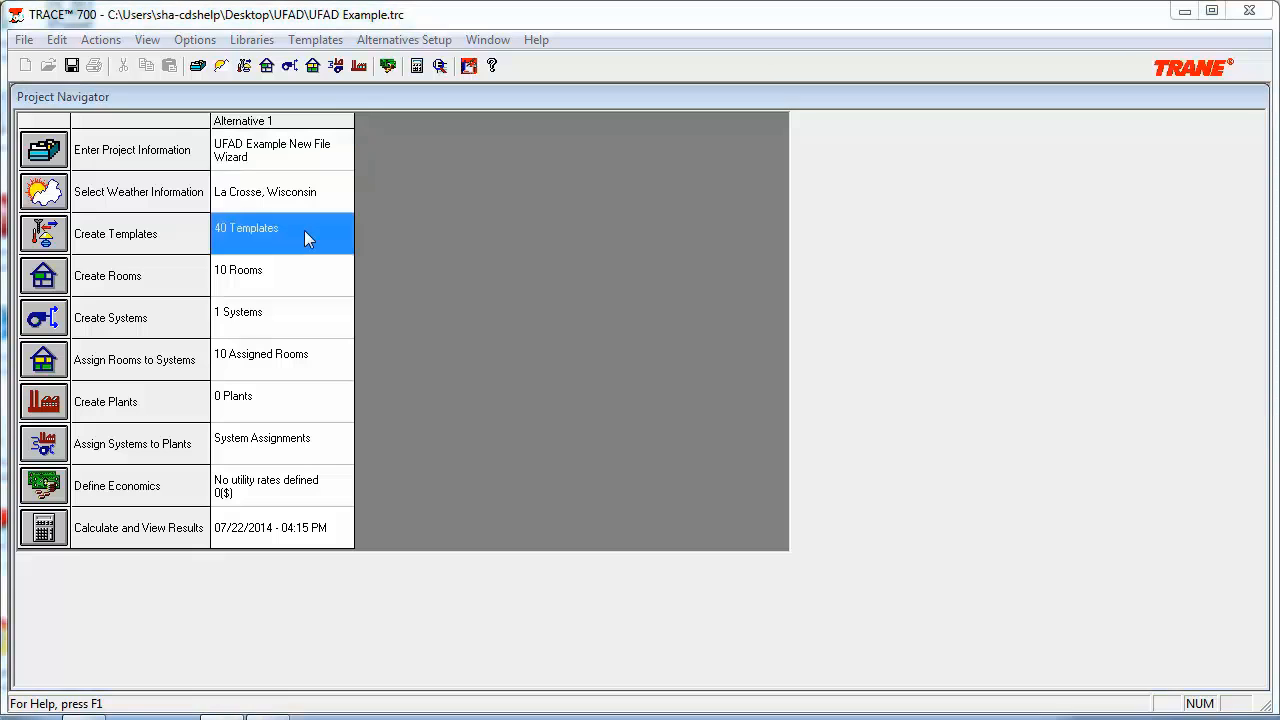
double_click(246, 228)
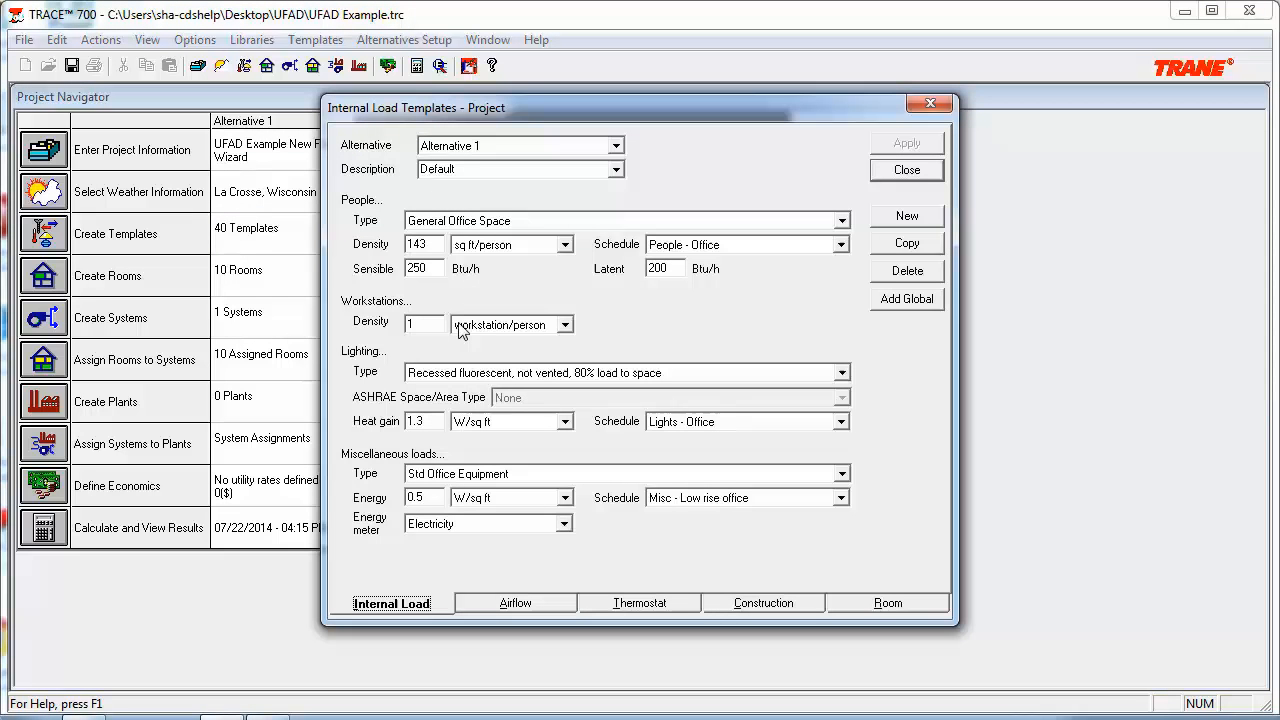
mouse_move(617, 200)
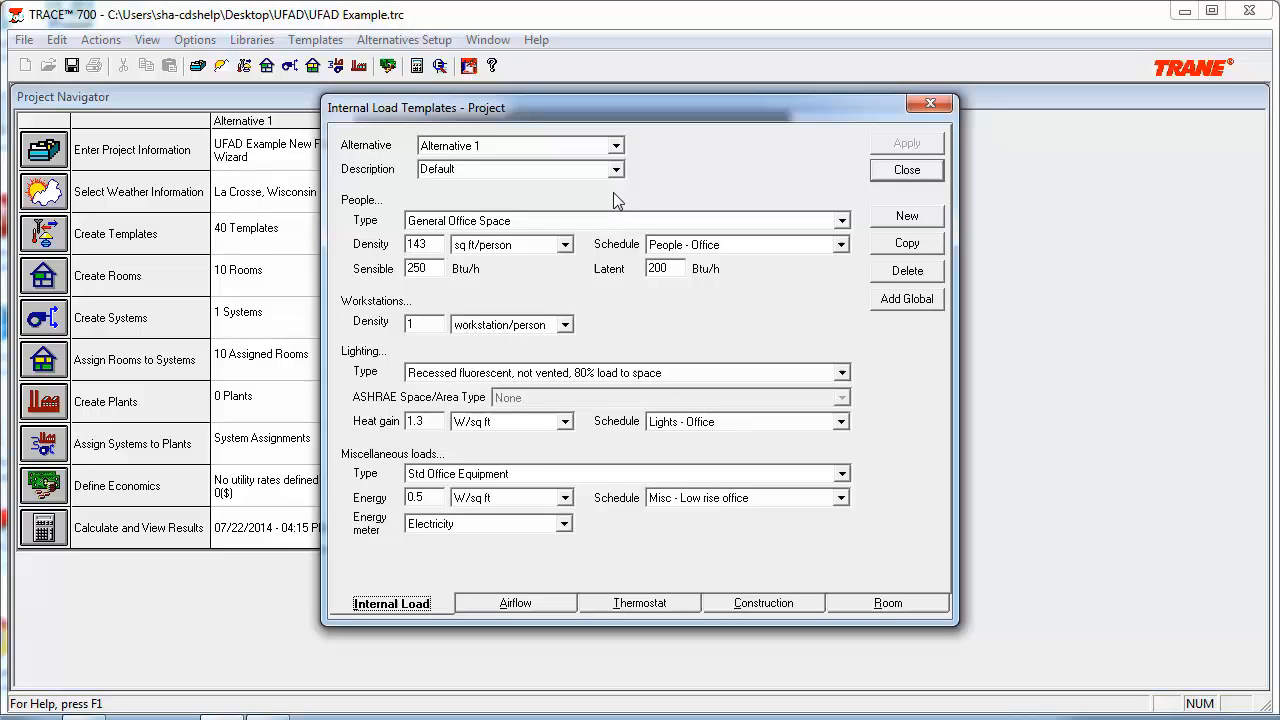
click(617, 168)
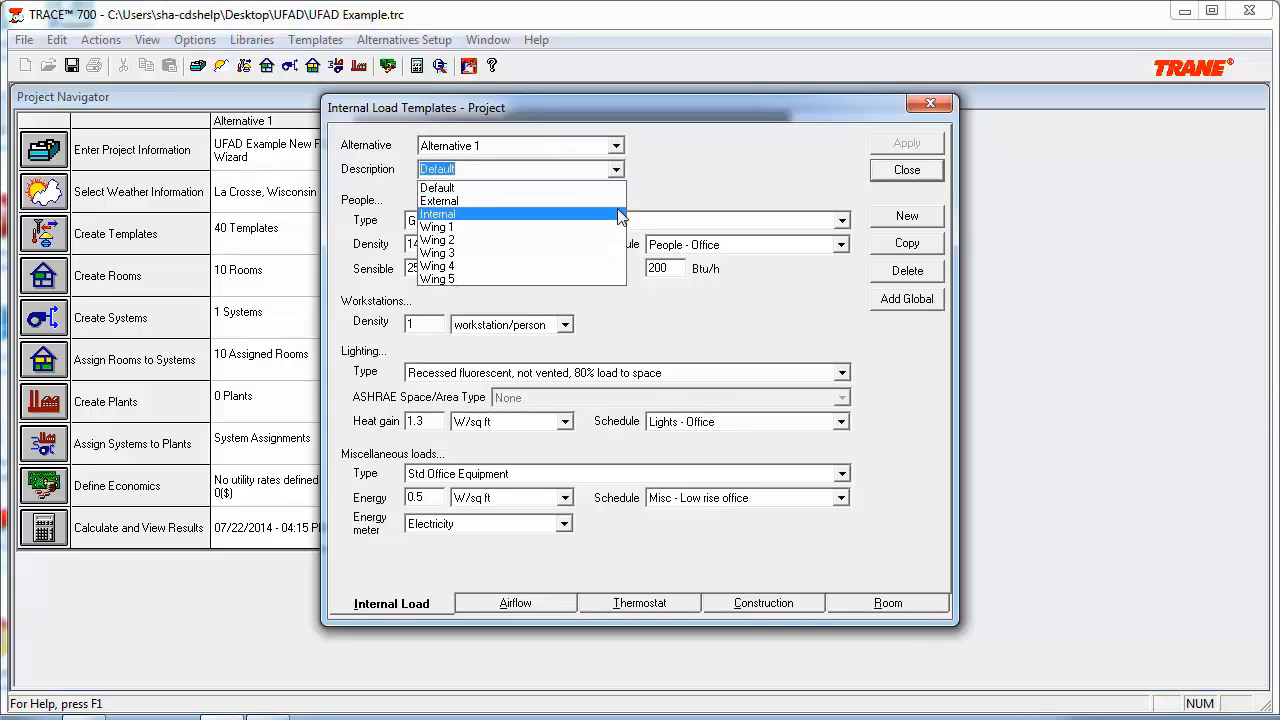
click(436, 226)
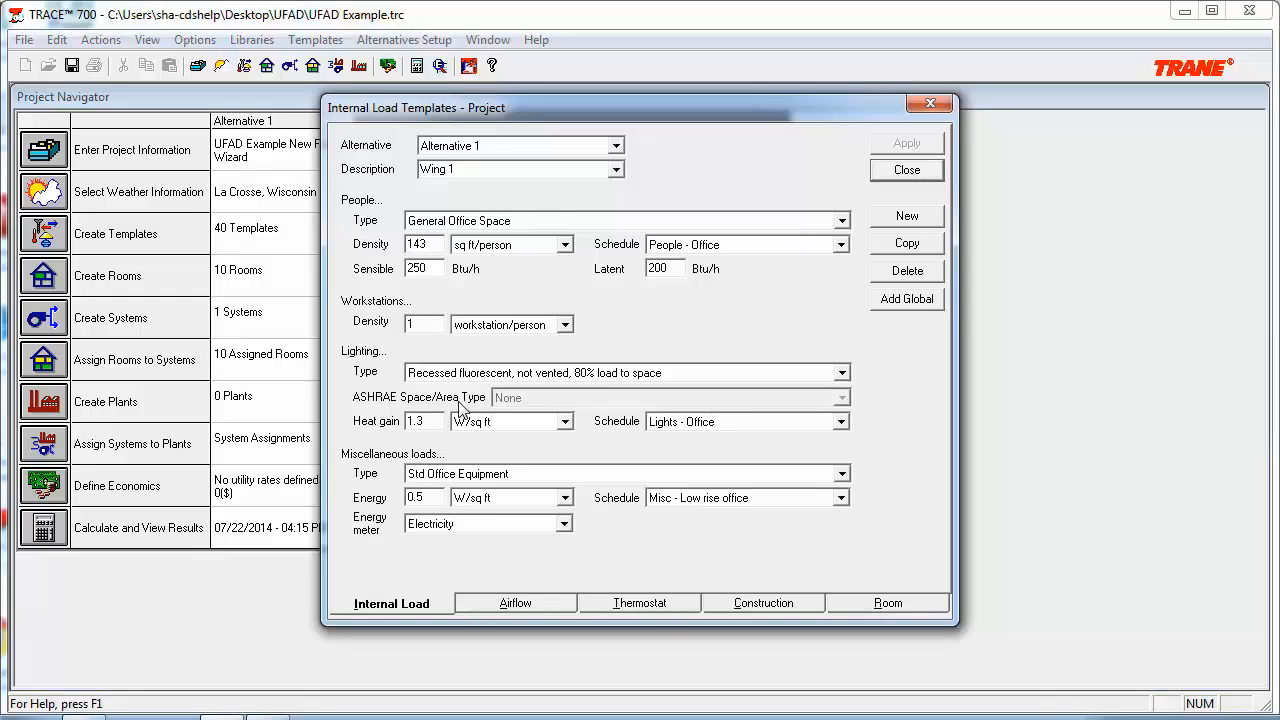
mouse_move(503, 565)
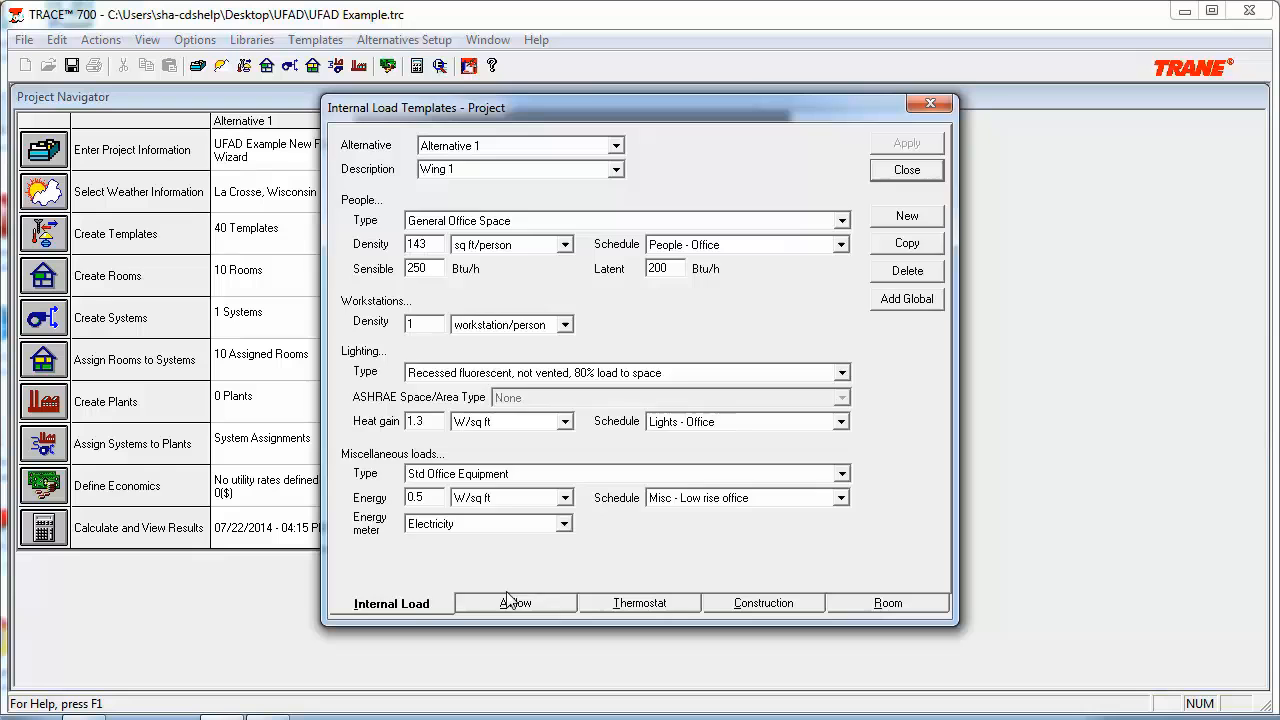
Review the Wing 1 airflow template's ventilation values, then close the templates.
click(514, 602)
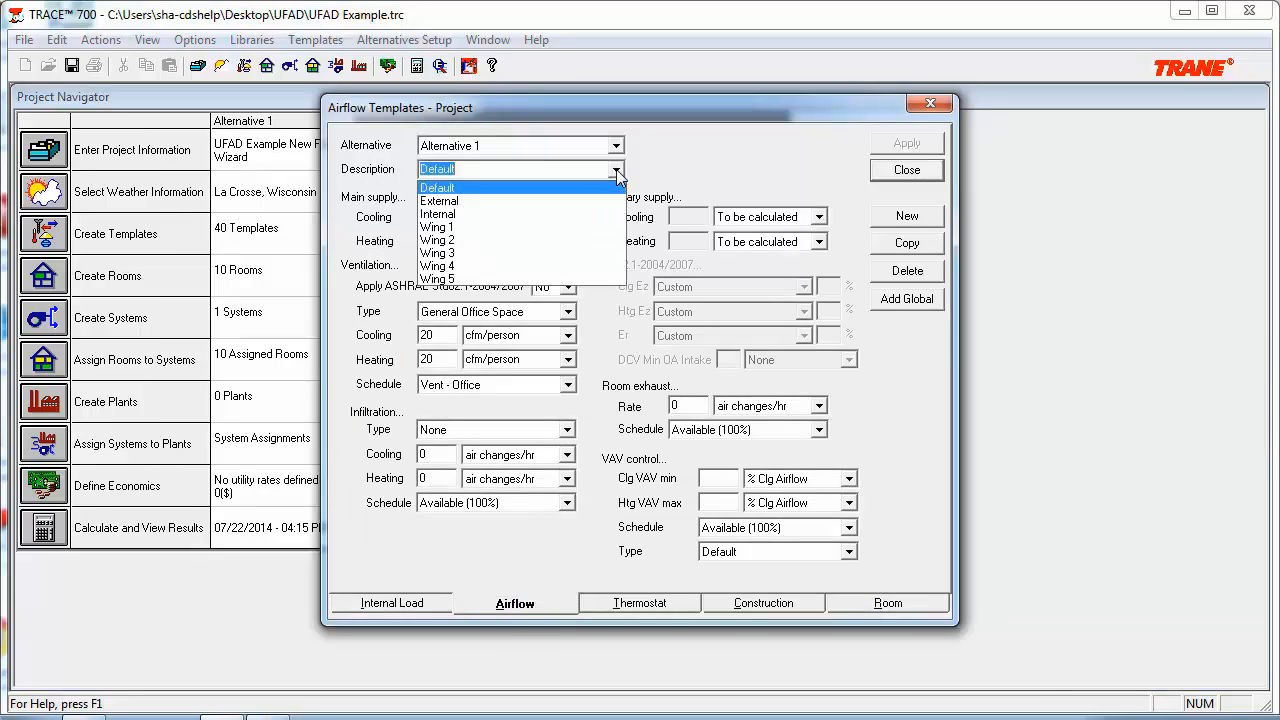
click(437, 226)
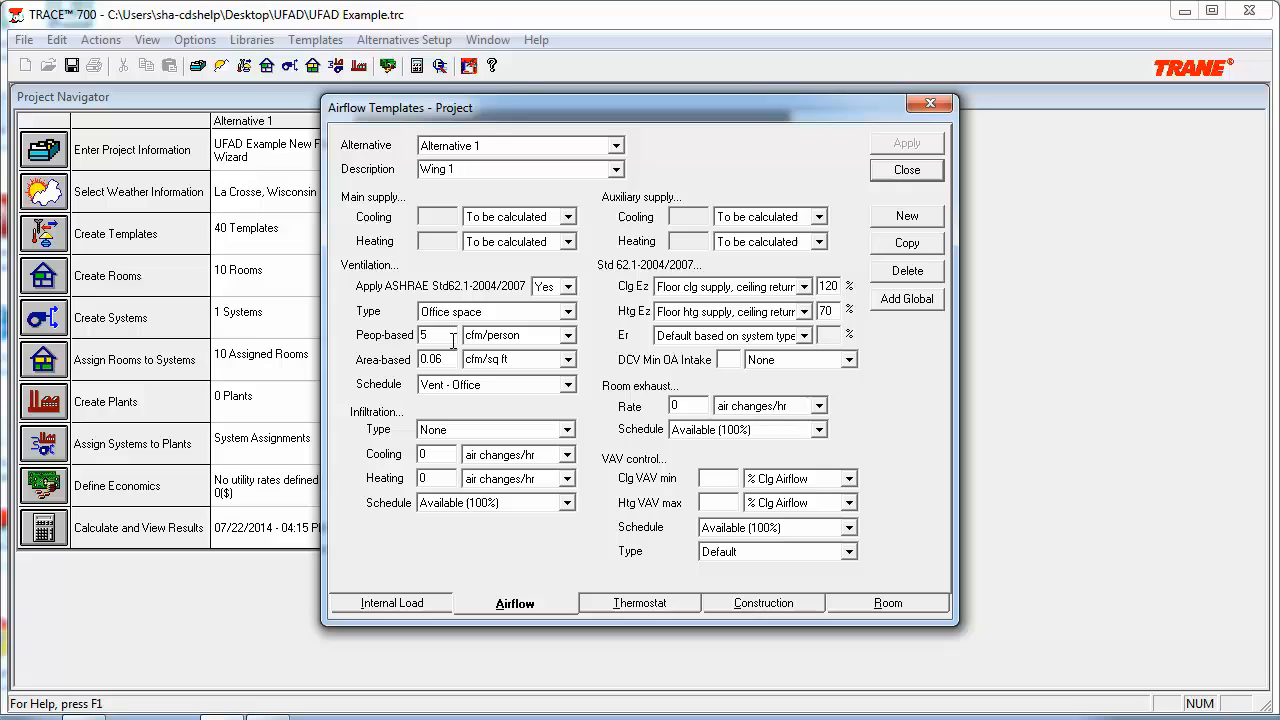
mouse_move(468, 338)
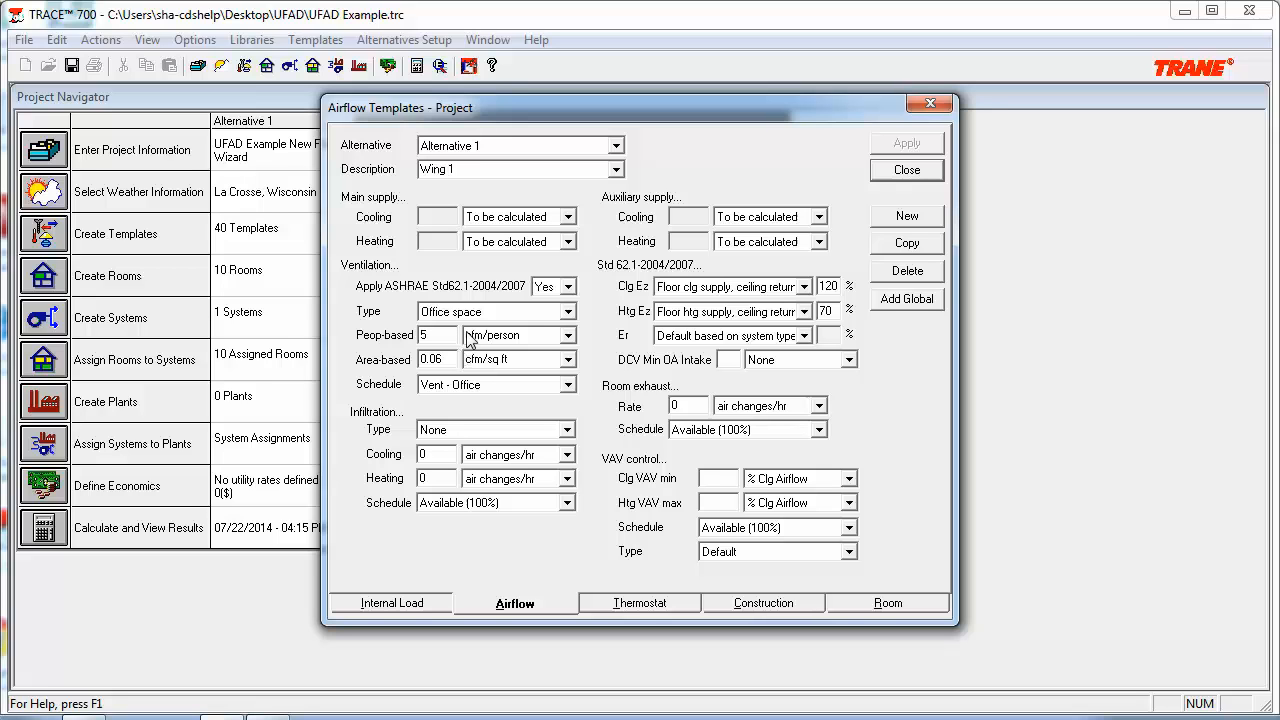
mouse_move(492, 328)
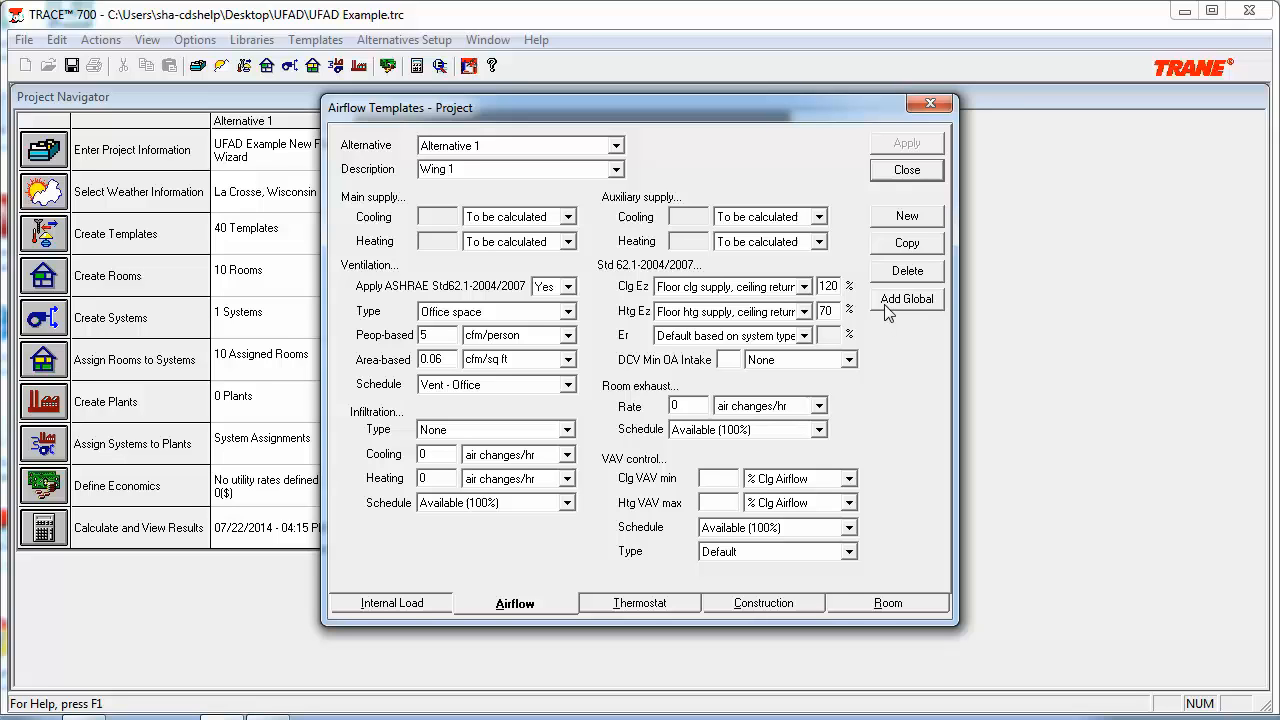
mouse_move(710, 302)
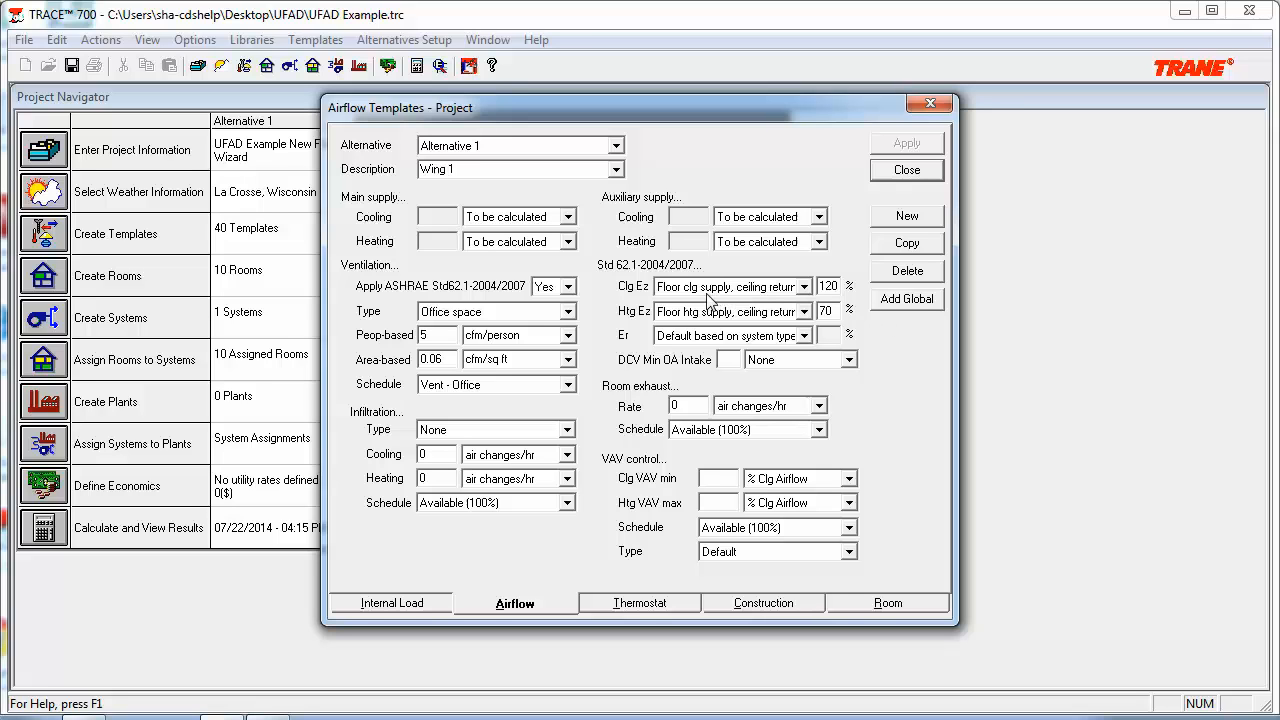
mouse_move(793, 307)
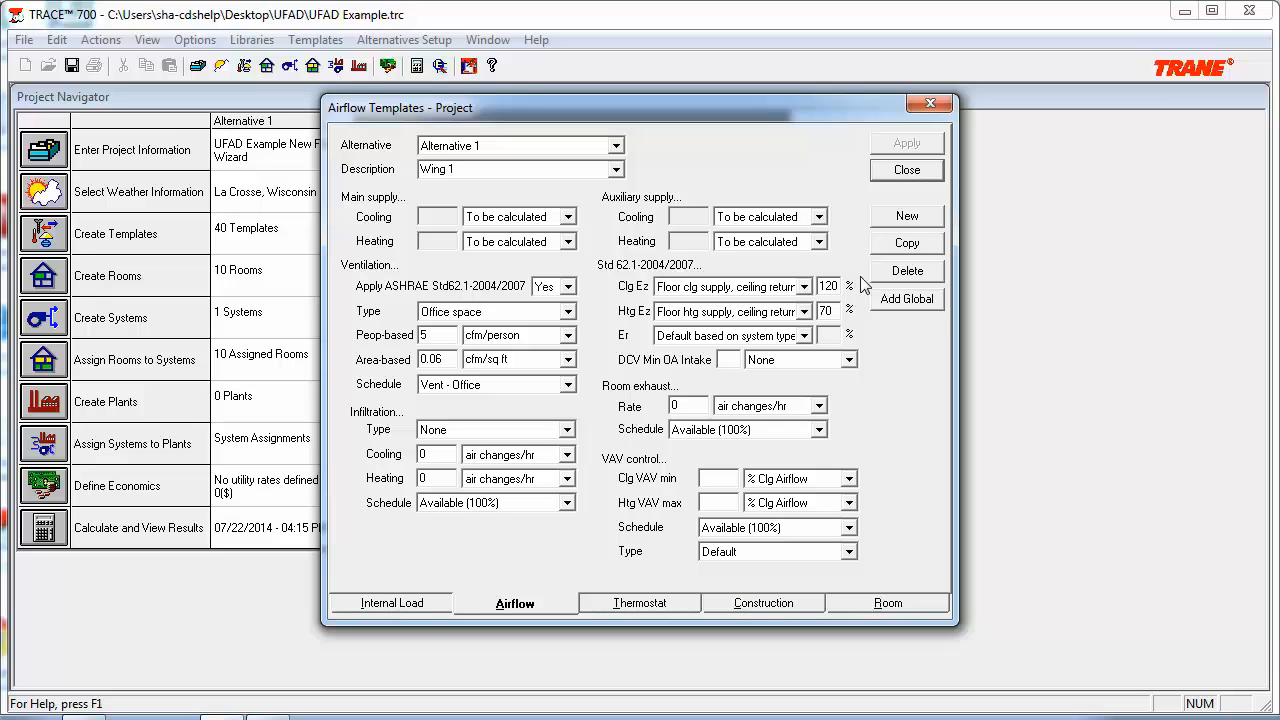
mouse_move(907, 169)
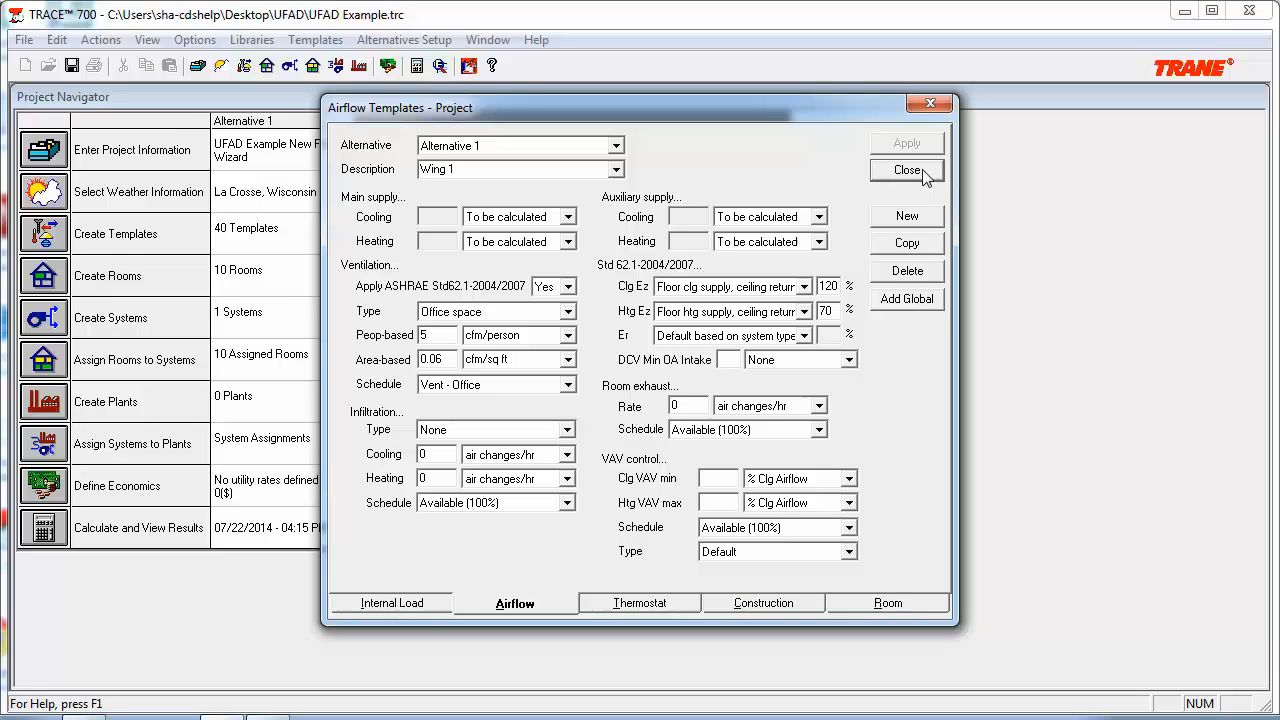
click(906, 170)
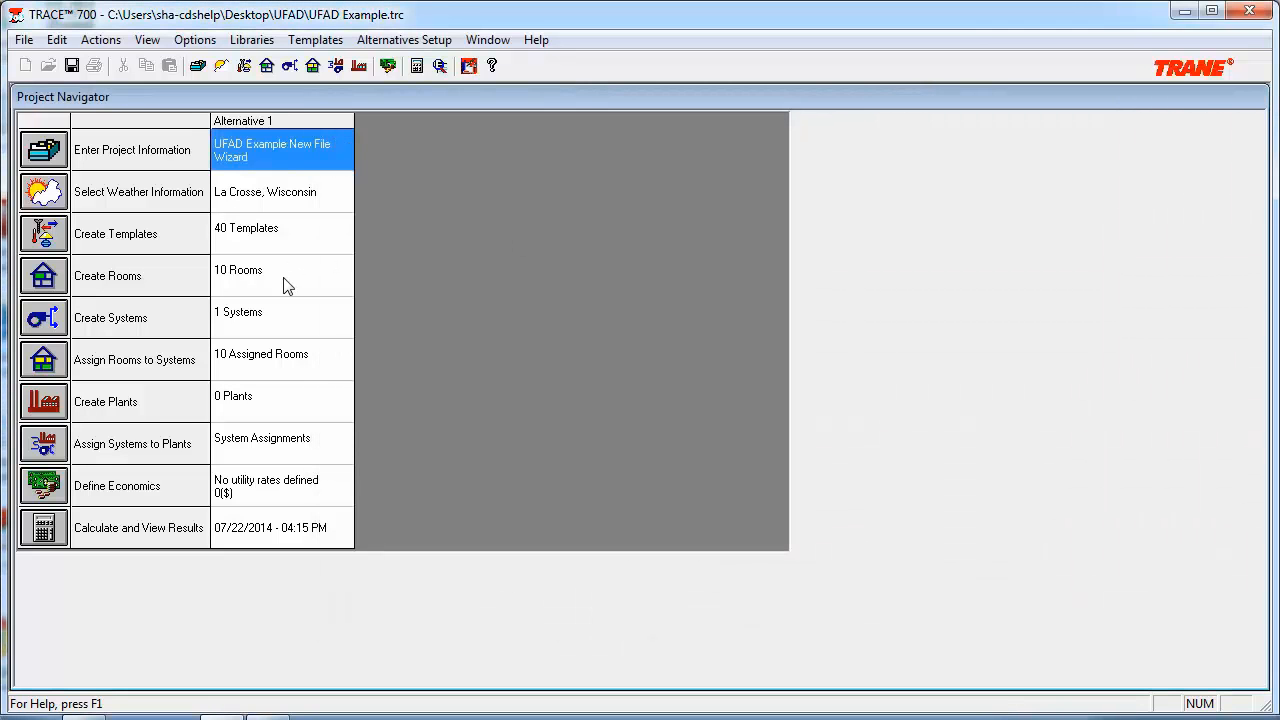
Show the partitions and floors of room W1-R1 N FL 2.
click(283, 275)
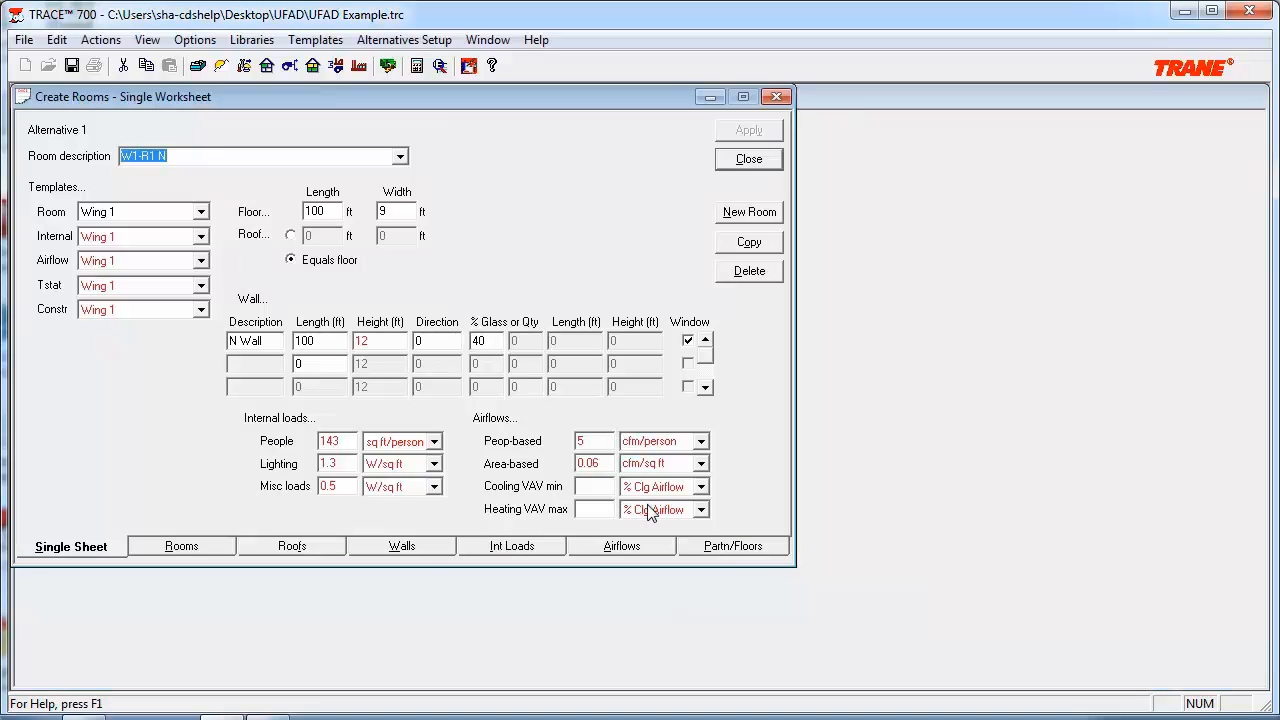
mouse_move(660, 512)
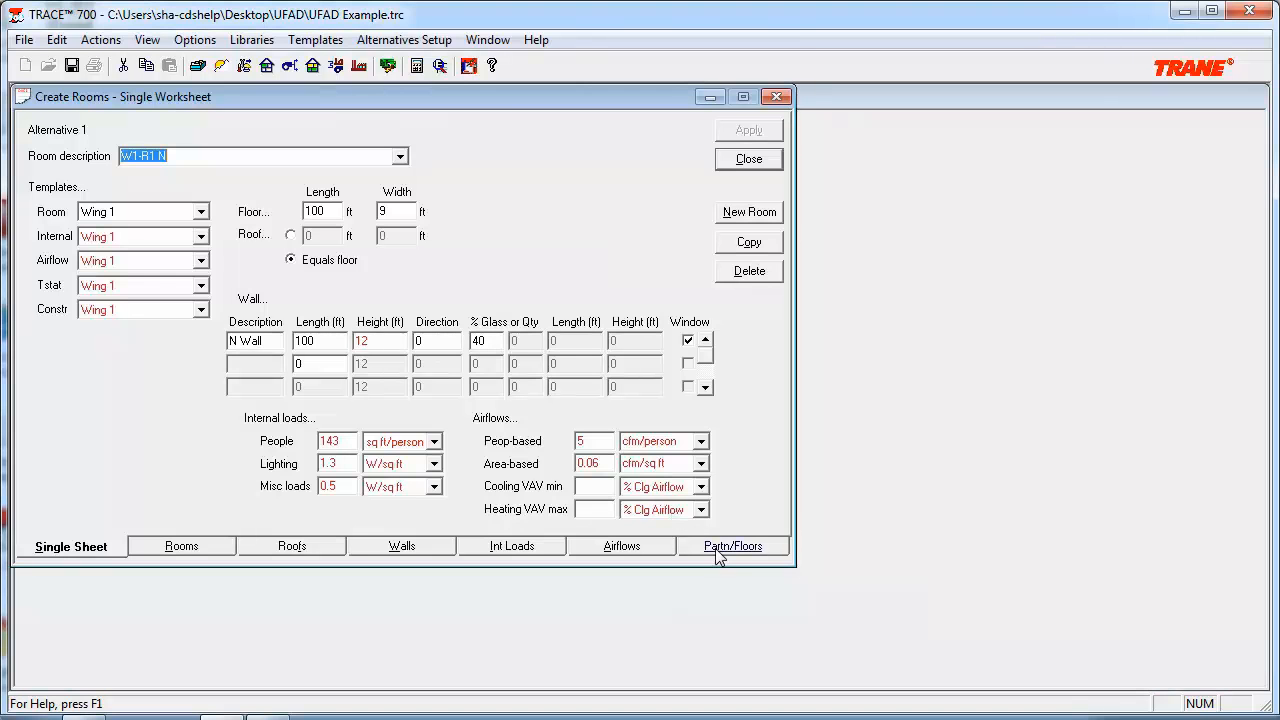
click(732, 546)
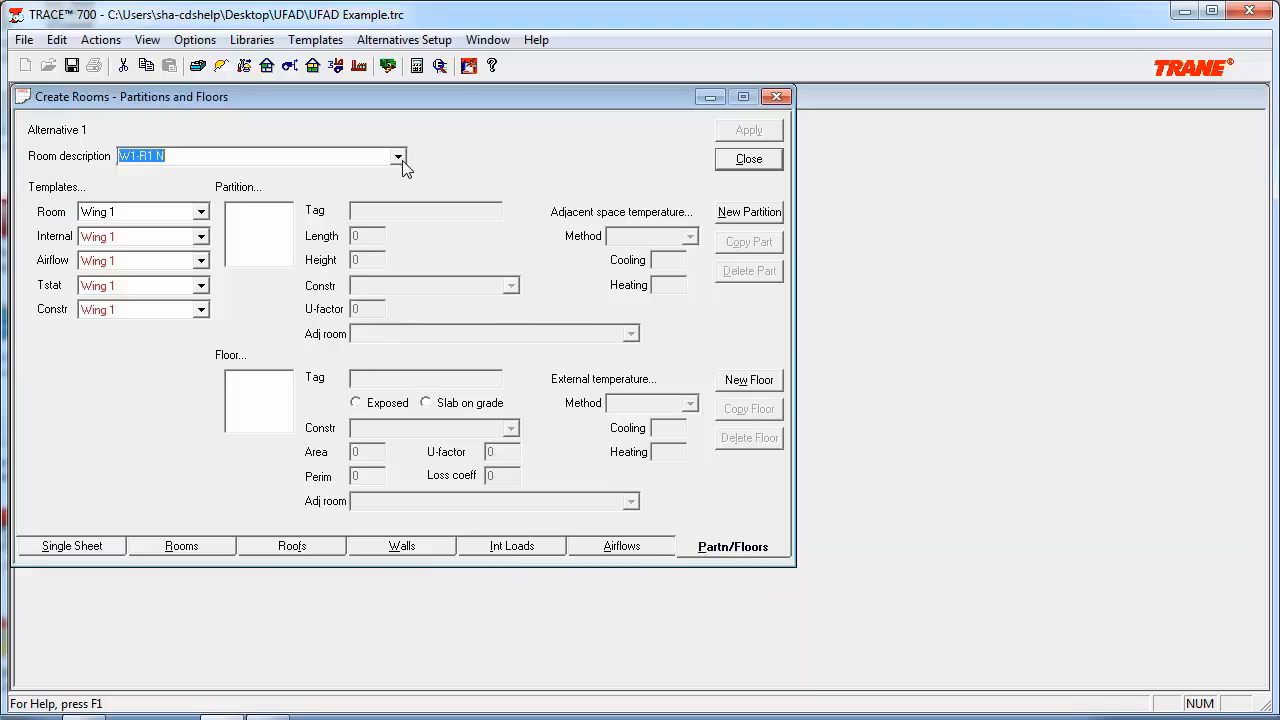
click(398, 156)
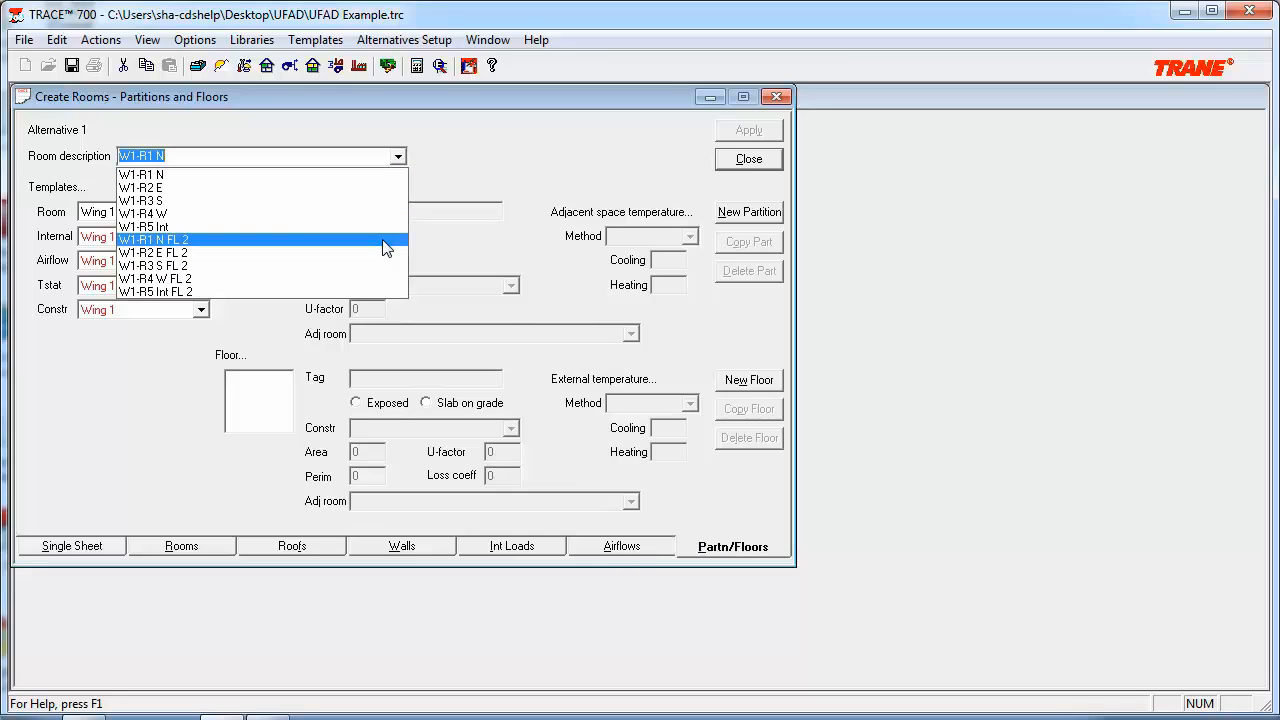
click(154, 239)
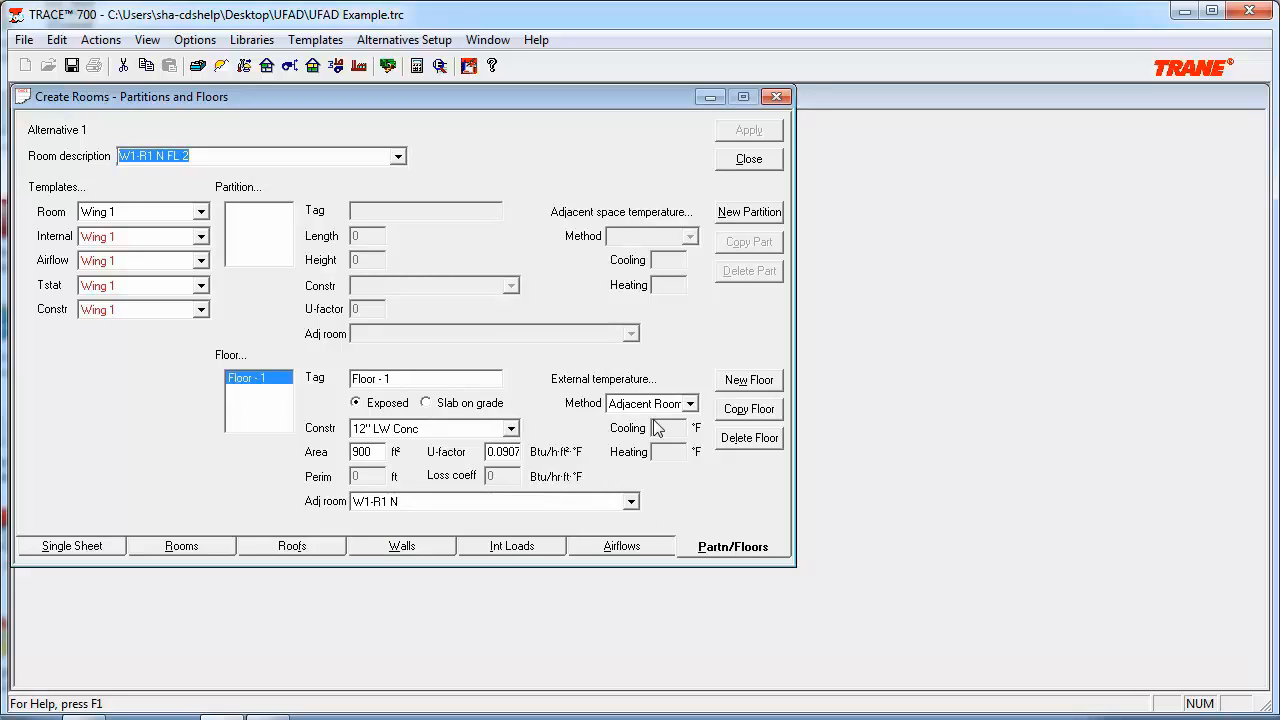
Keep Floor - 1 on Adjacent Room method with W1-R1 N as the adjacent room.
click(689, 403)
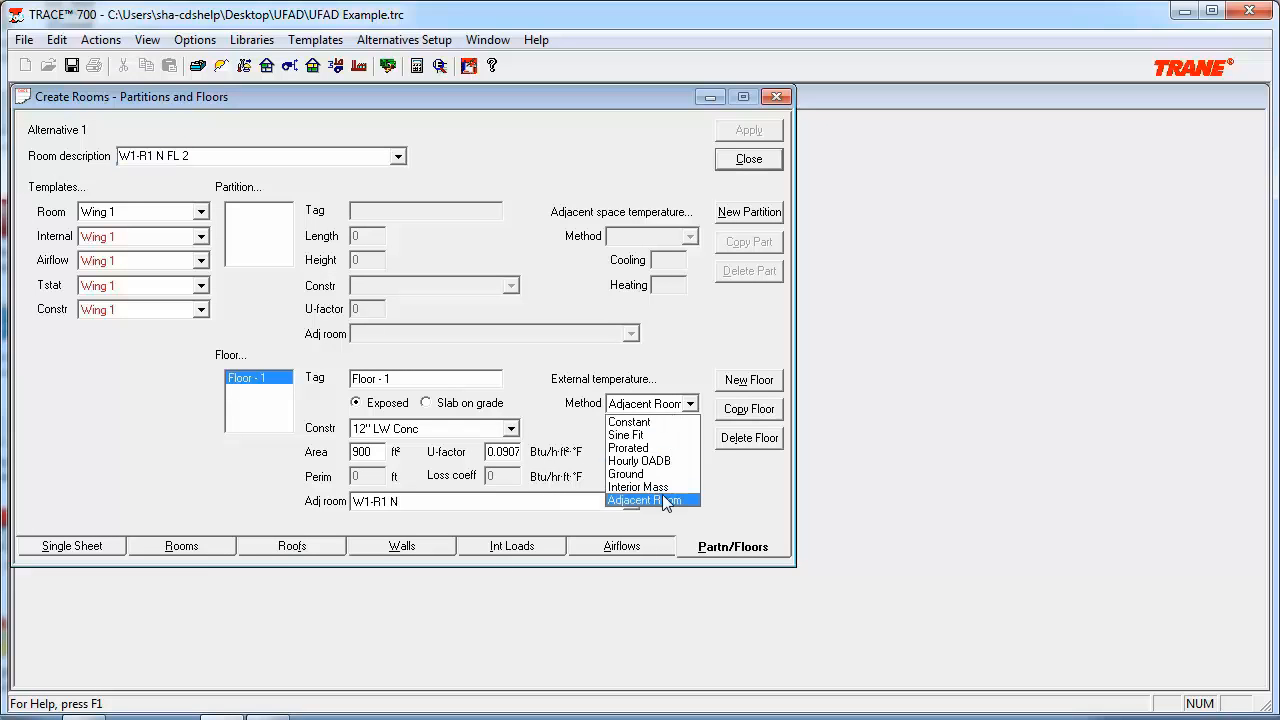
click(636, 500)
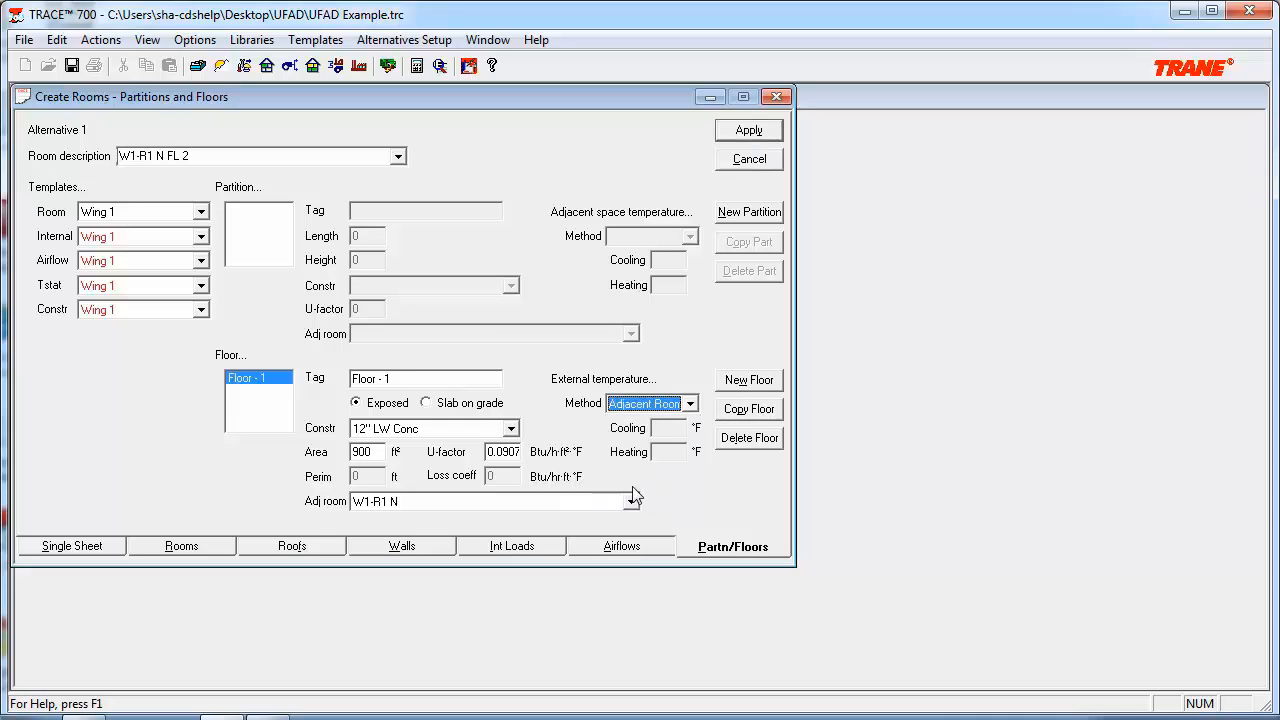
click(631, 501)
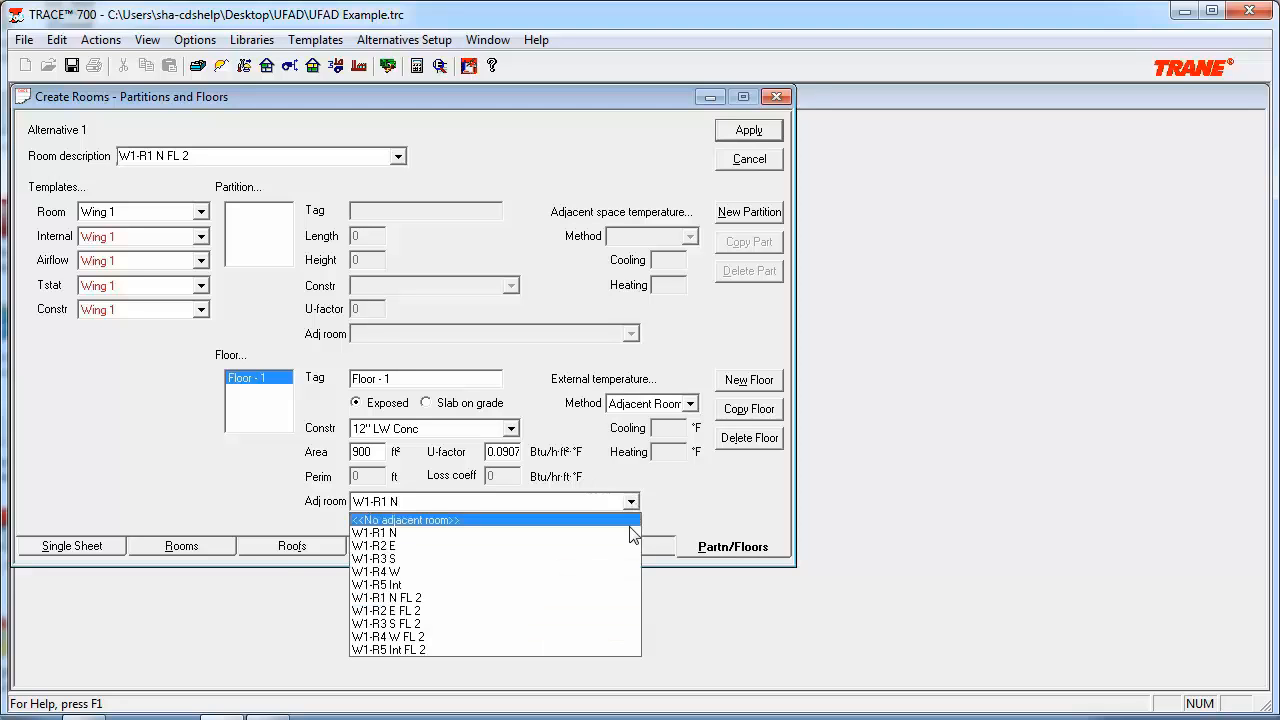
click(374, 531)
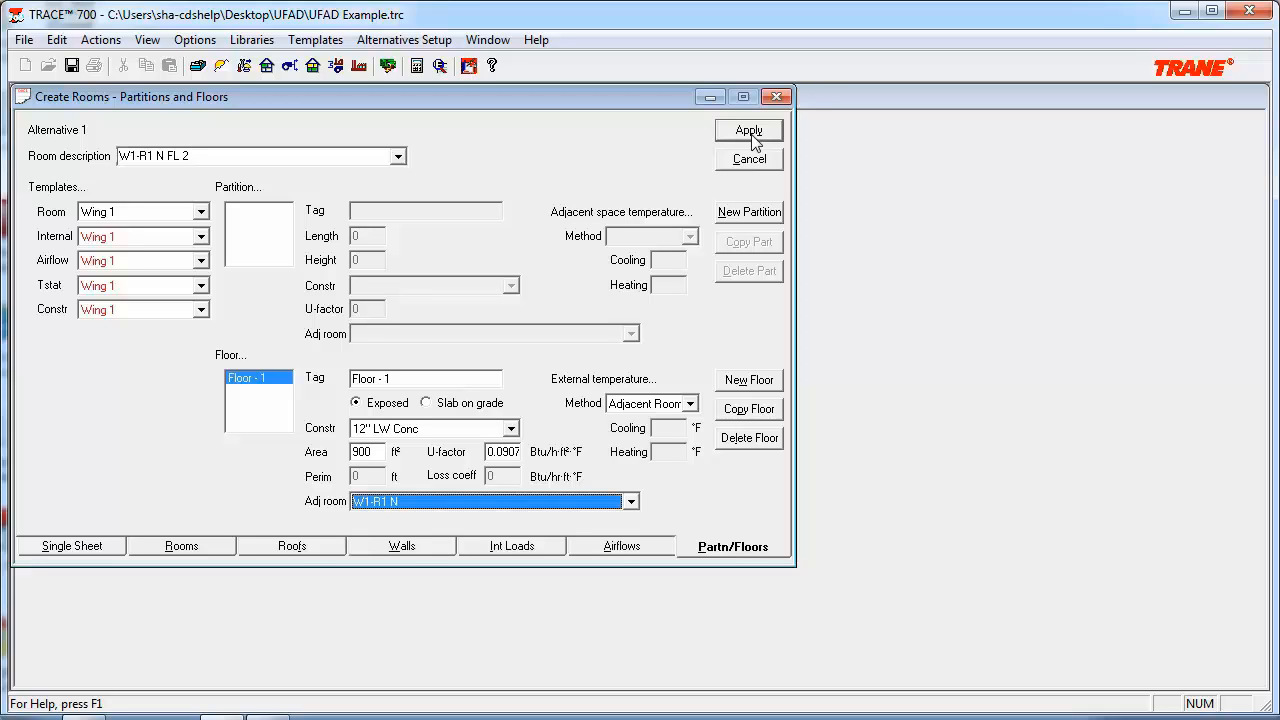
mouse_move(745, 140)
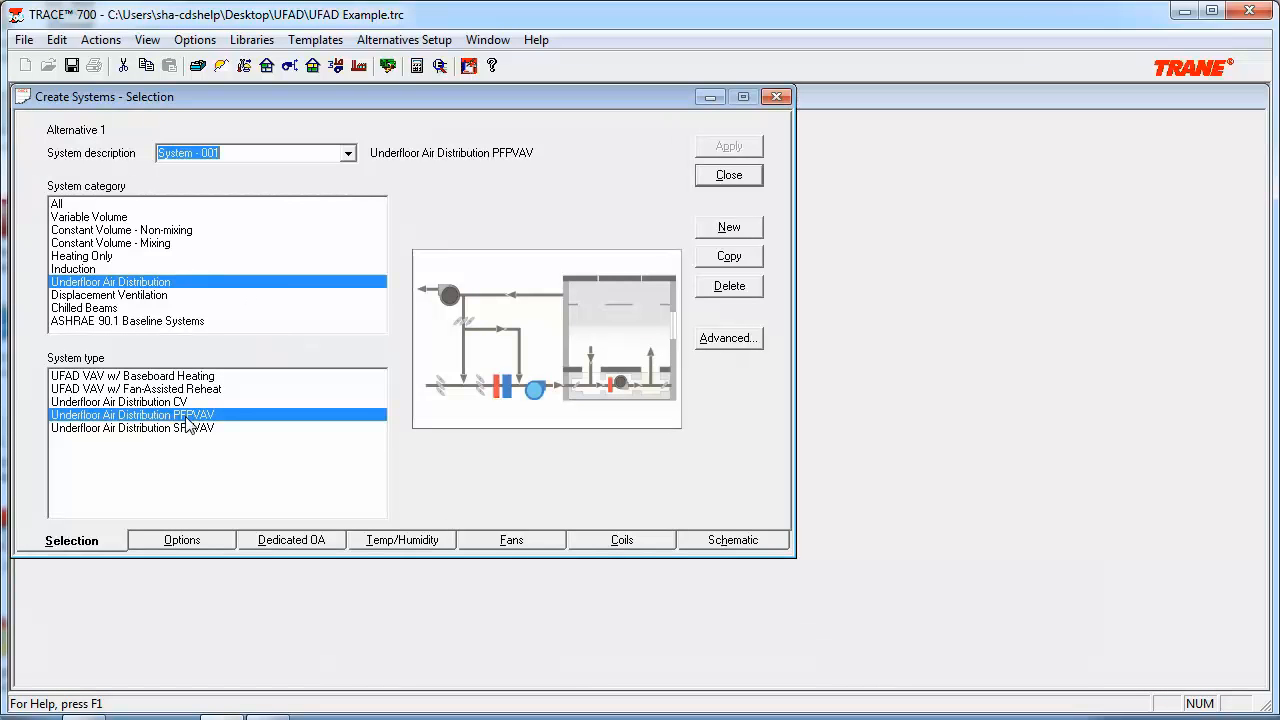
mouse_move(205, 428)
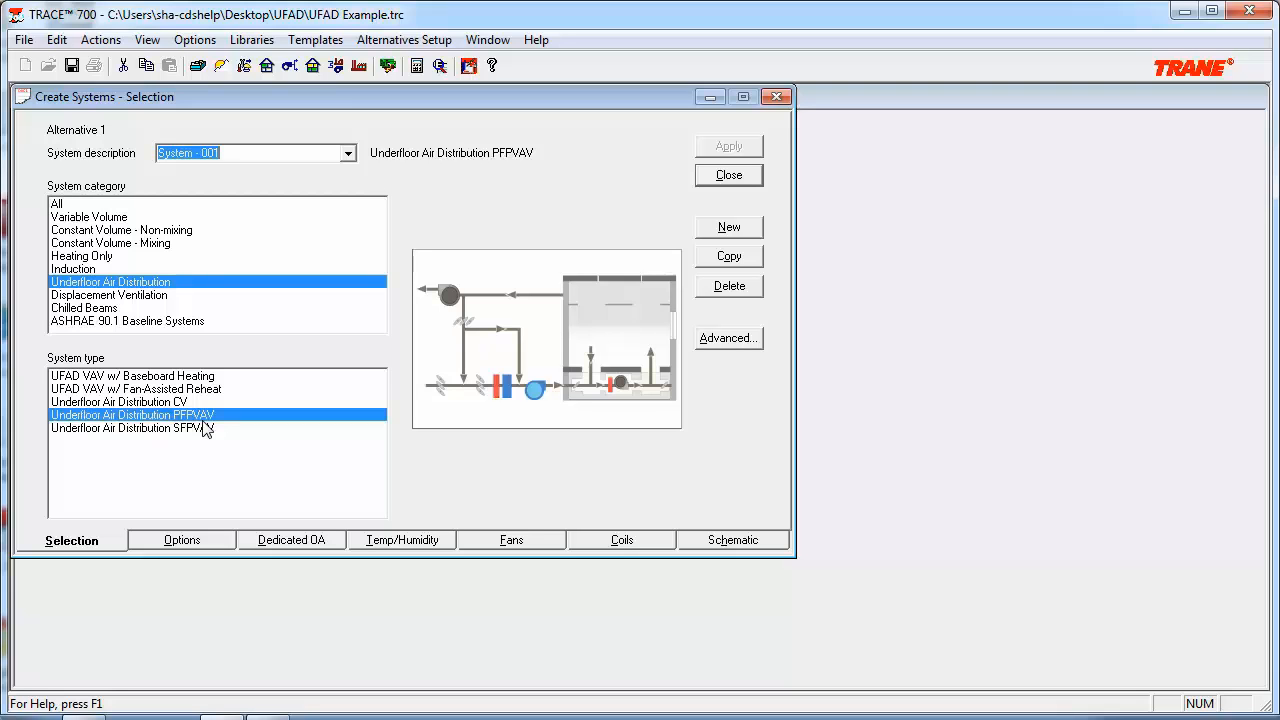
In Advanced system settings, keep the ventilation flag at ASHRAE Std 62.1-2004/2007 and accept.
click(728, 338)
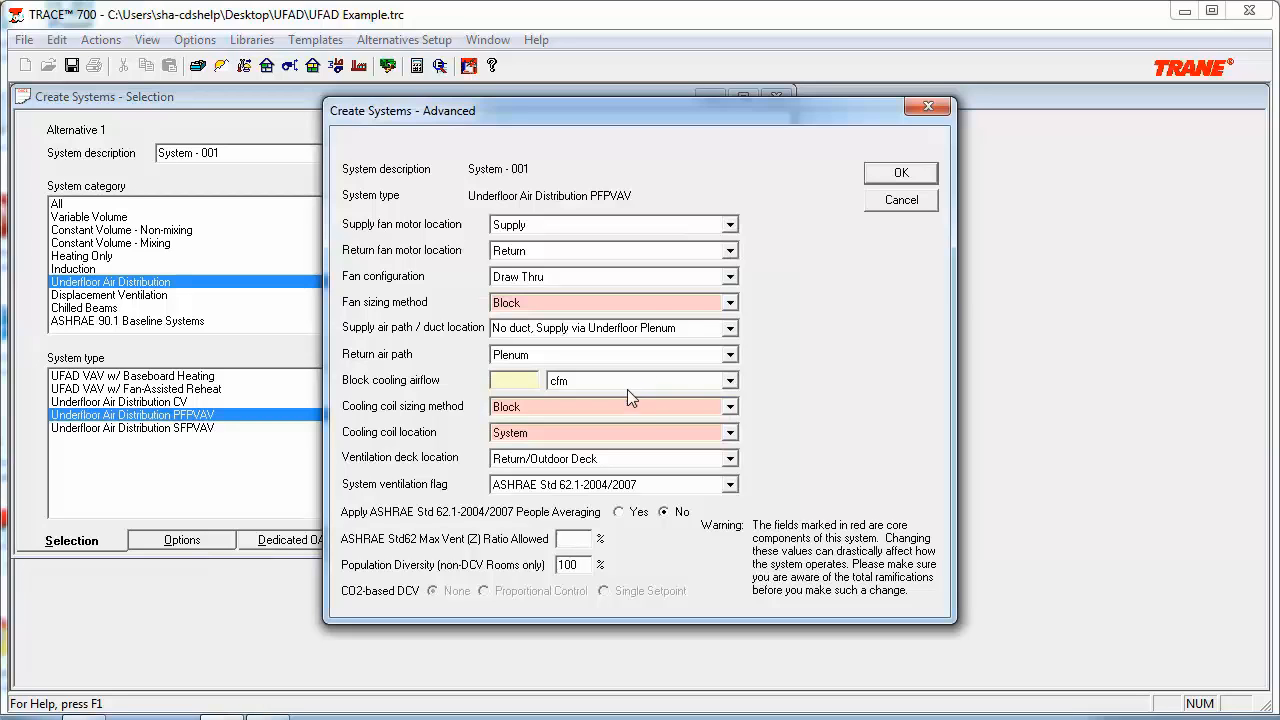
mouse_move(615, 504)
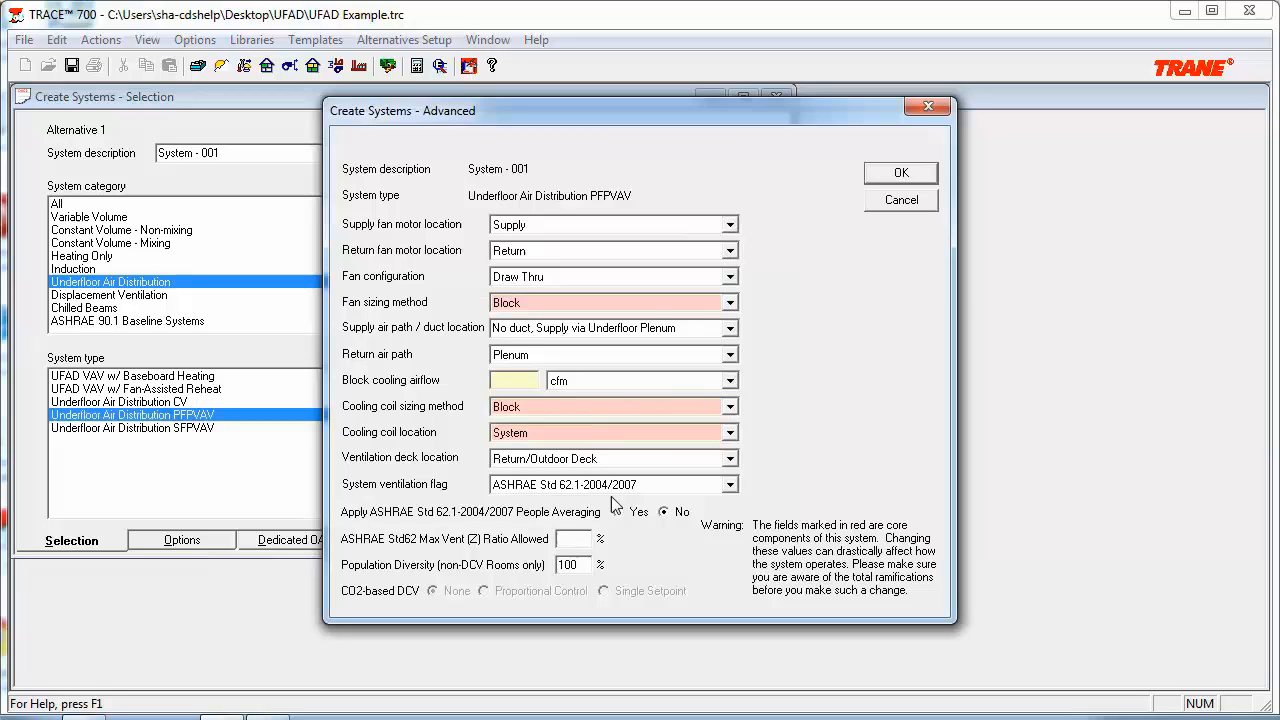
click(730, 484)
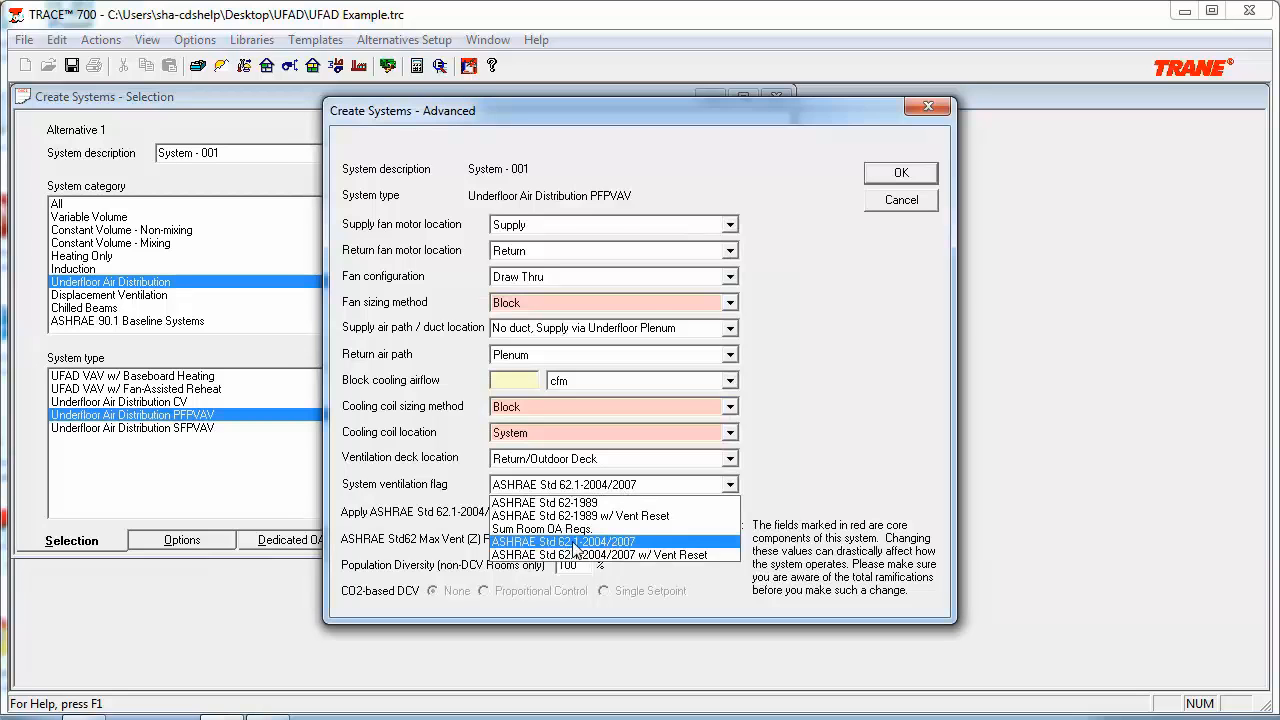
click(562, 541)
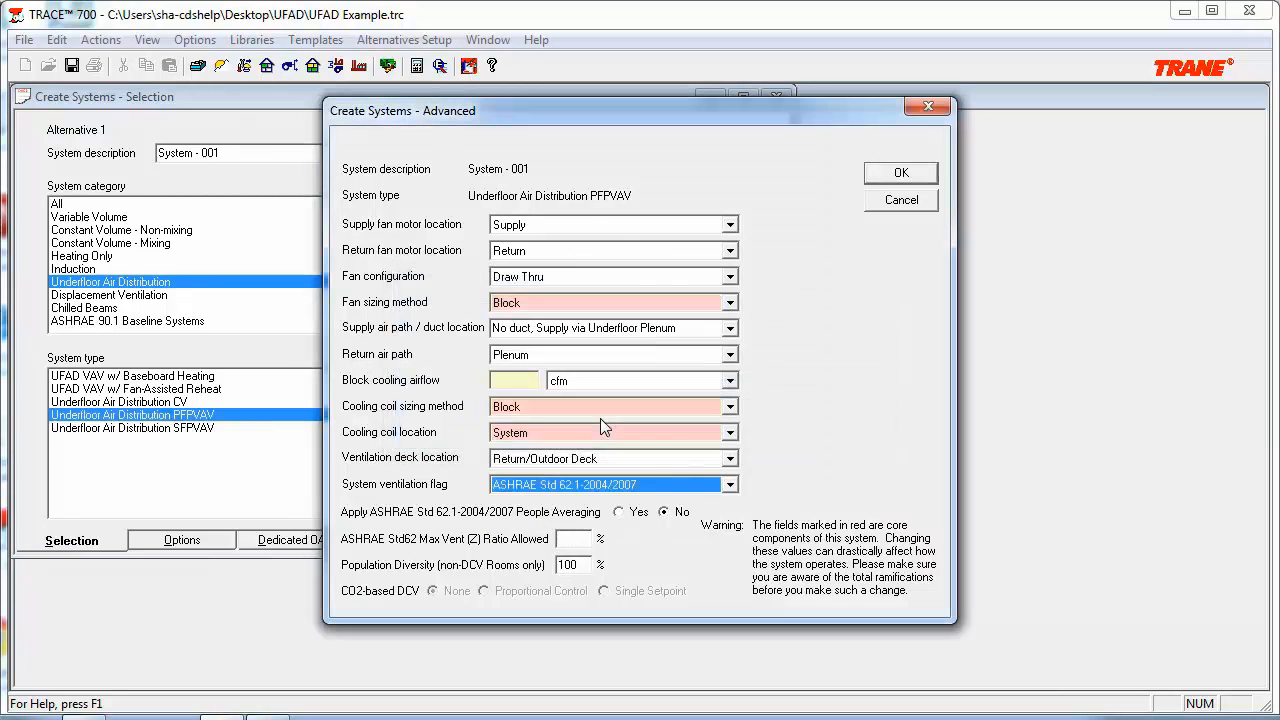
click(899, 172)
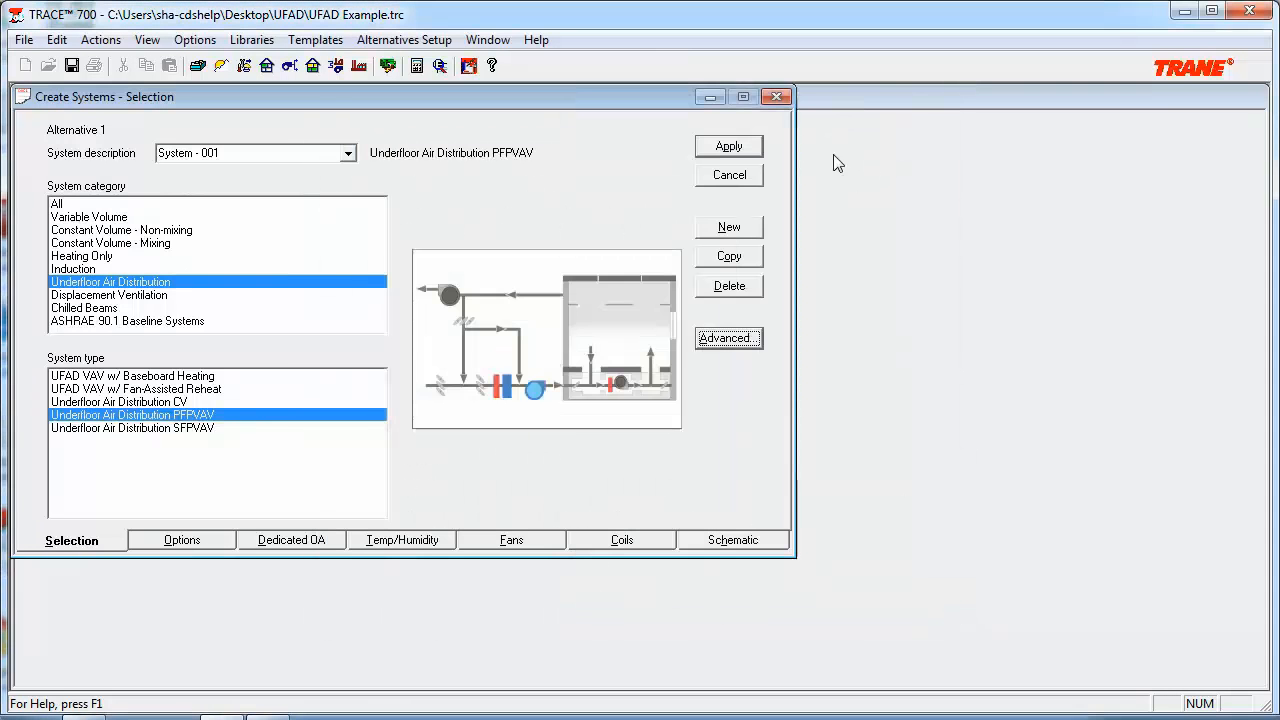
click(181, 540)
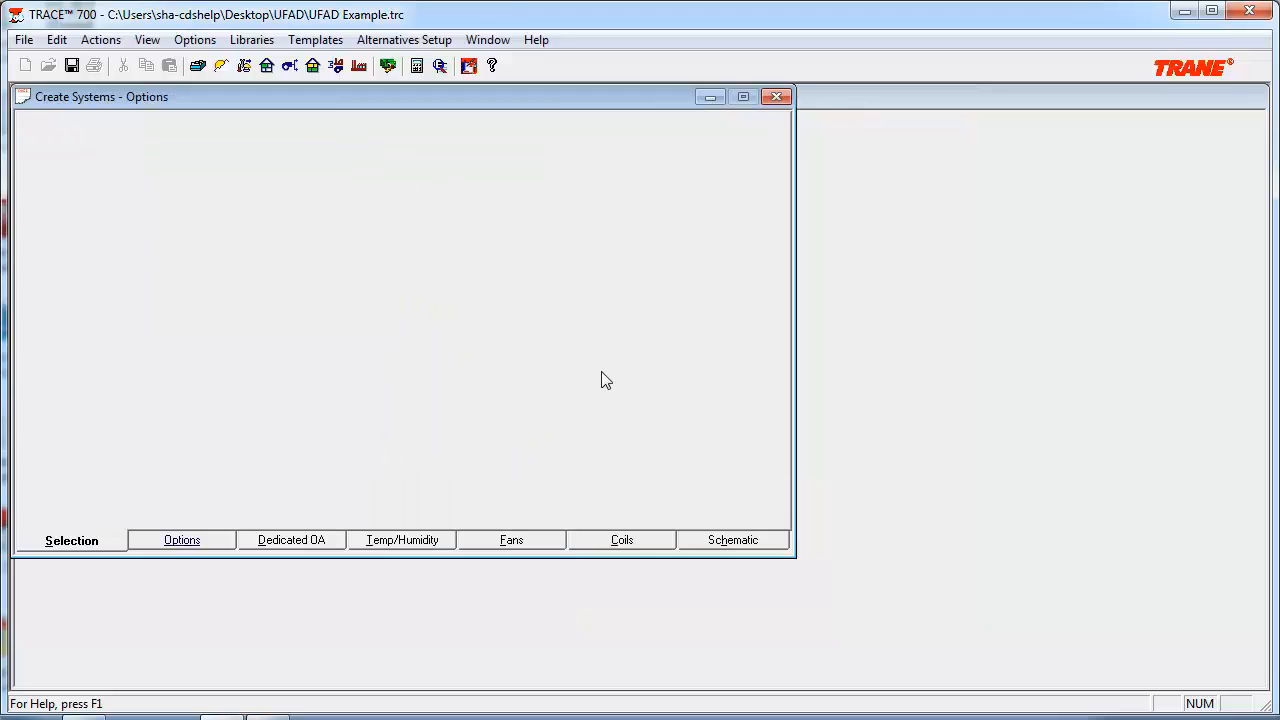
Accept the advanced options with 5 percent downstream leakage, then go to room assignments.
click(181, 540)
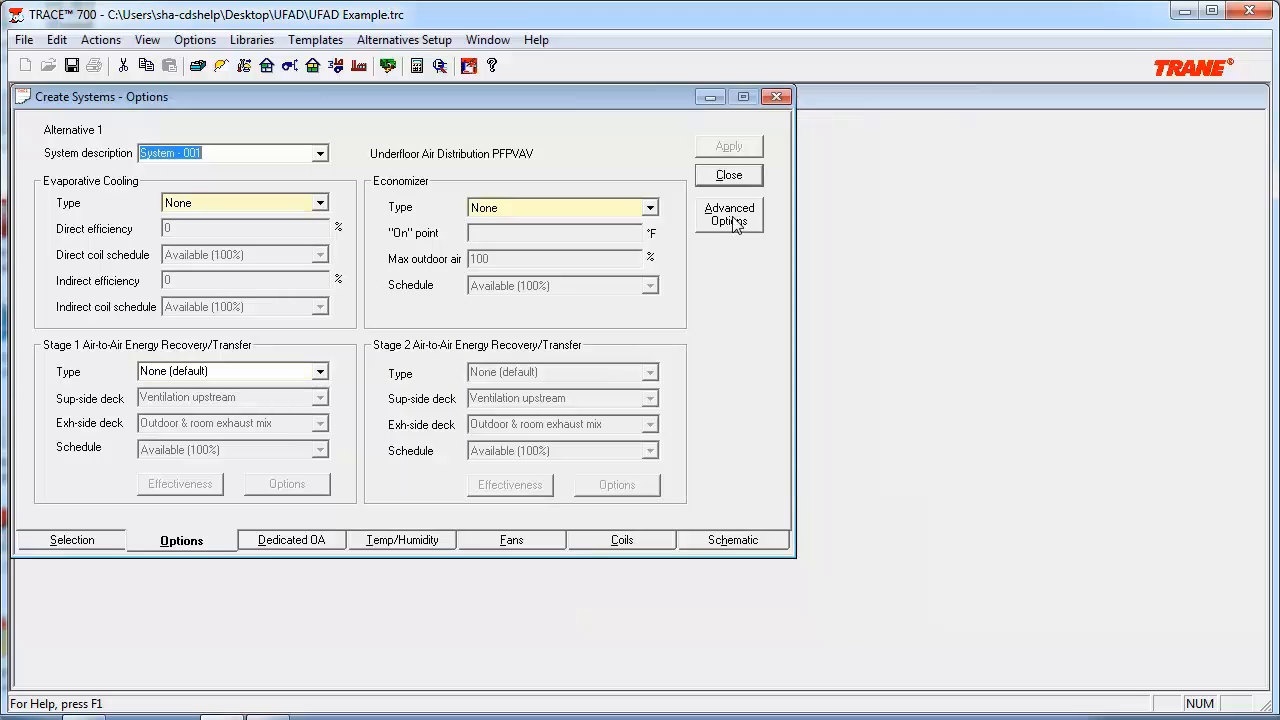
click(729, 214)
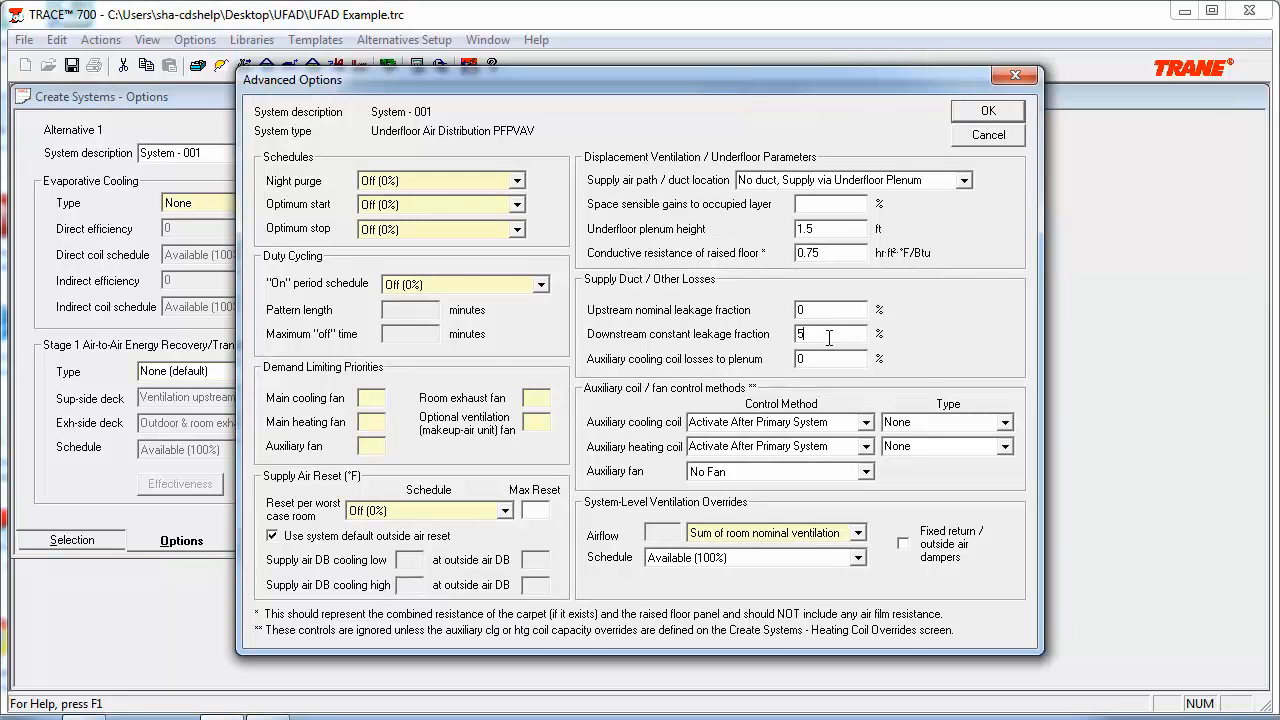
click(987, 110)
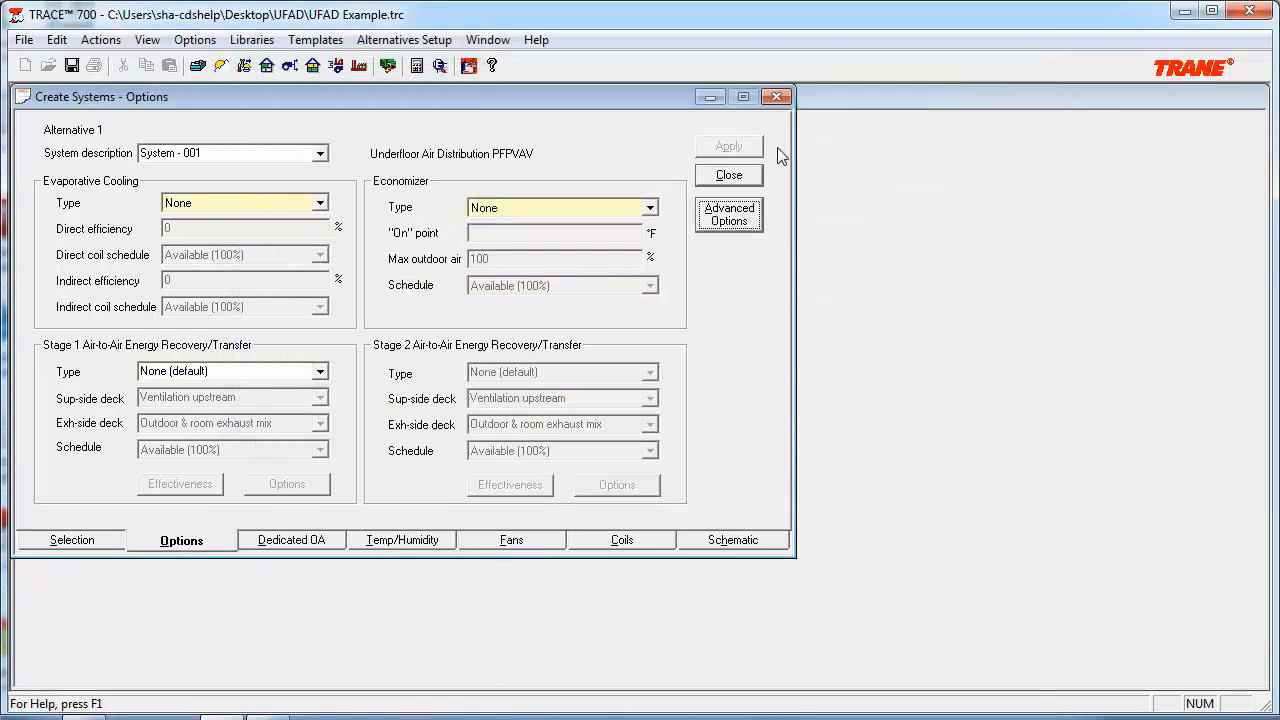
click(728, 174)
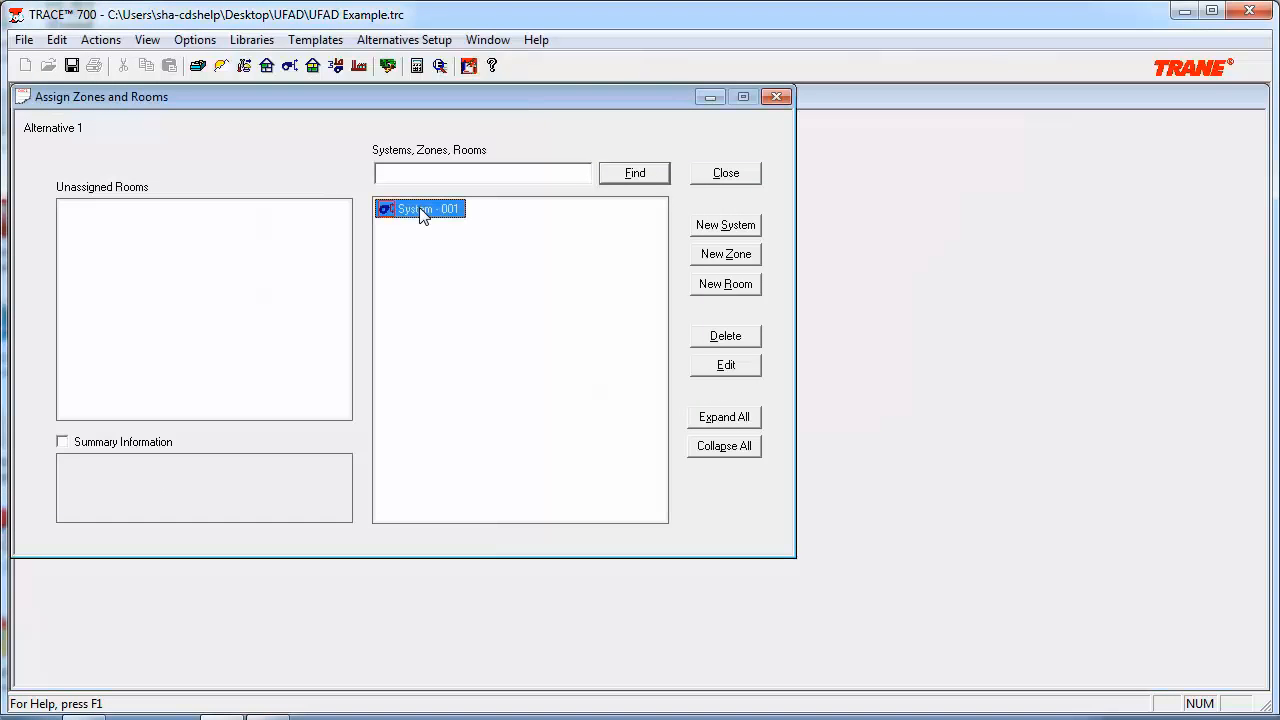
Close the System - 001 room assignments and calculate the project to view results.
click(386, 208)
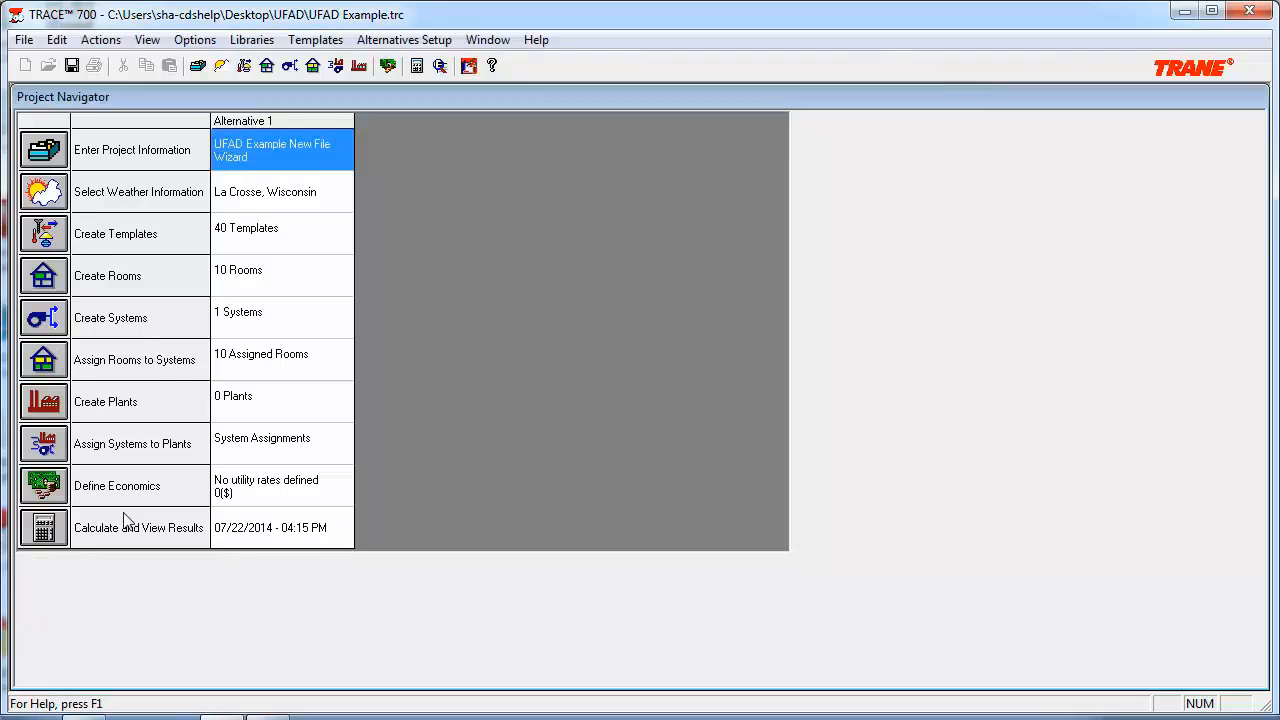
click(138, 527)
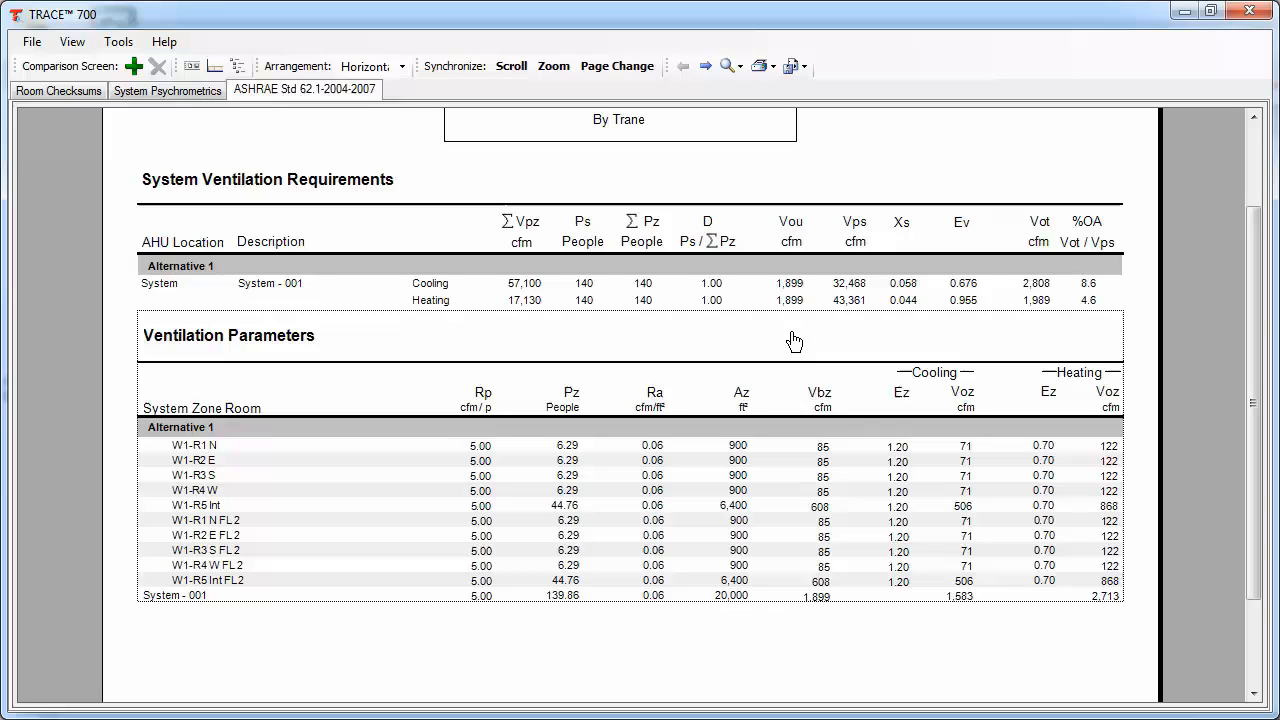
mouse_move(925, 390)
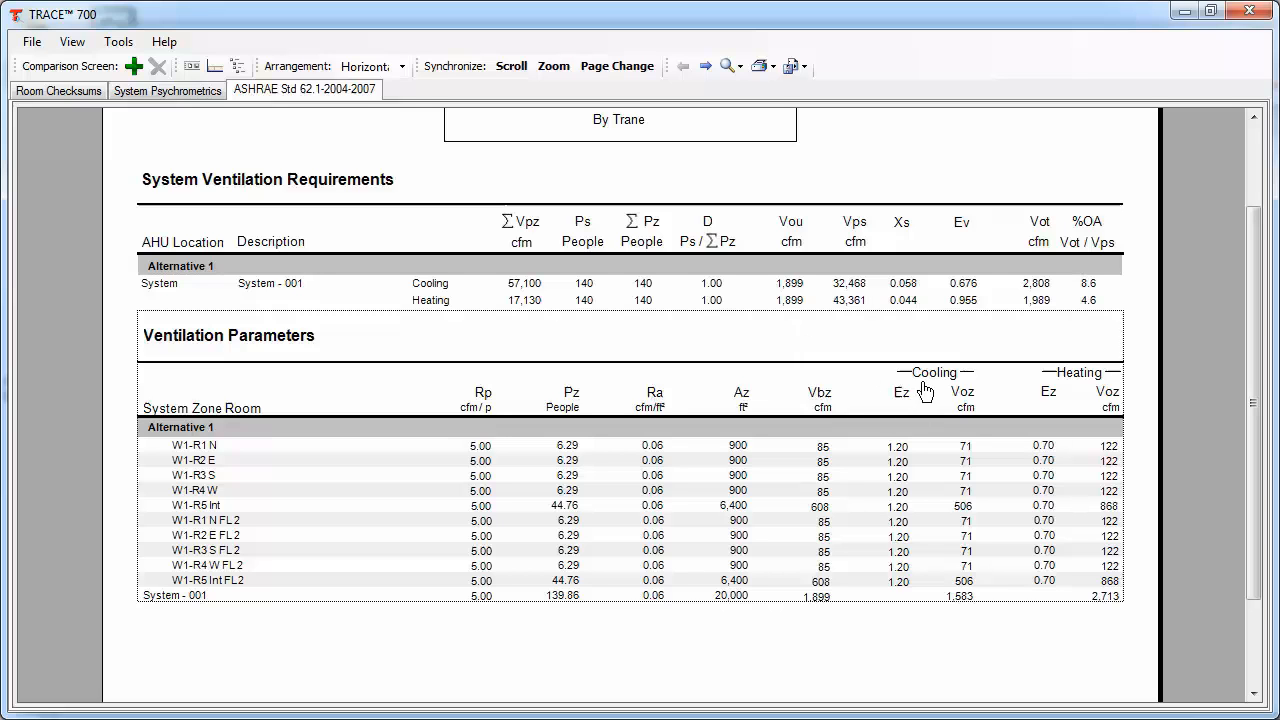
mouse_move(319, 482)
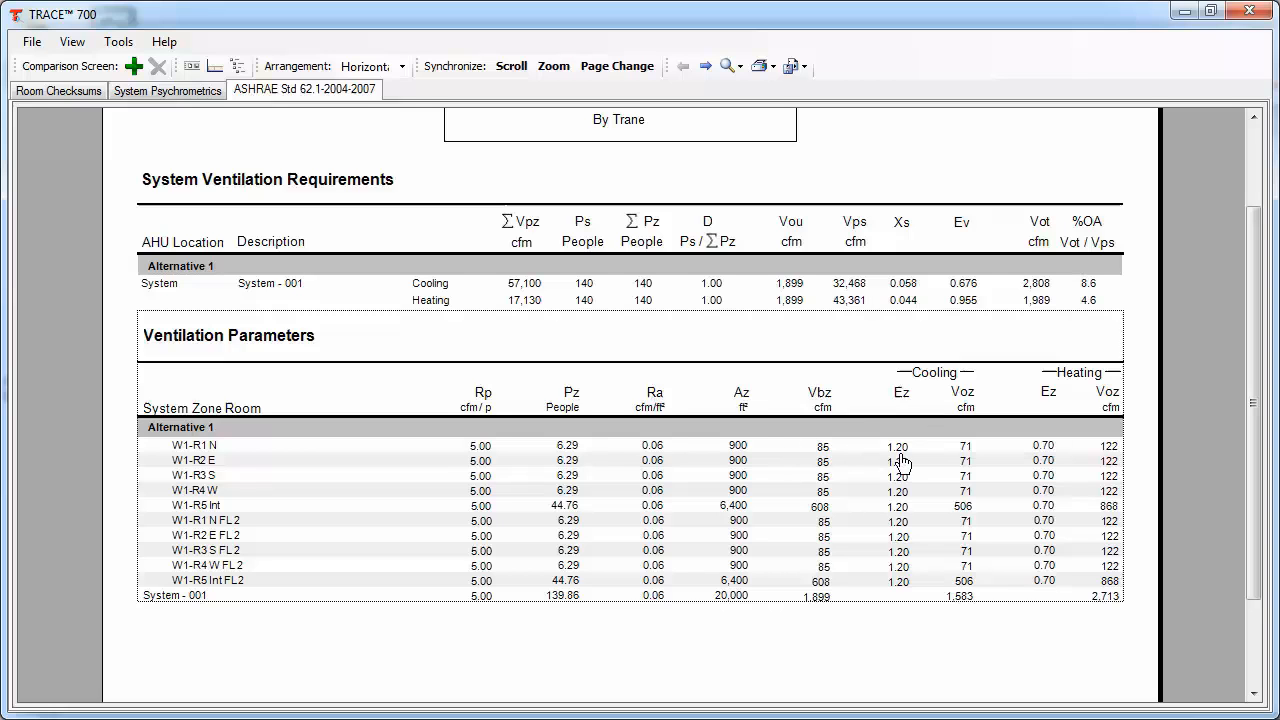
mouse_move(912, 458)
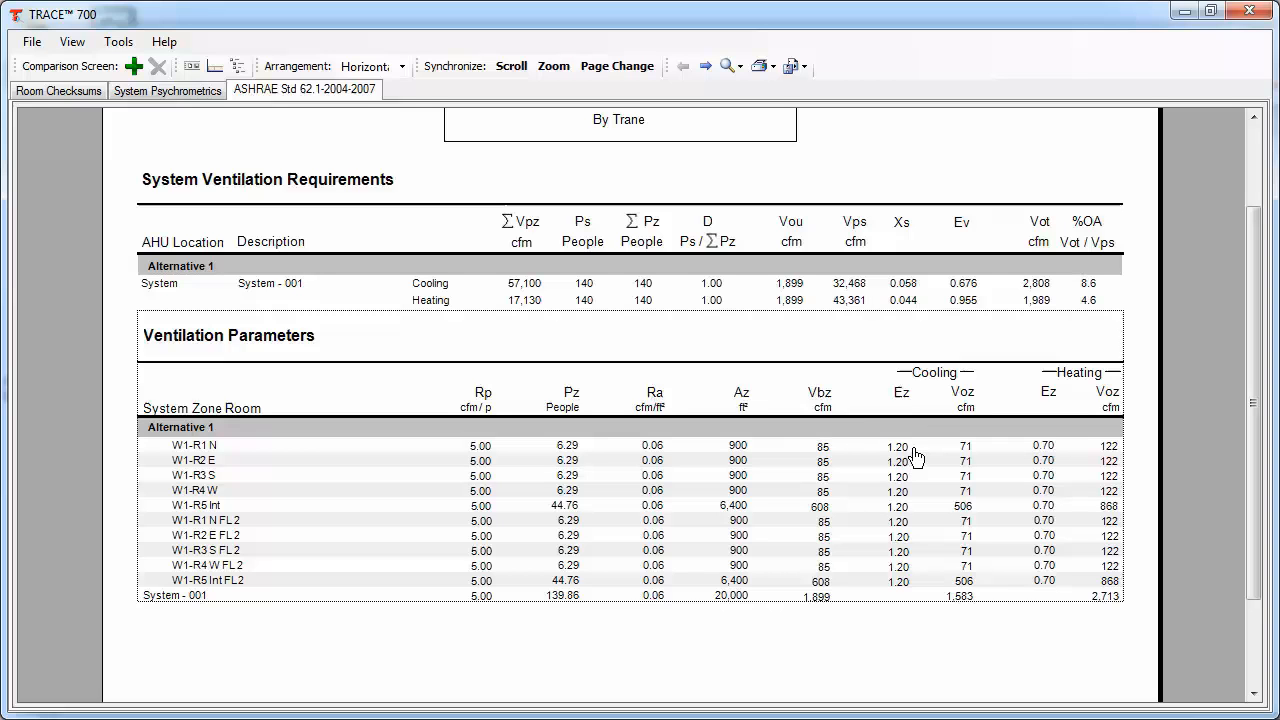
mouse_move(918, 455)
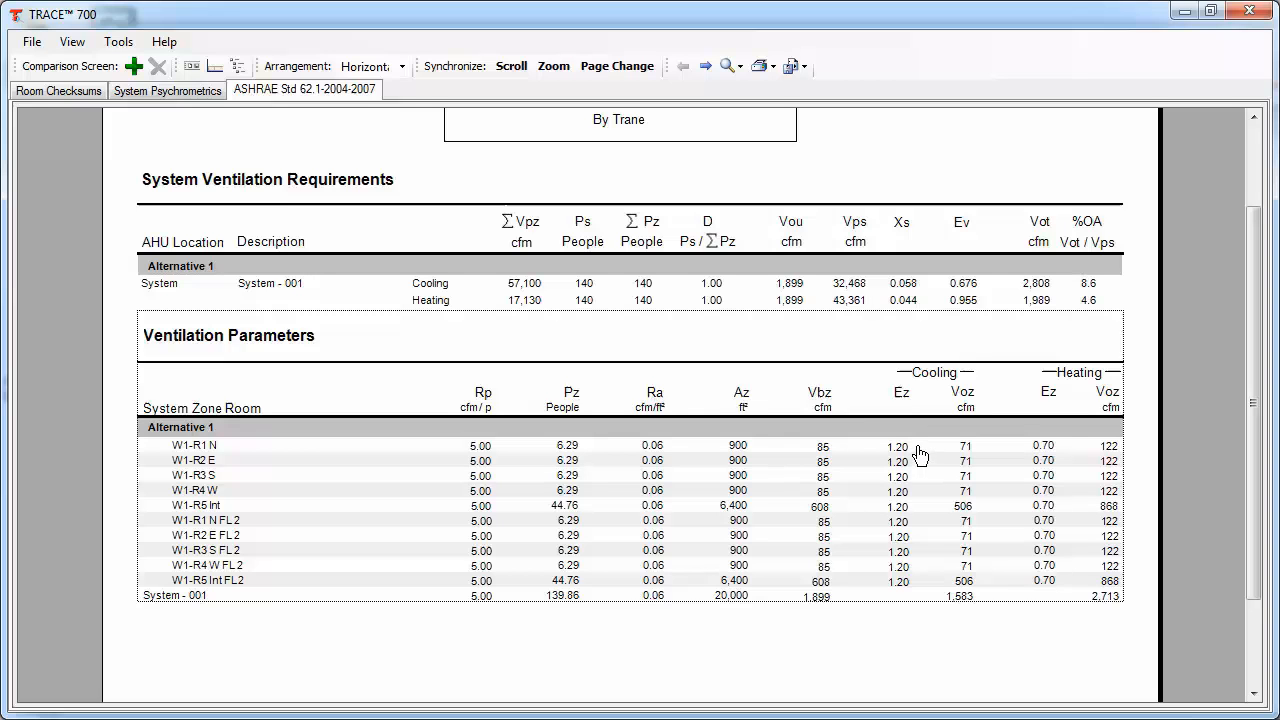
mouse_move(1044, 453)
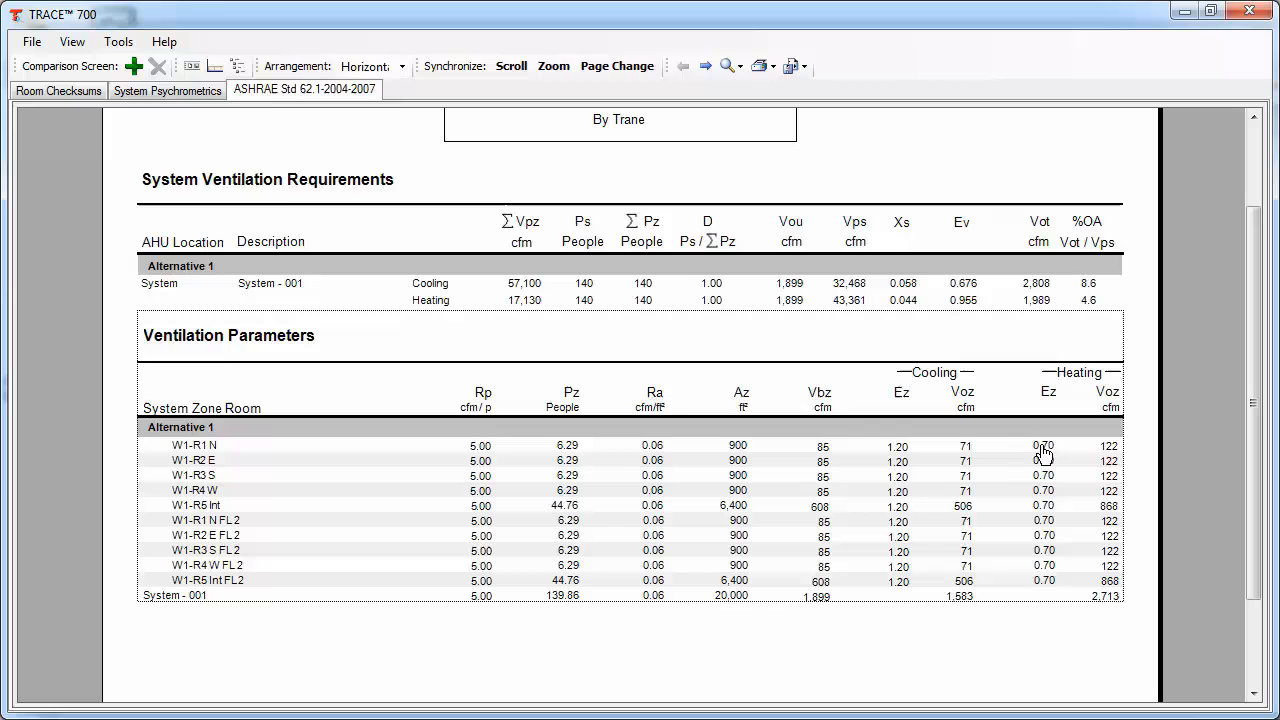
mouse_move(1024, 456)
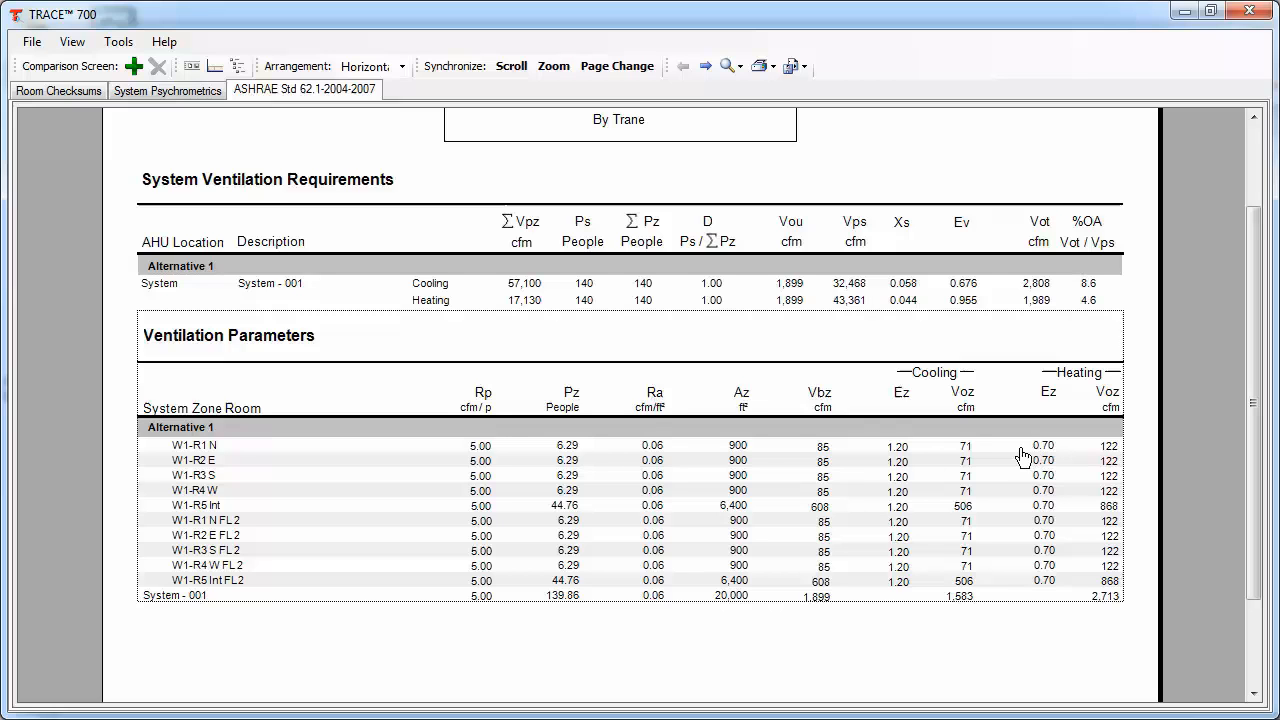
mouse_move(640, 443)
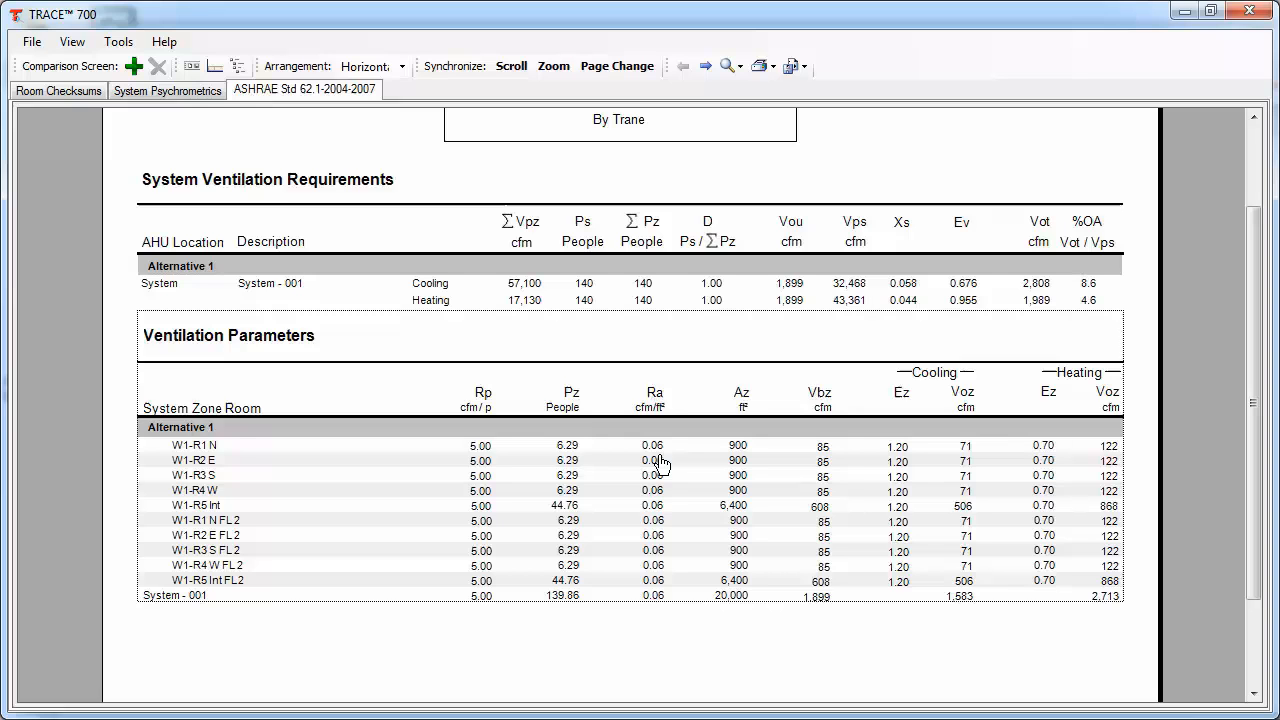
Show the Room Checksums report for room W1-R1 N.
click(58, 90)
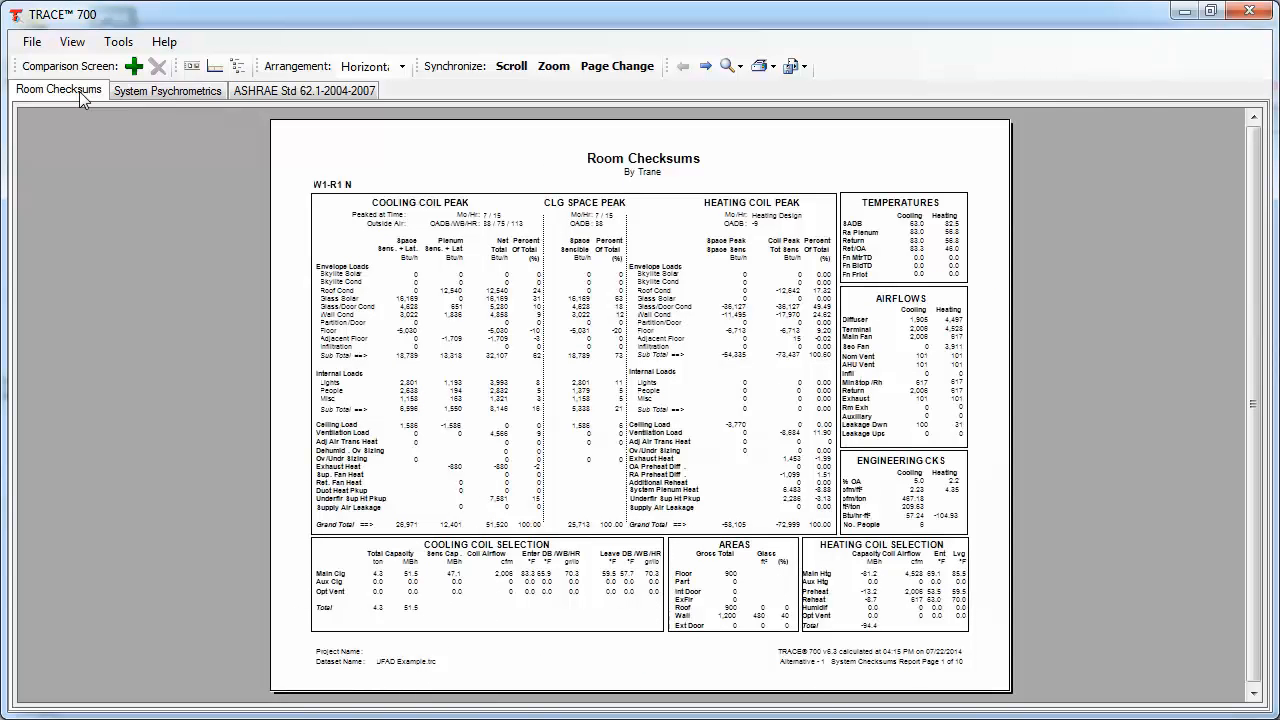
Zoom the Room Checksums page so the 51,520 Btu/h cooling and -72,999 heating peaks are readable.
click(727, 66)
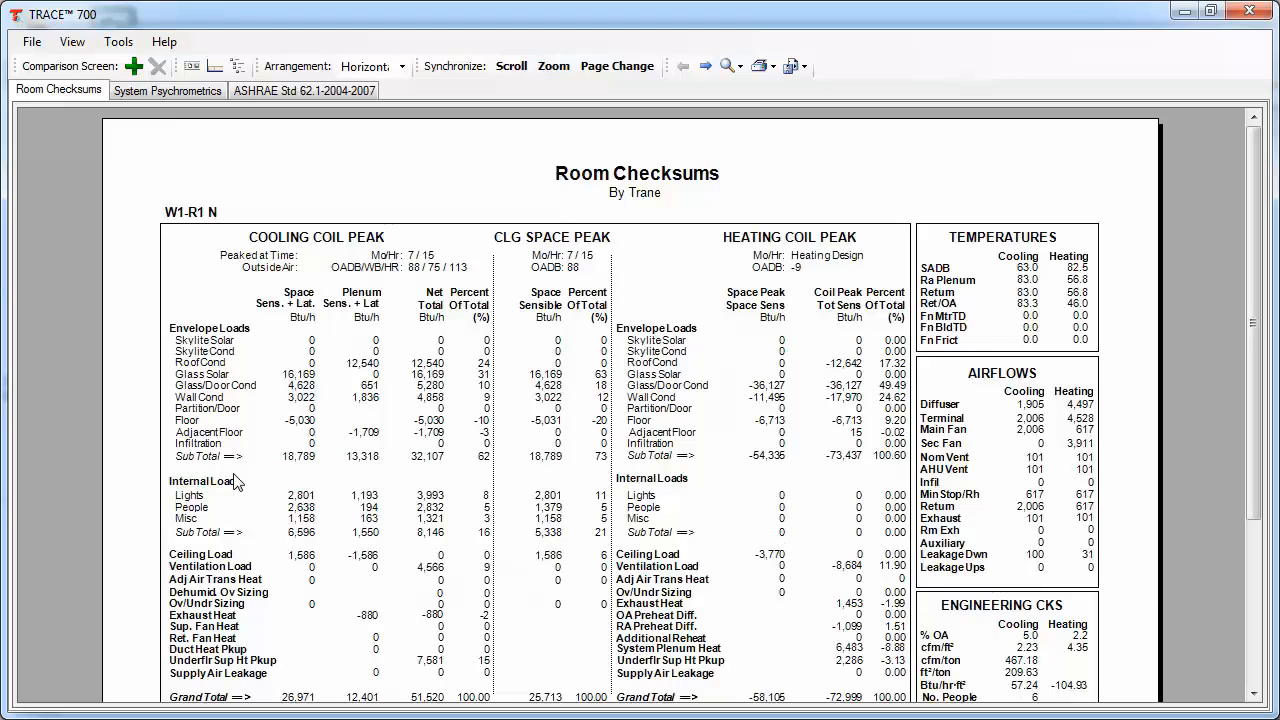
mouse_move(571, 500)
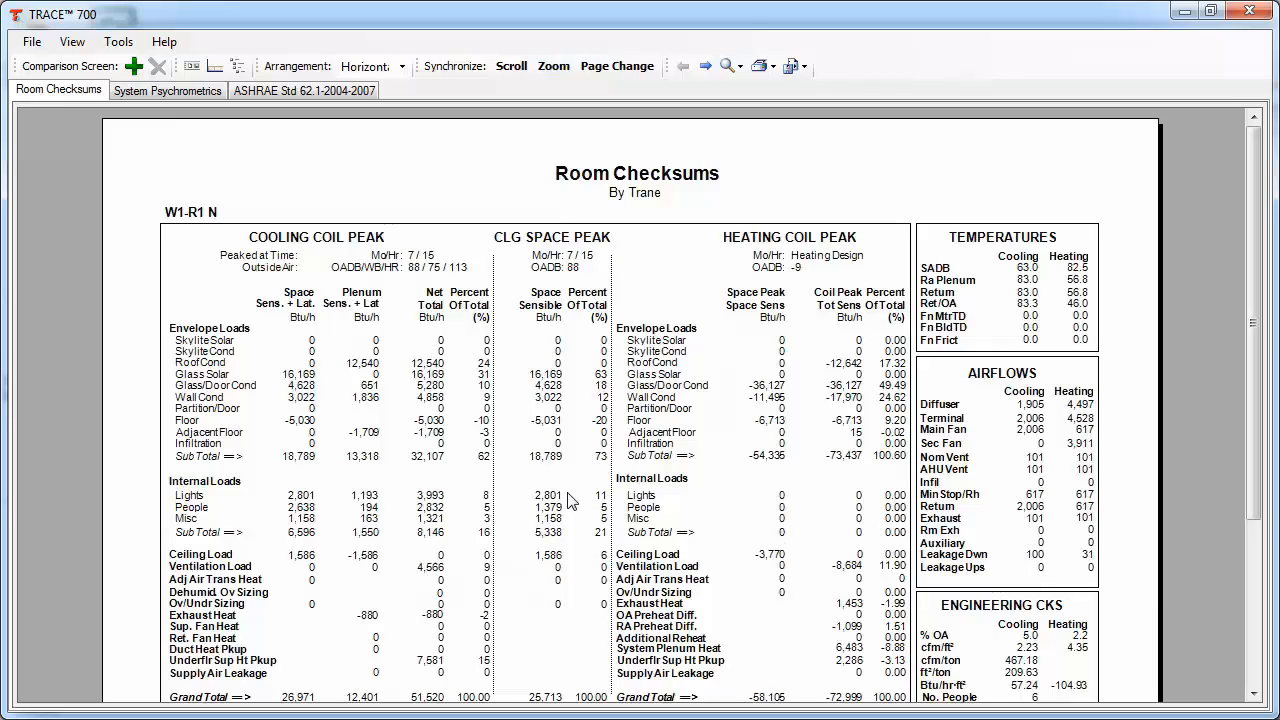
mouse_move(543, 490)
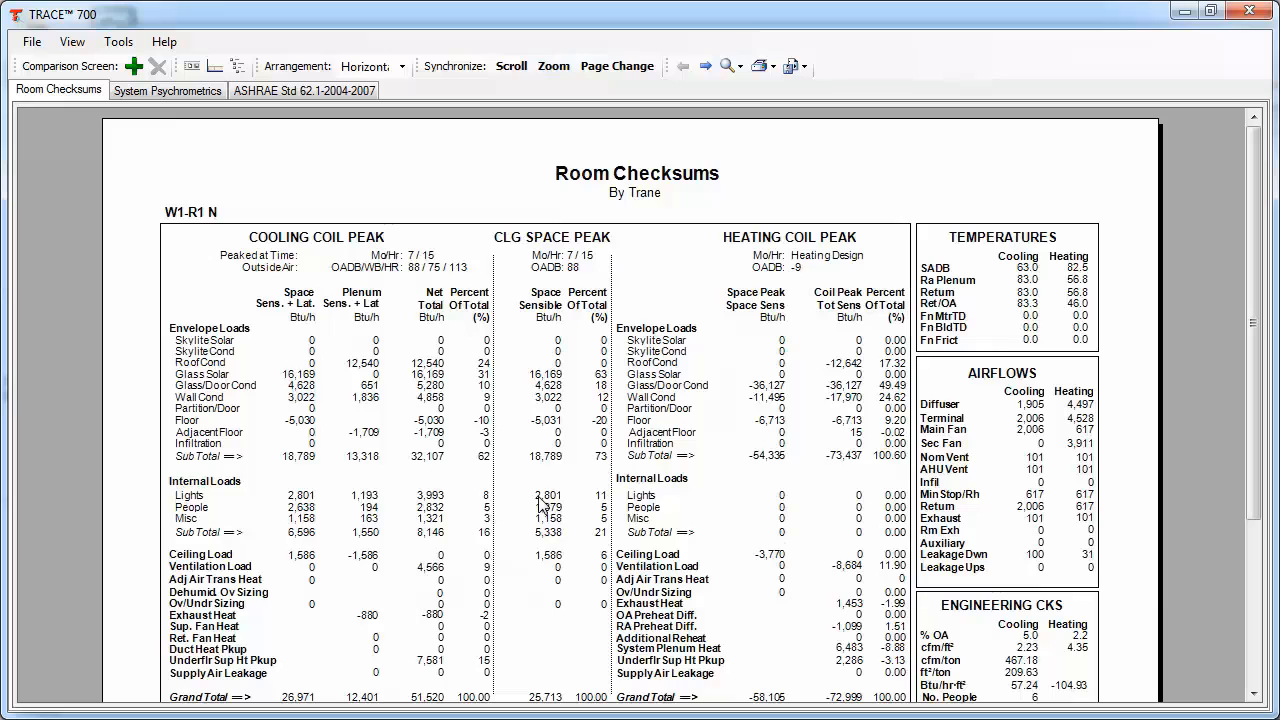
mouse_move(565, 672)
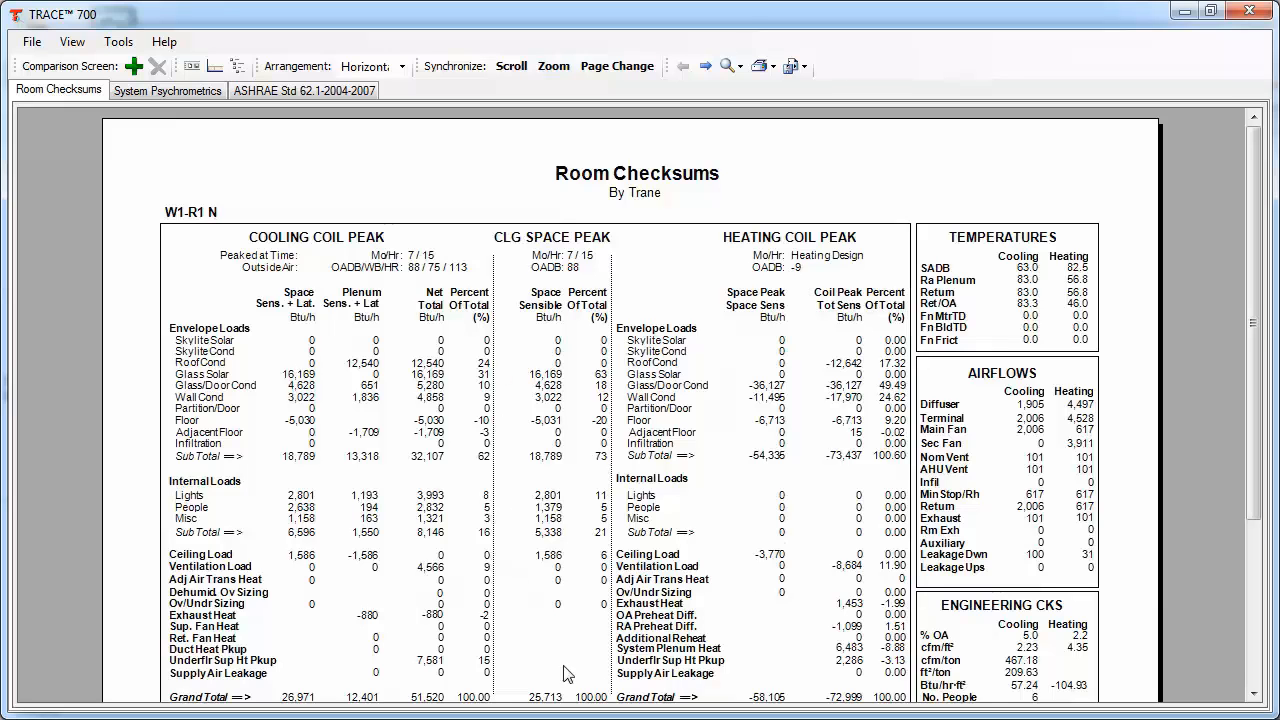
mouse_move(550, 443)
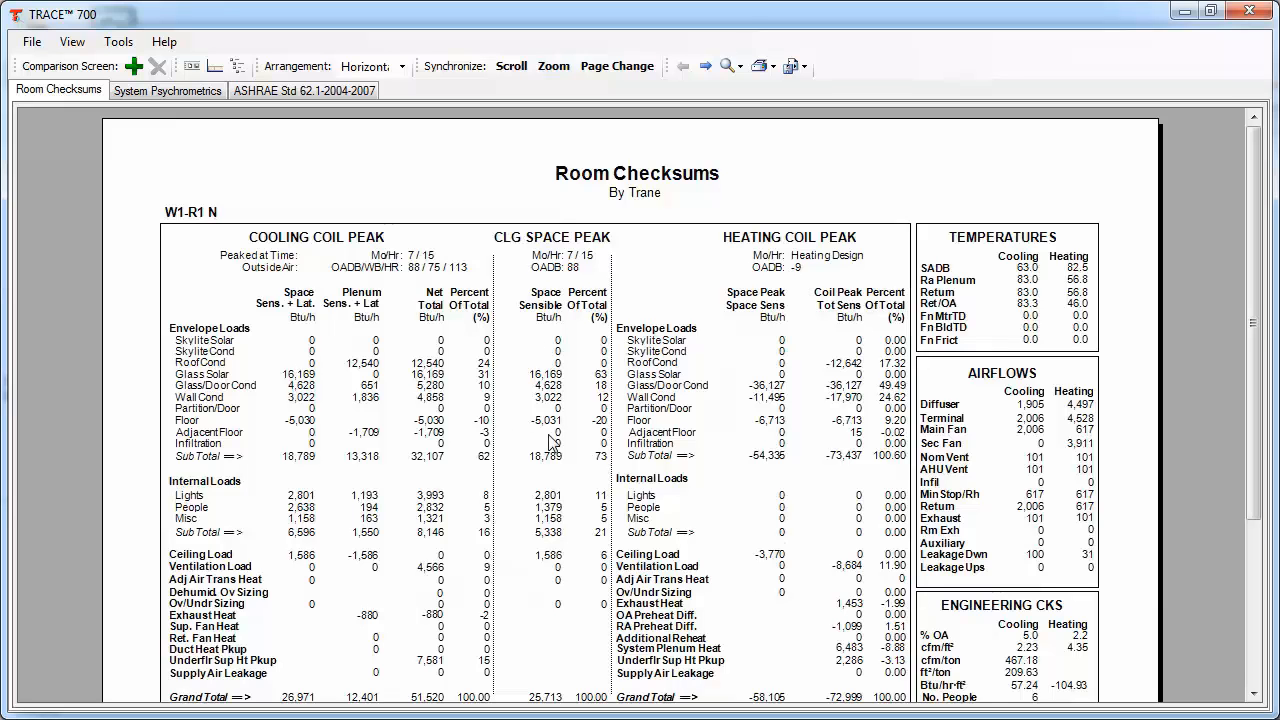
mouse_move(548, 458)
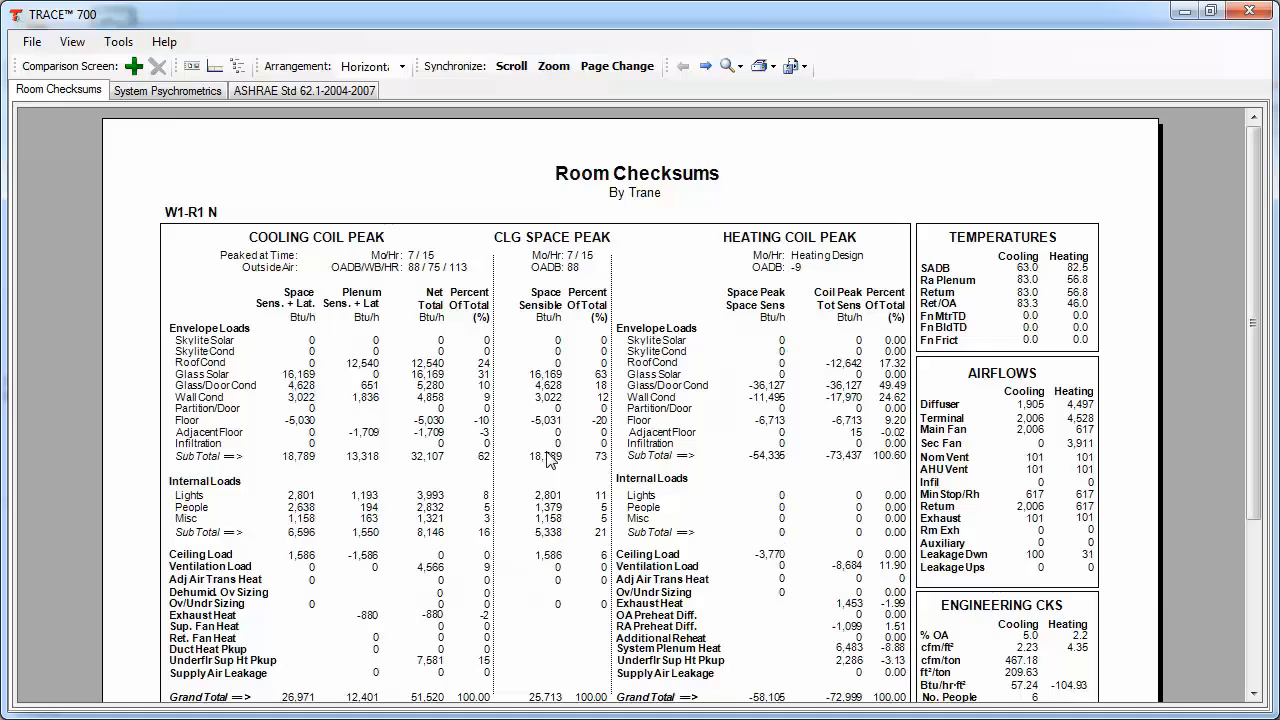
mouse_move(478, 468)
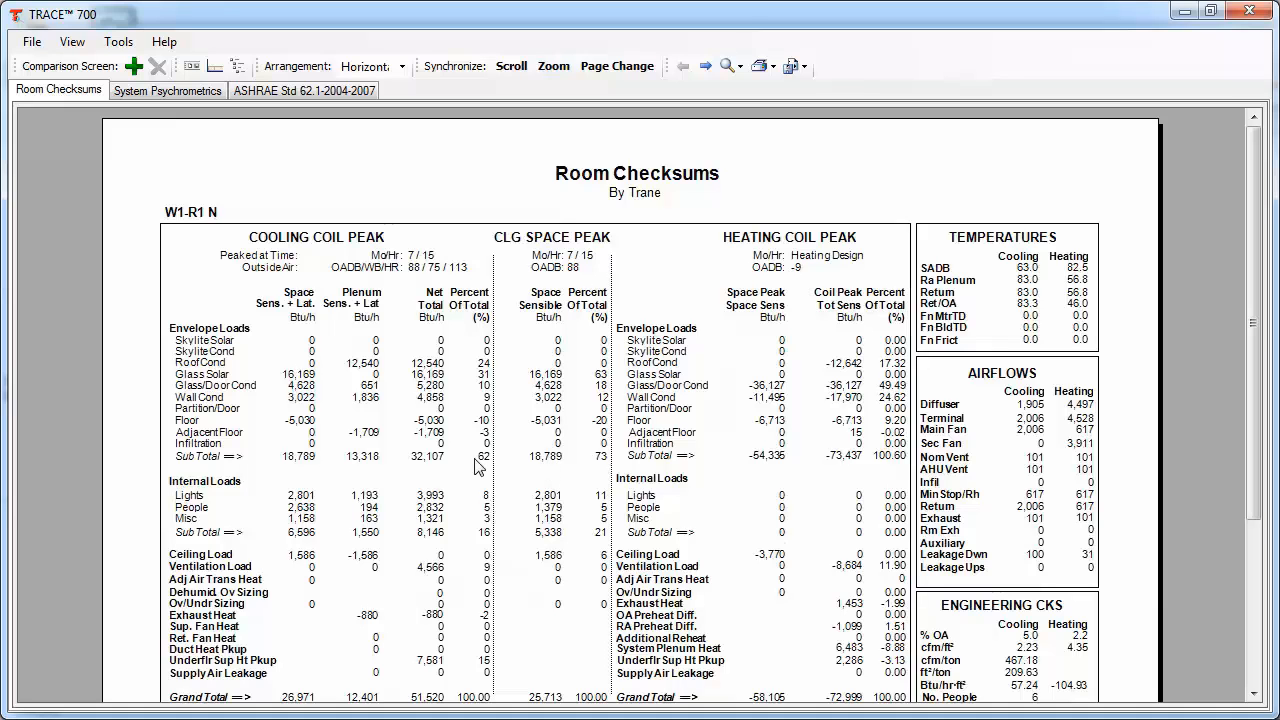
mouse_move(463, 493)
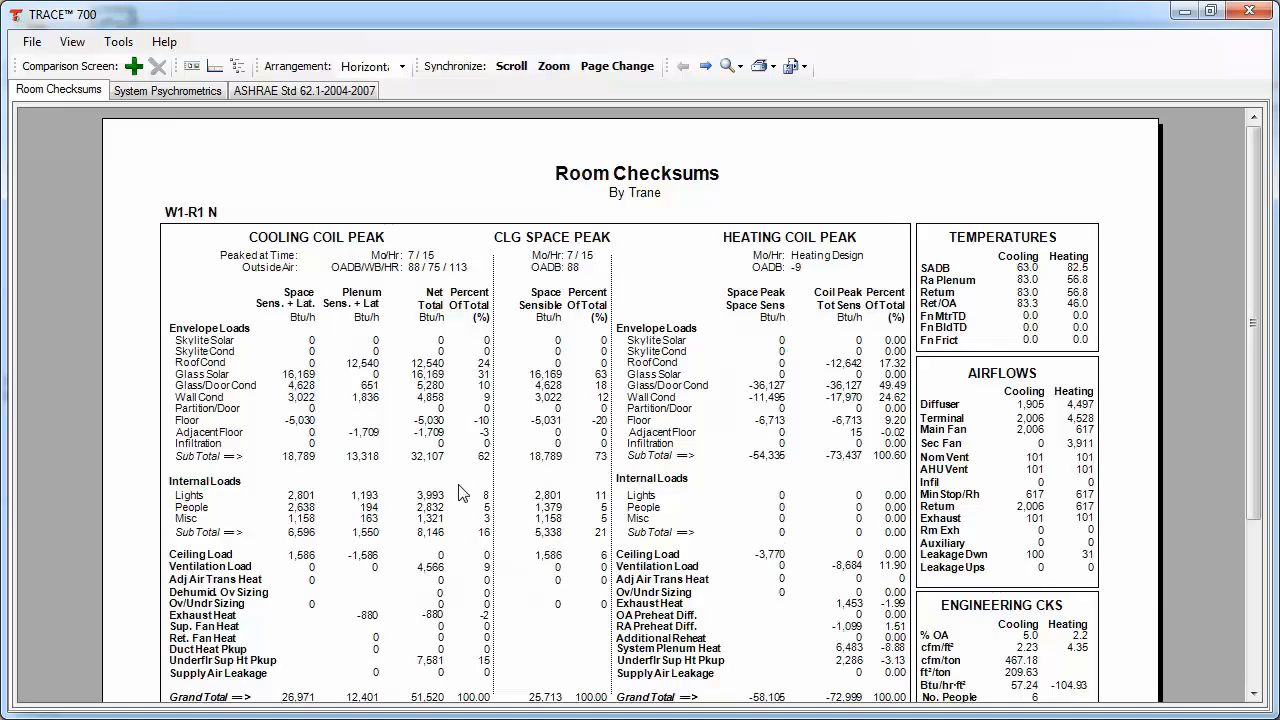
mouse_move(461, 497)
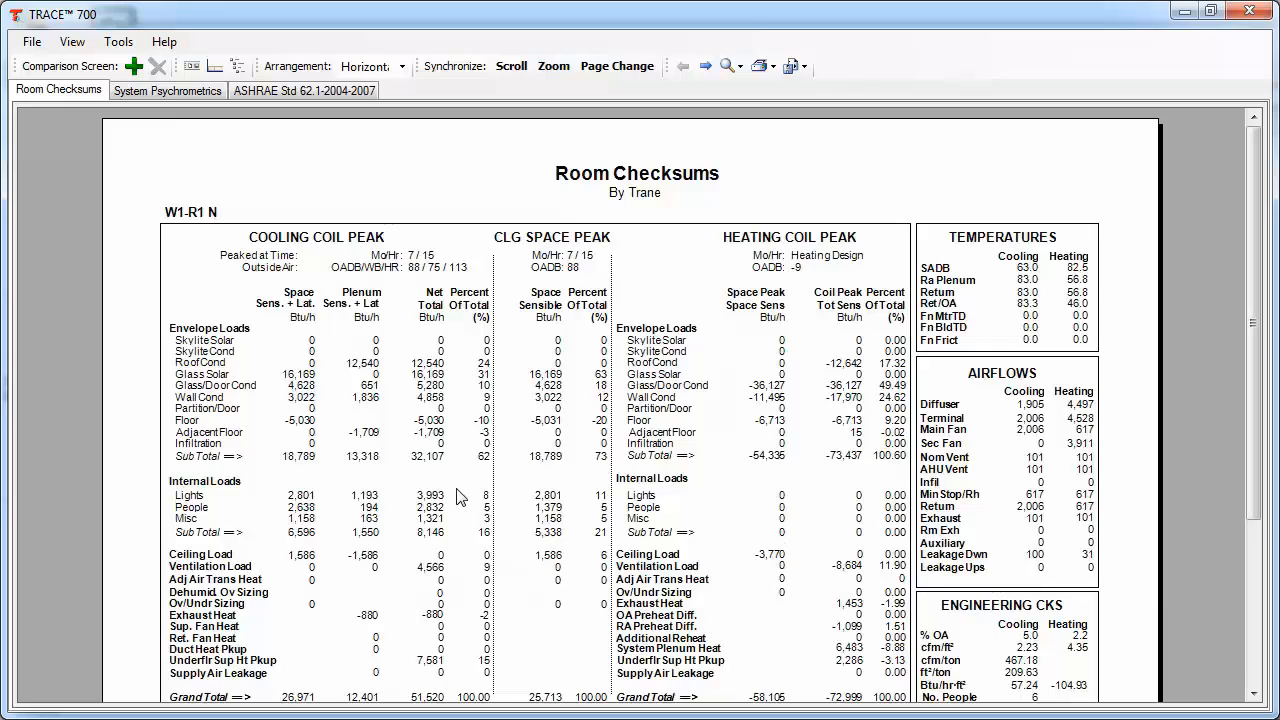
mouse_move(441, 503)
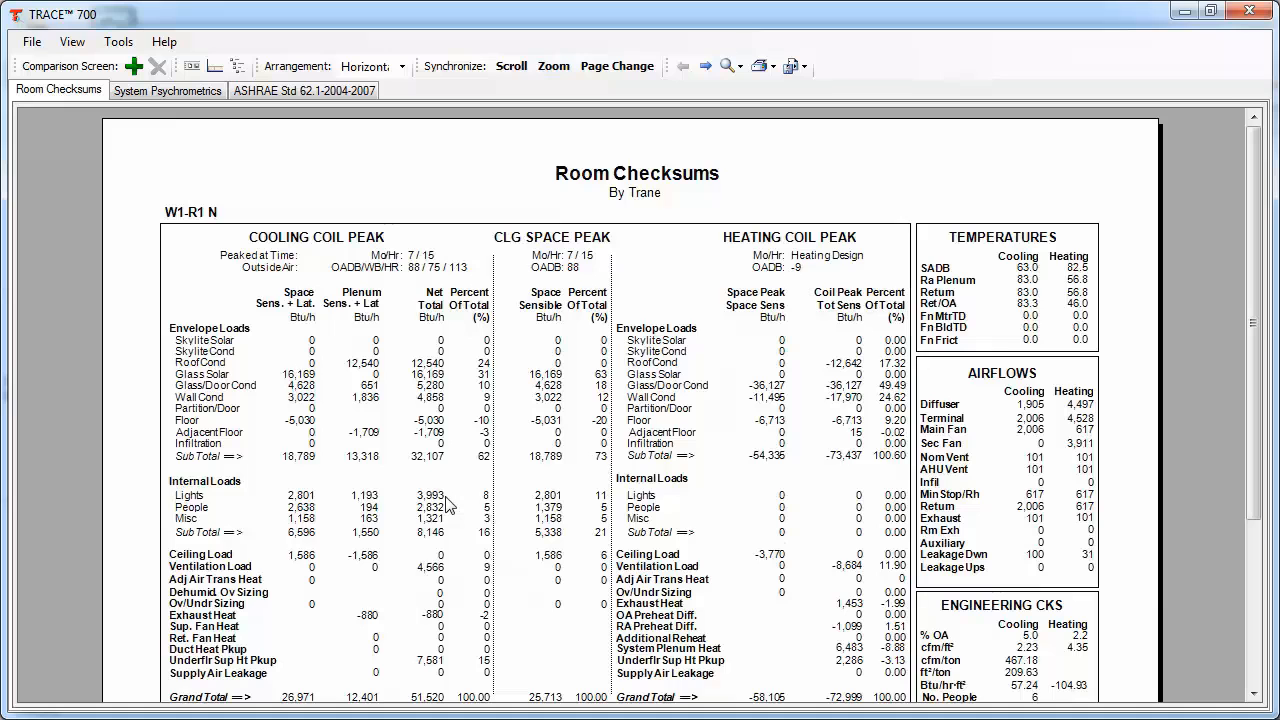
mouse_move(445, 505)
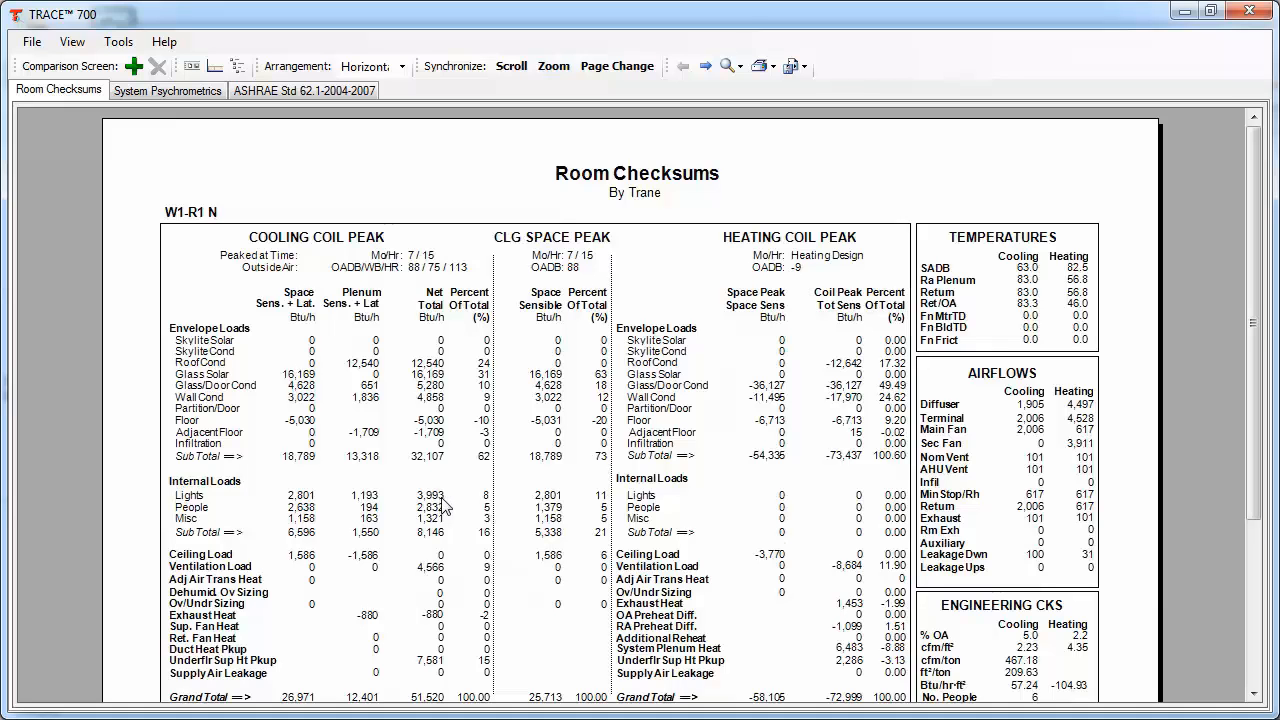
mouse_move(463, 437)
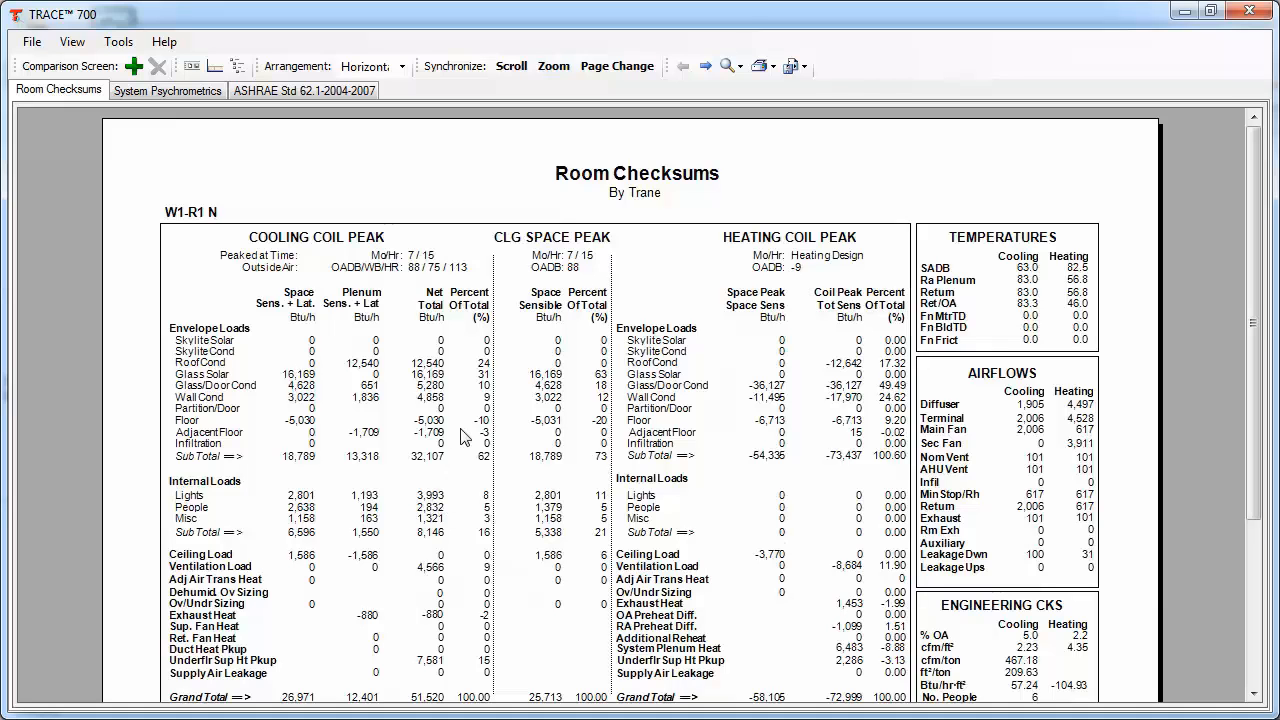
mouse_move(158, 445)
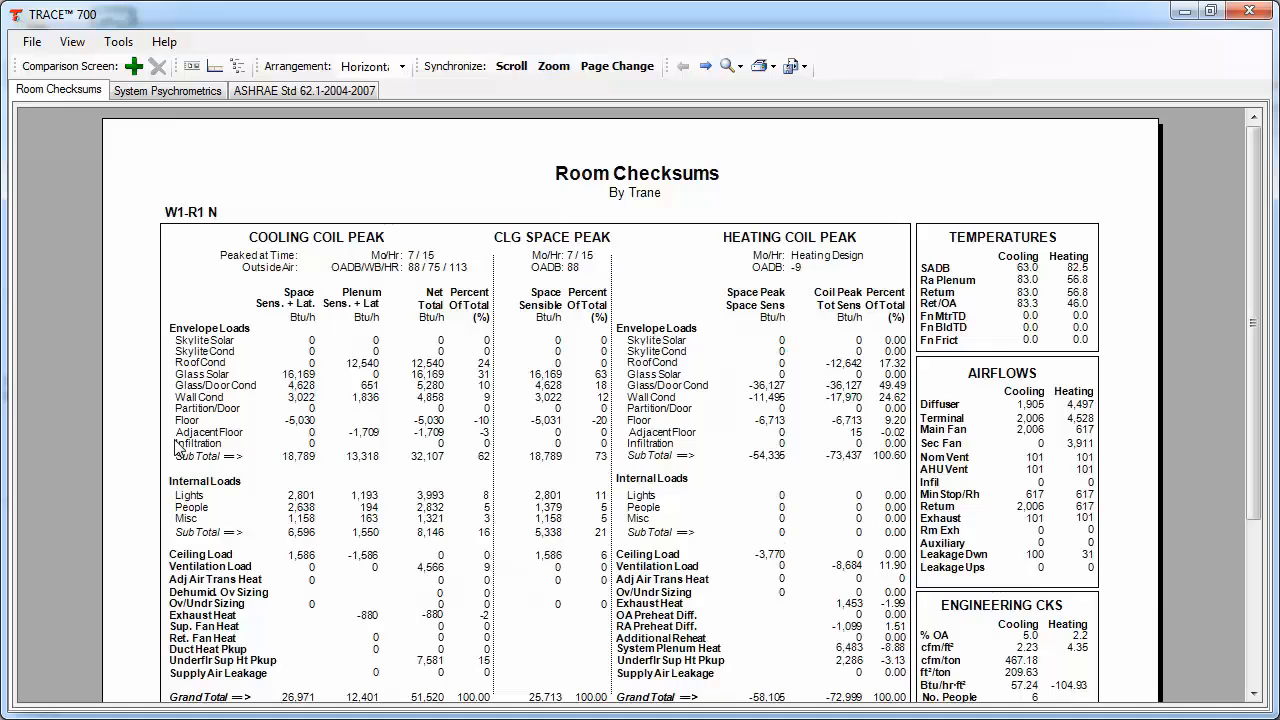
mouse_move(186, 448)
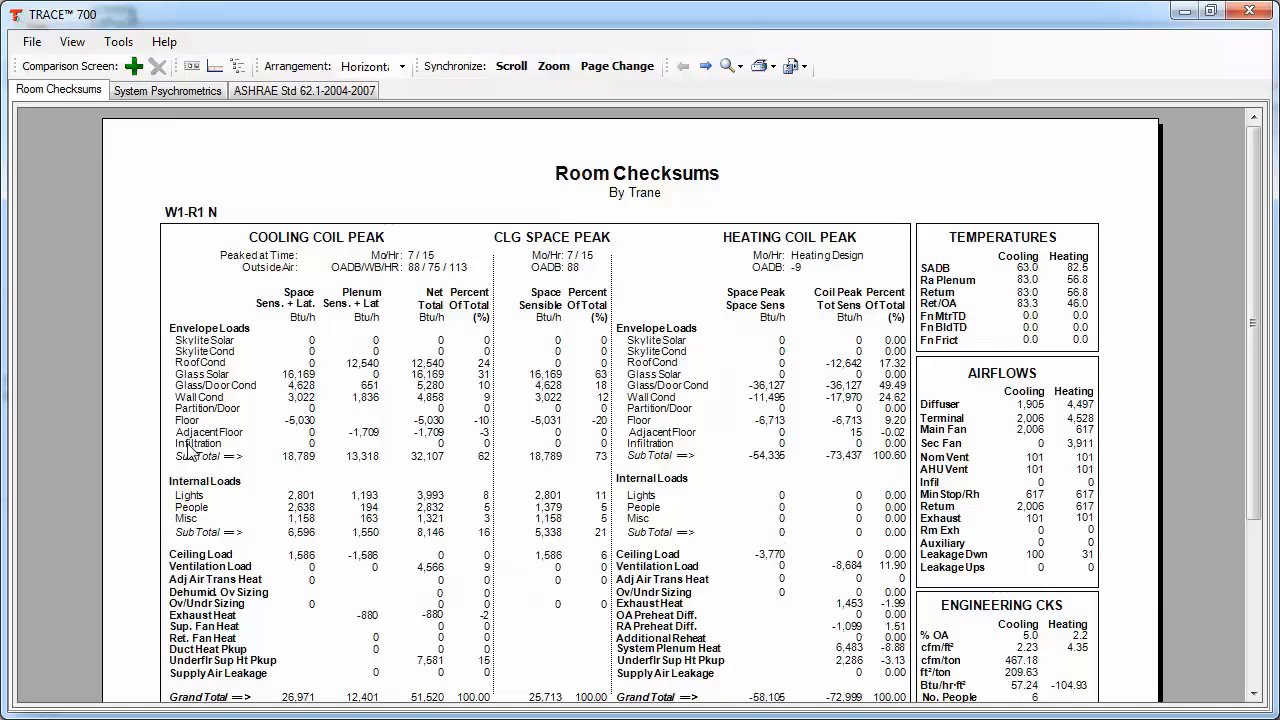
mouse_move(1089, 255)
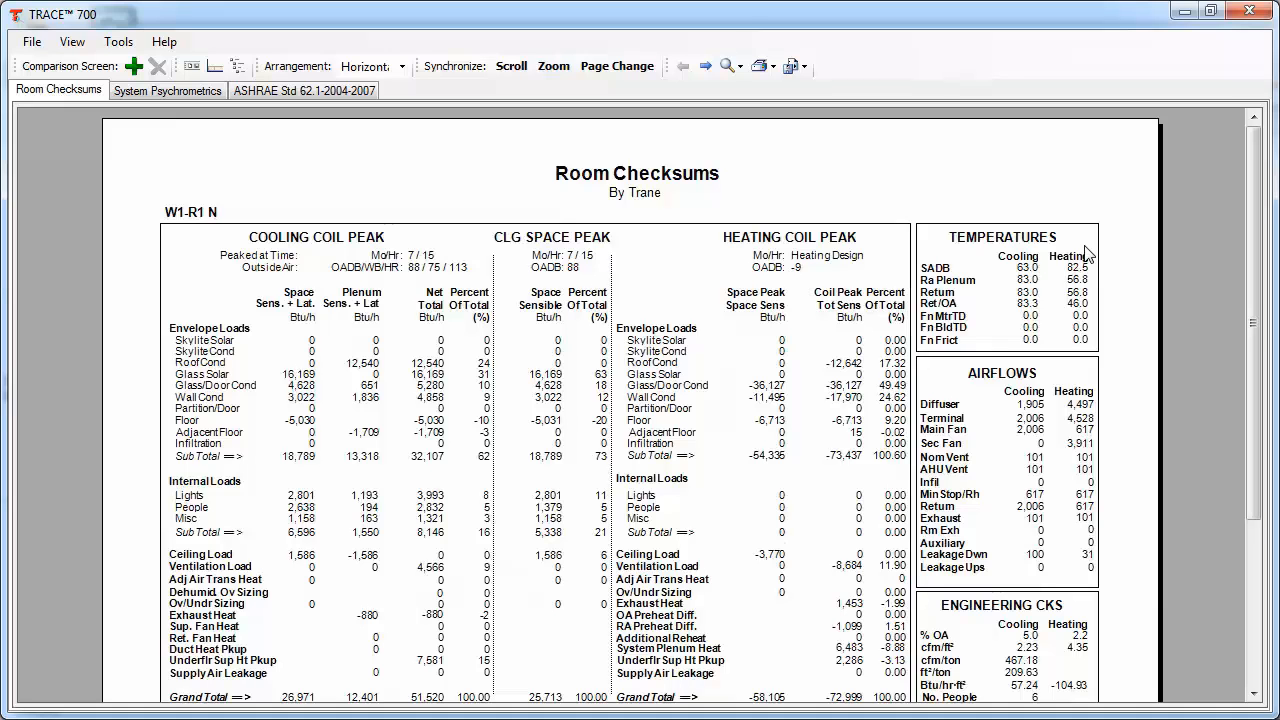
mouse_move(1051, 272)
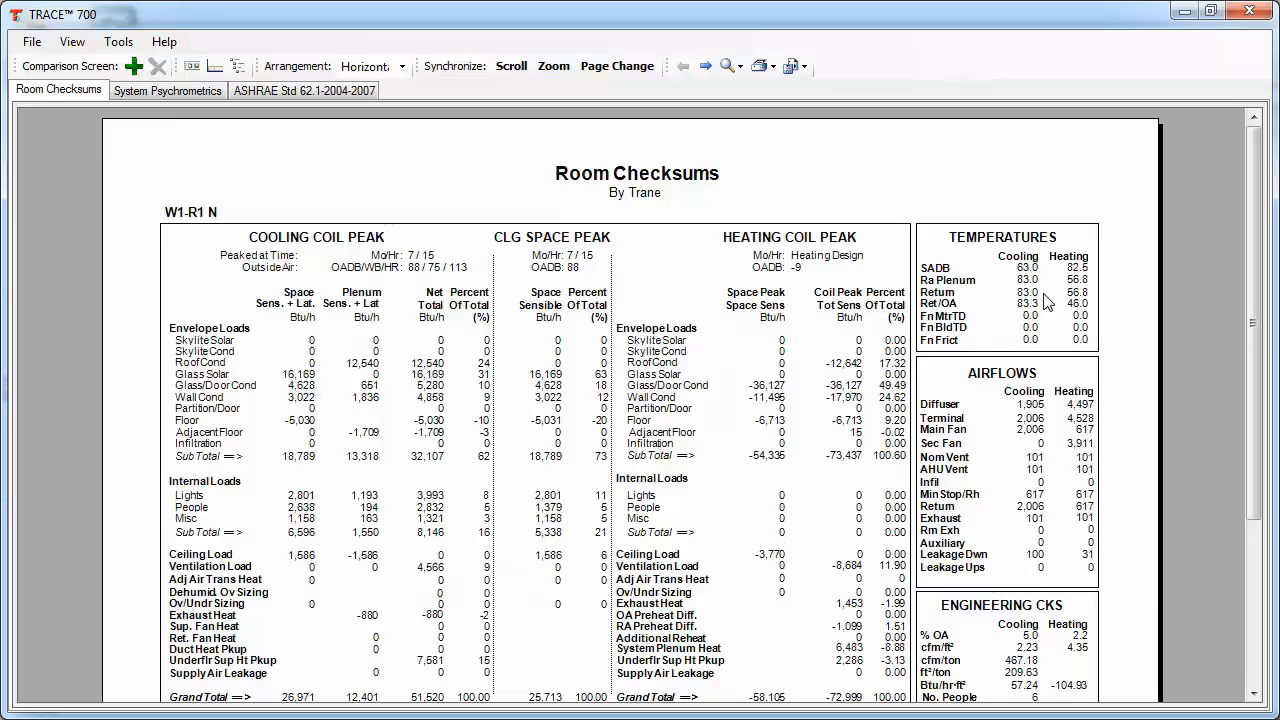
mouse_move(1050, 315)
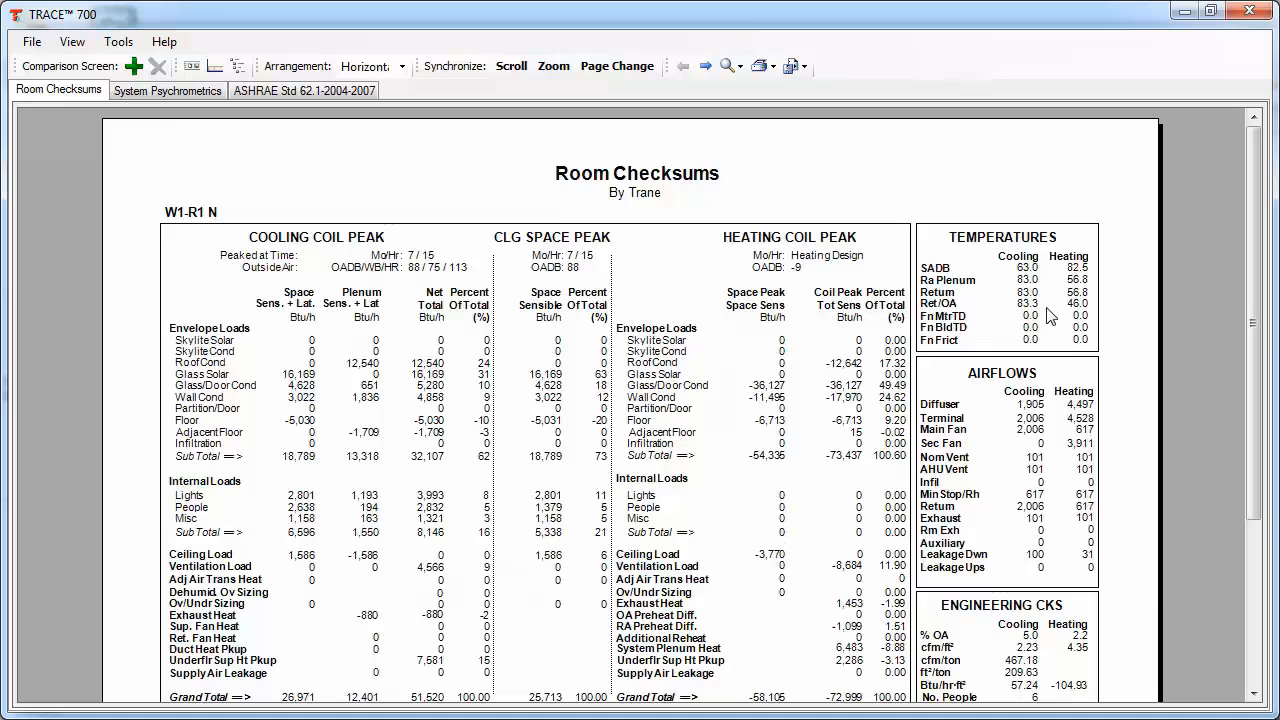
mouse_move(1073, 390)
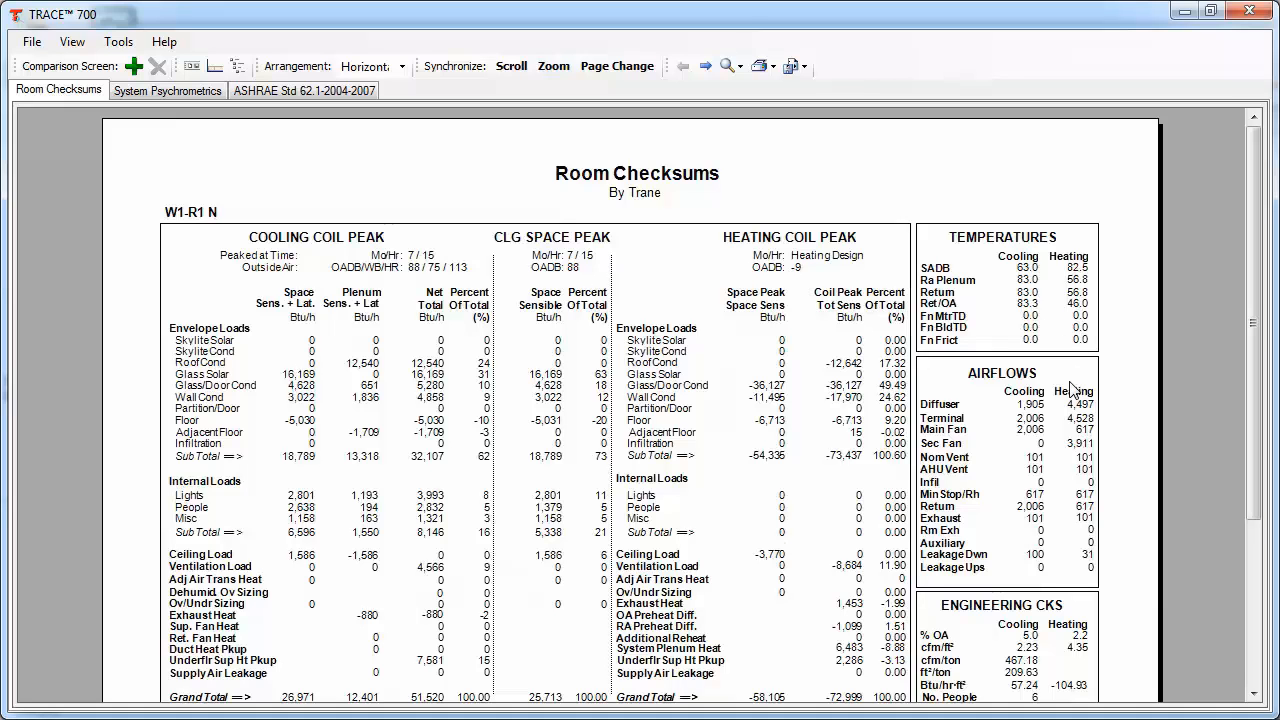
mouse_move(1049, 421)
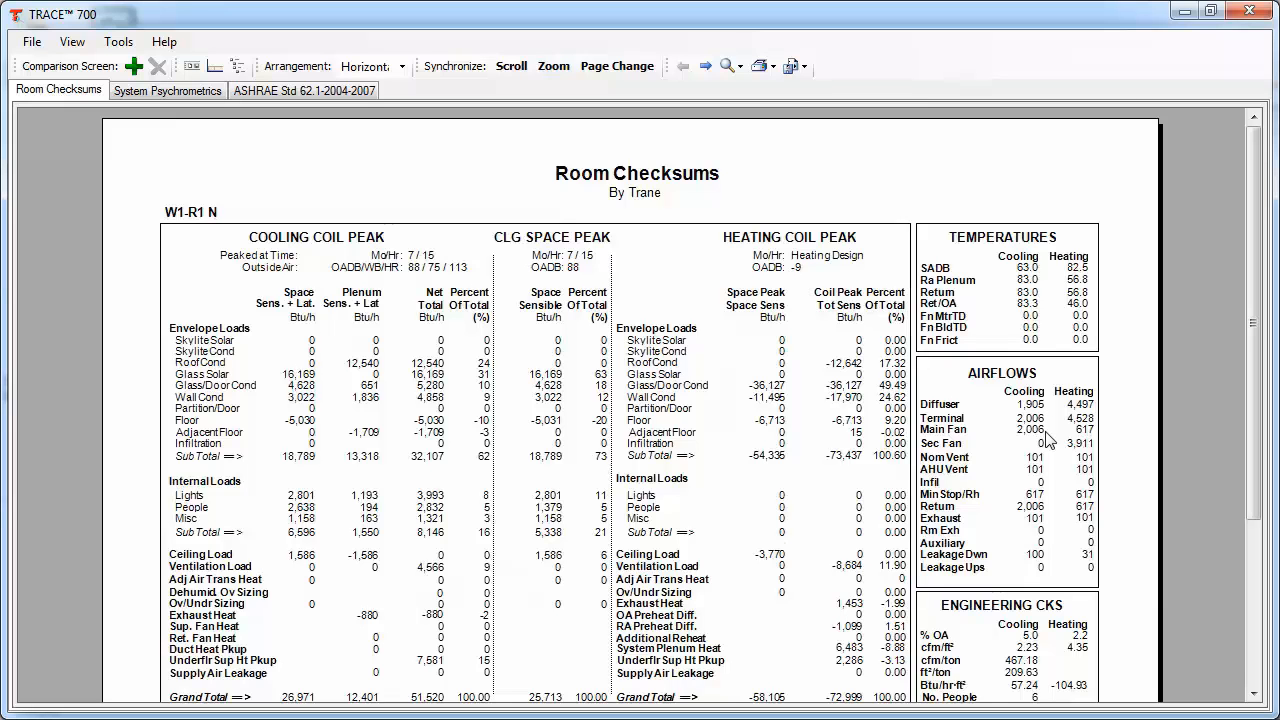
mouse_move(1060, 416)
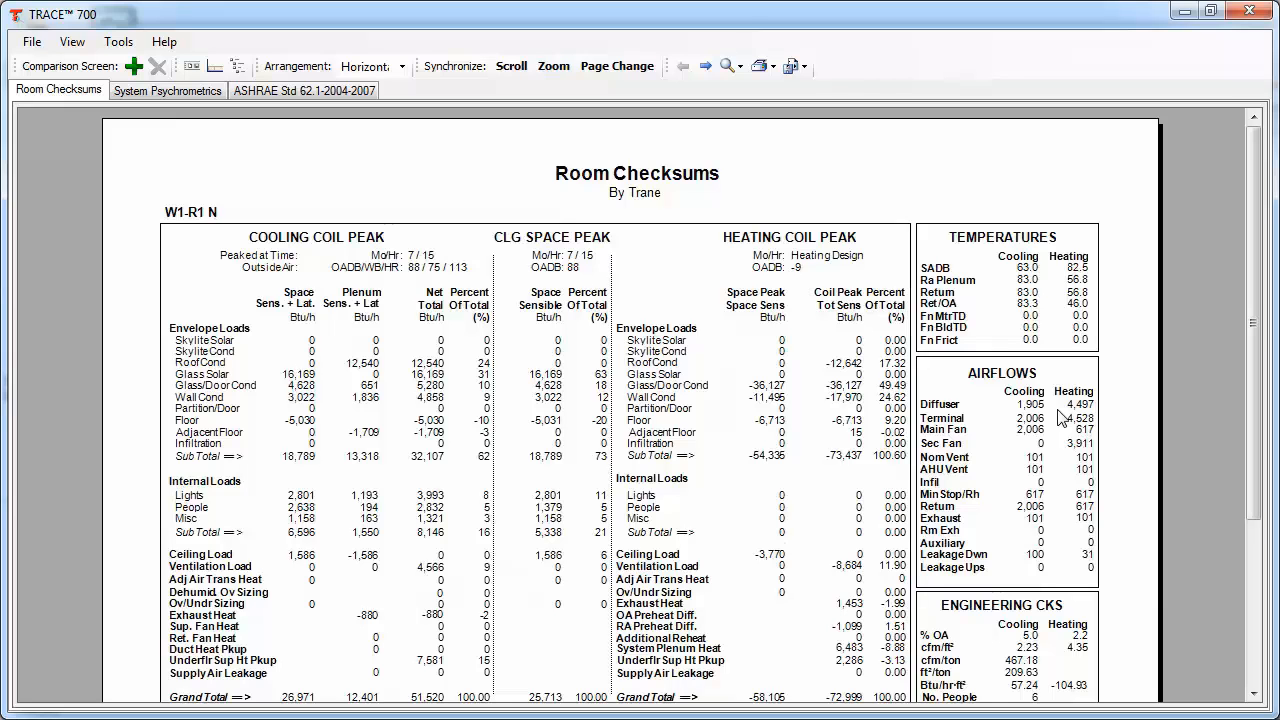
mouse_move(970, 421)
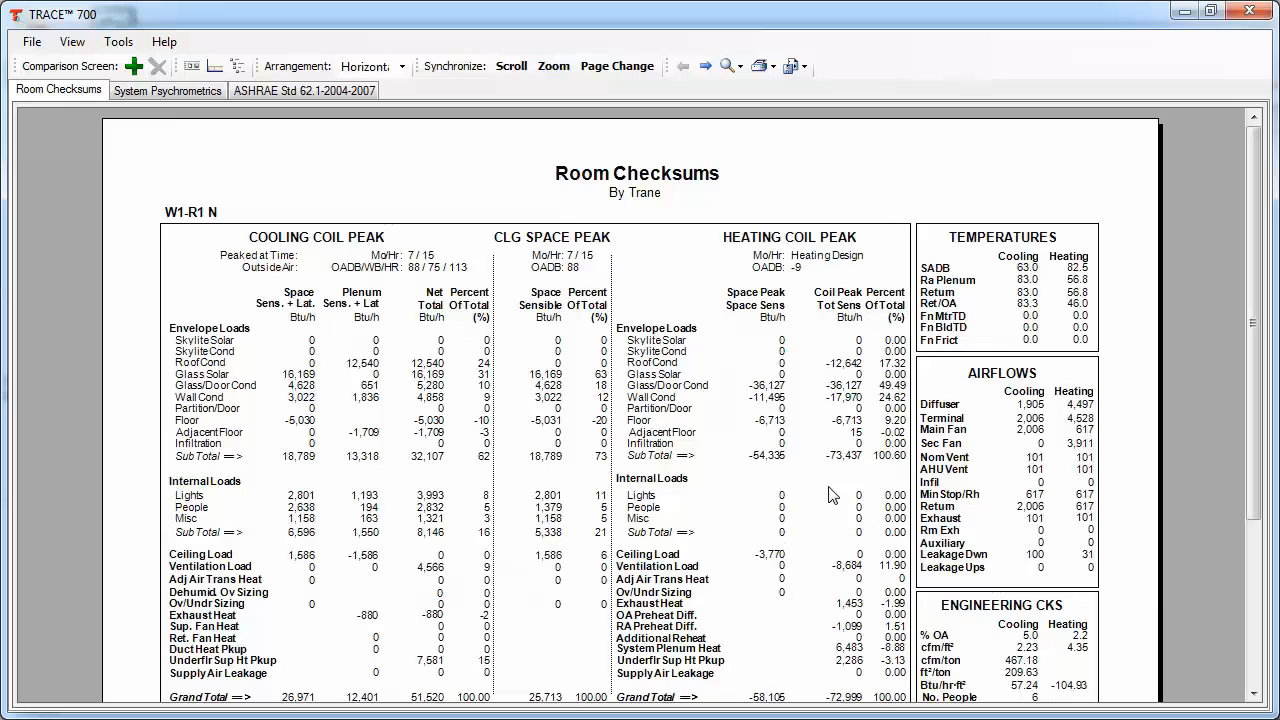
mouse_move(700, 485)
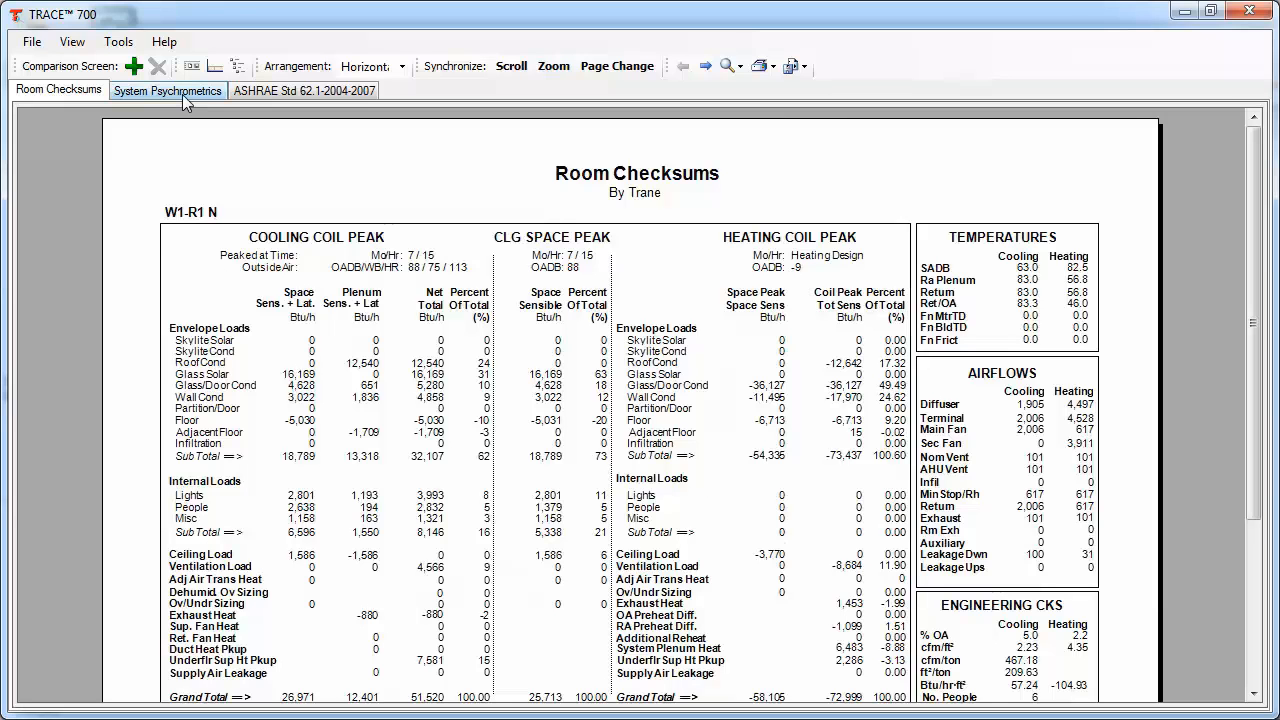
Show the System Psychrometrics report for System - 001 and zoom to read its state points.
click(167, 90)
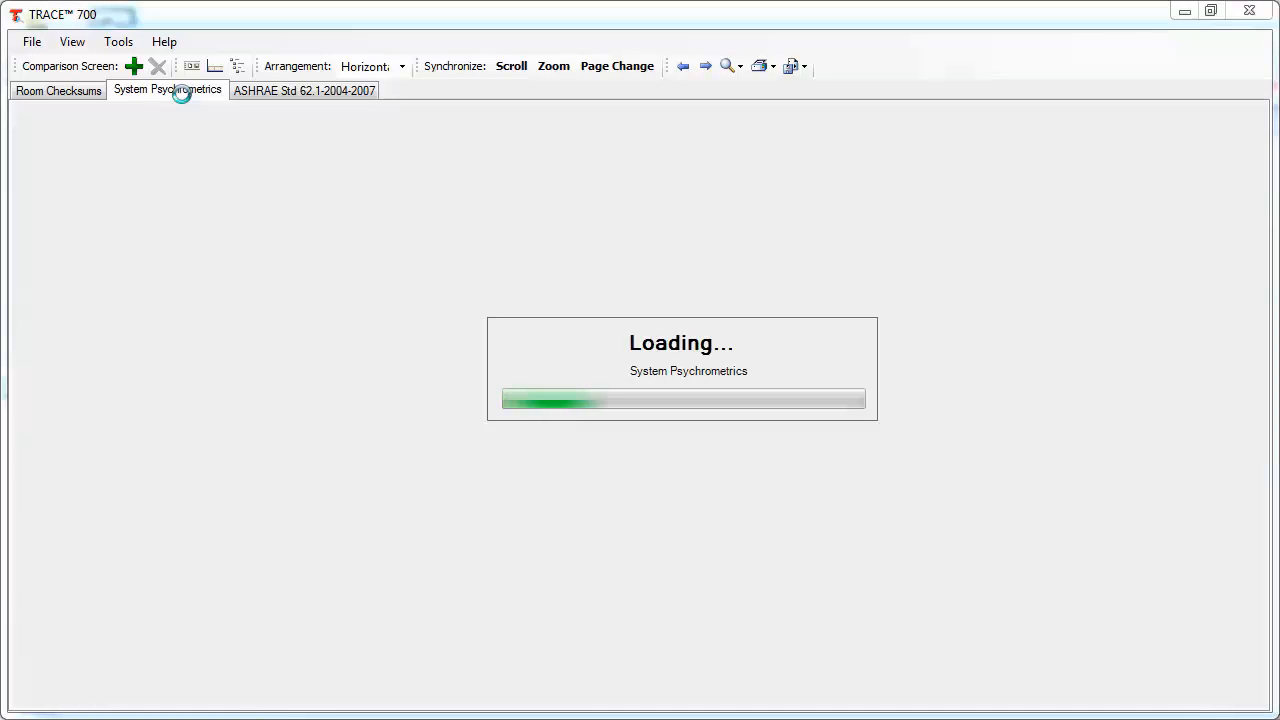
click(167, 90)
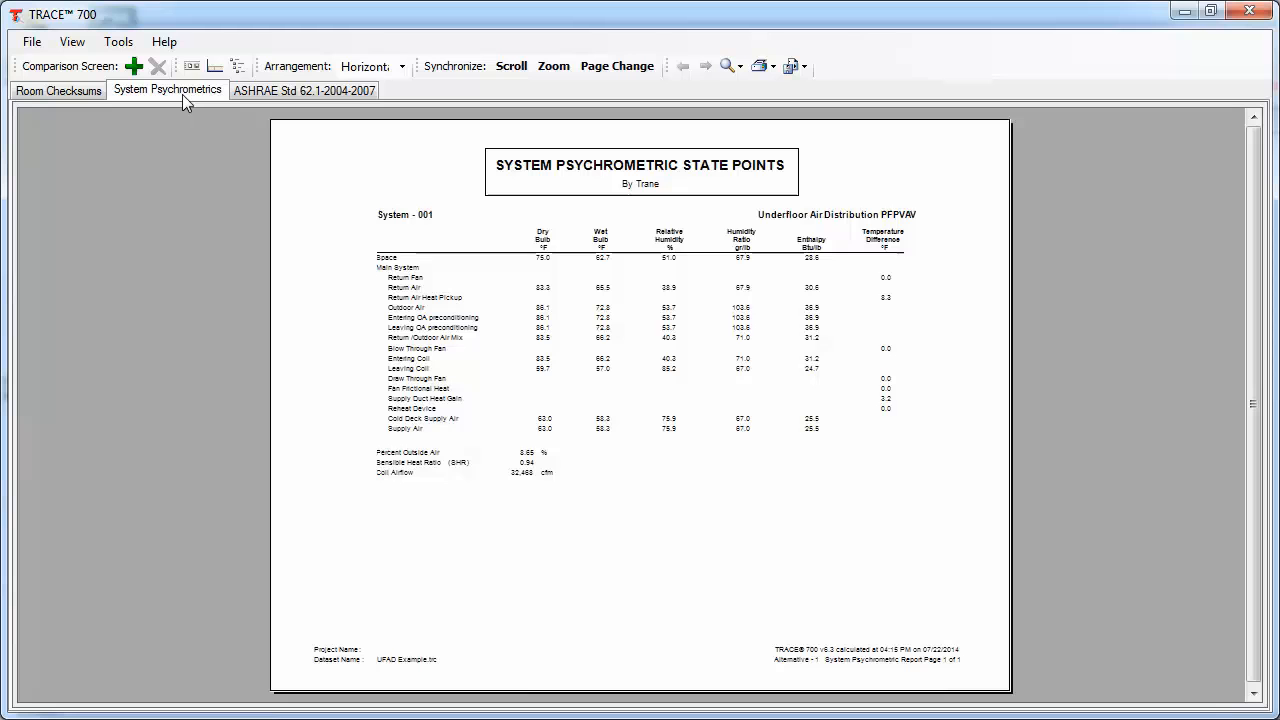
click(725, 66)
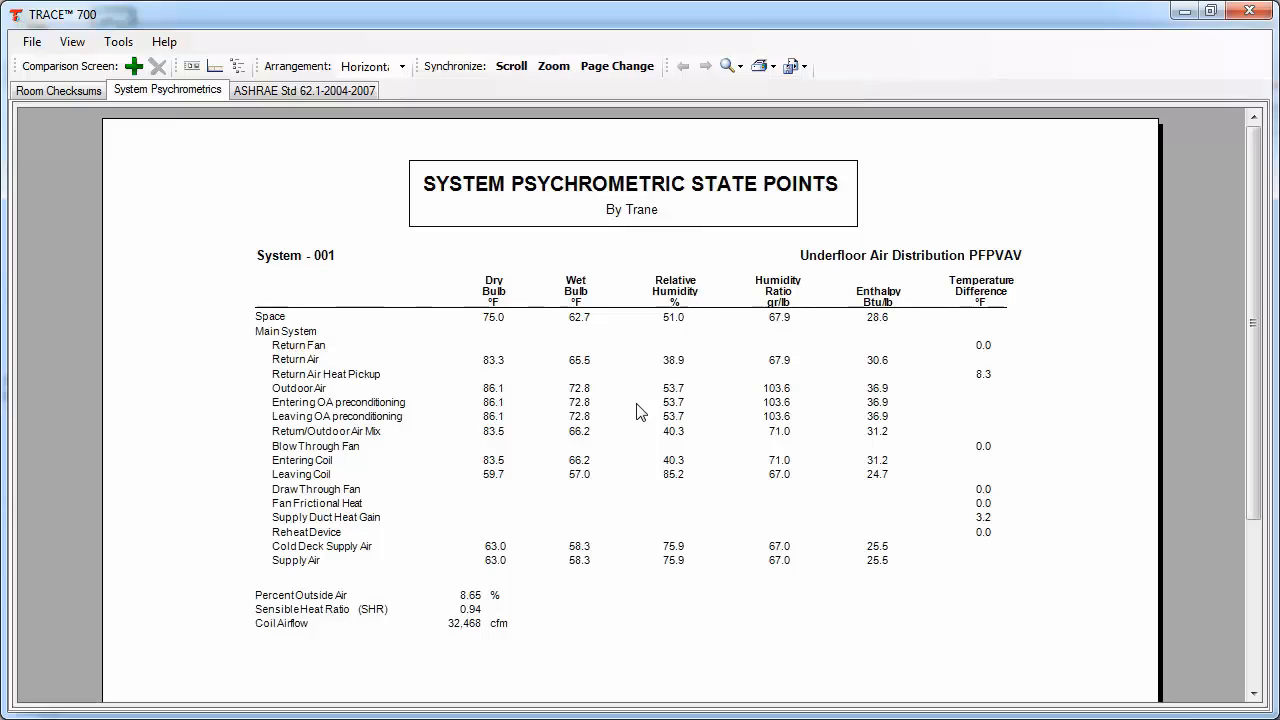
mouse_move(633, 408)
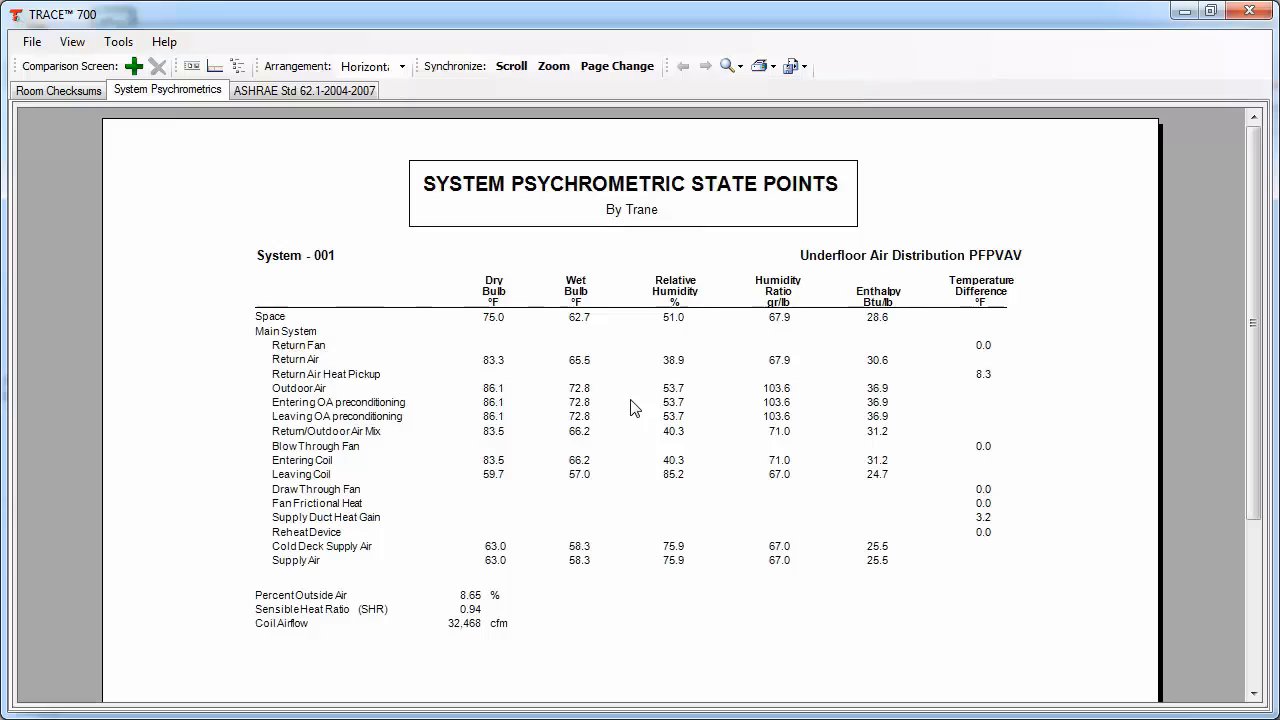